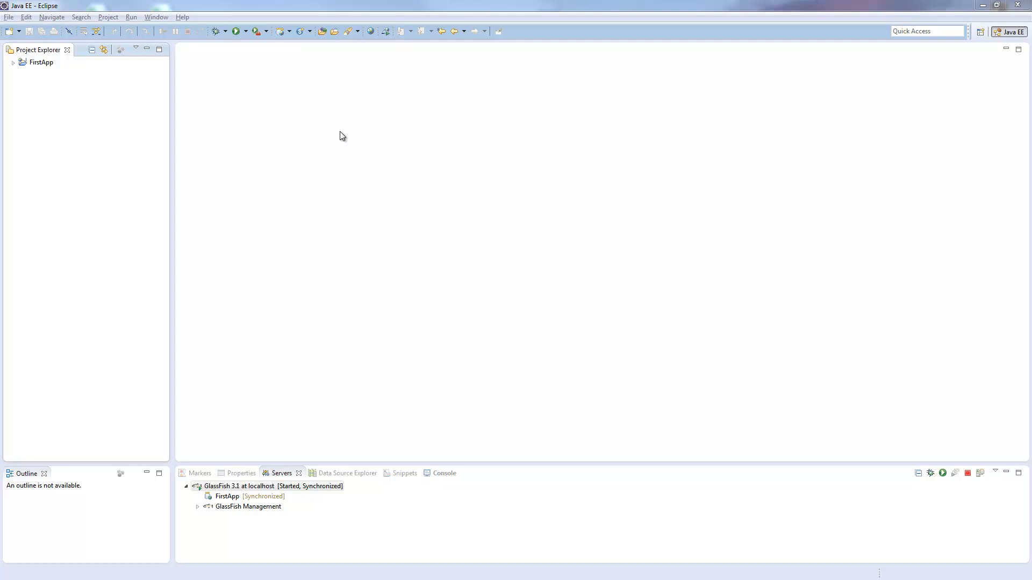
mouse_move(273, 190)
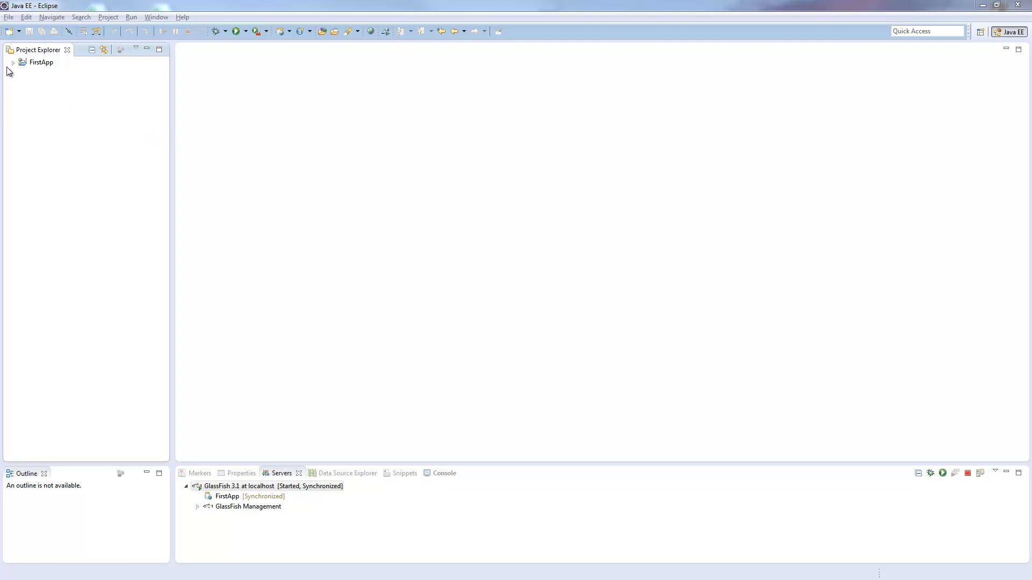
- Expand FirstApp's WebContent and Java Resources folders and open index.xhtml in the editor
left_click(13, 62)
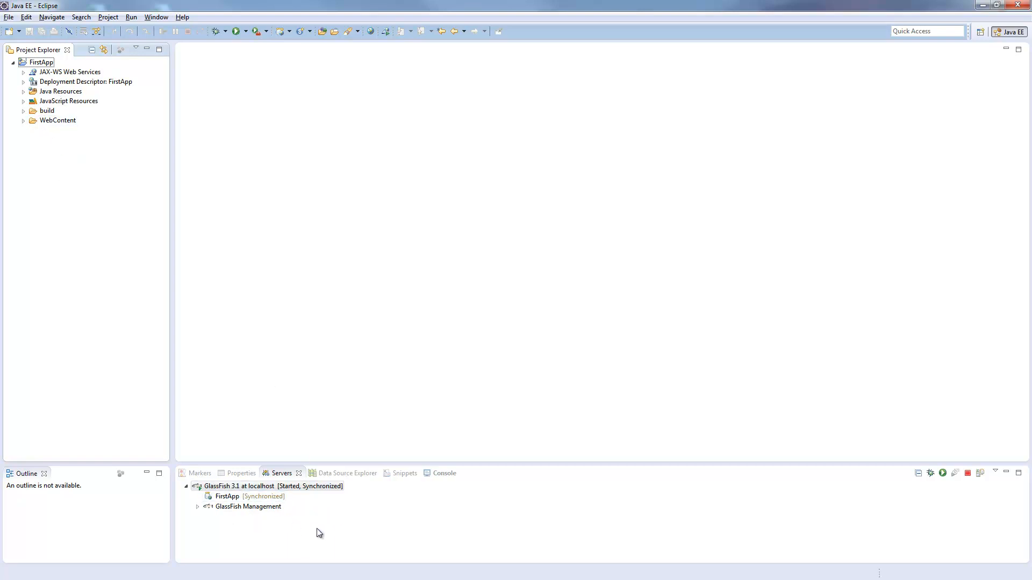
left_click(23, 121)
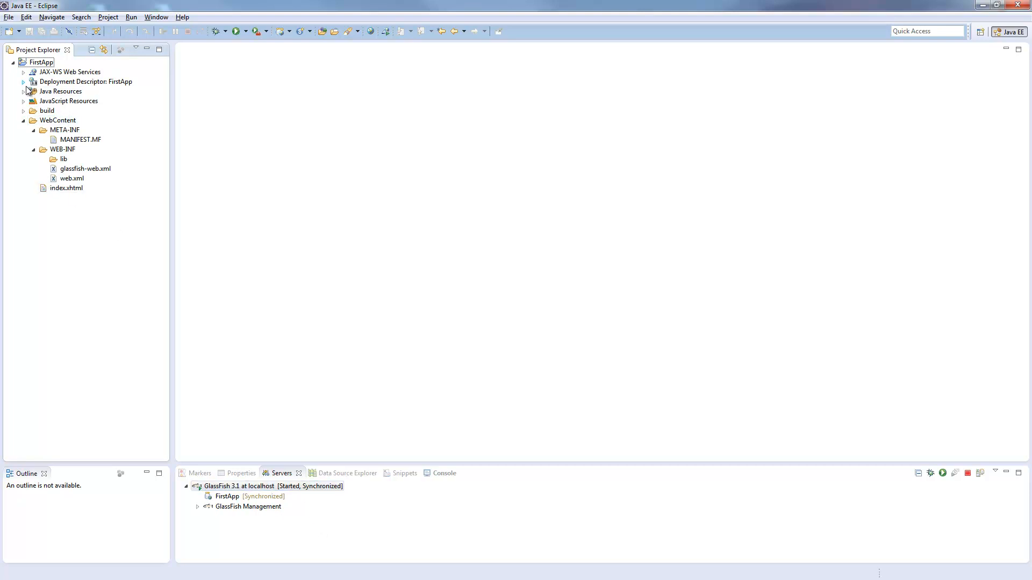
left_click(24, 91)
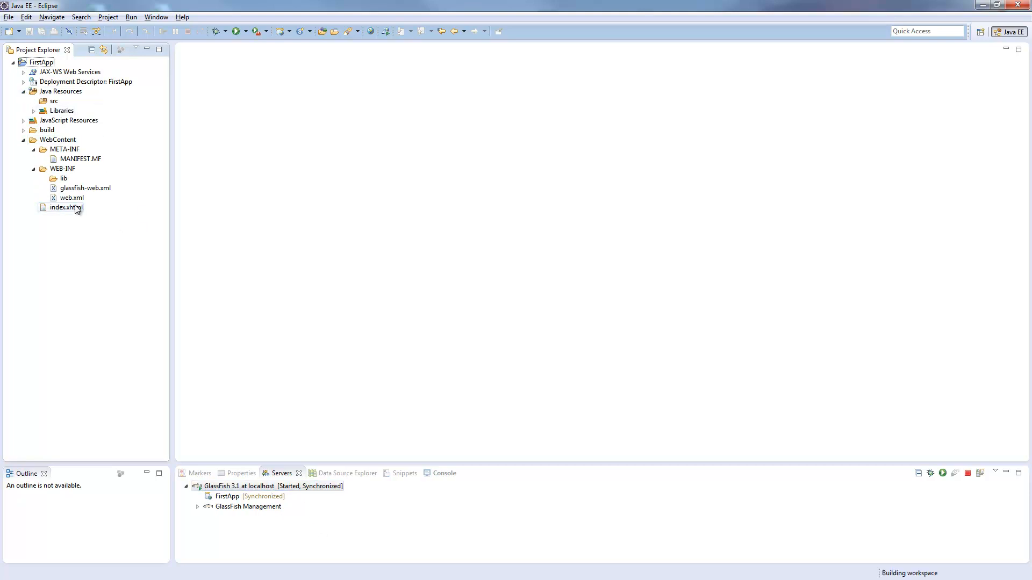
double_click(66, 207)
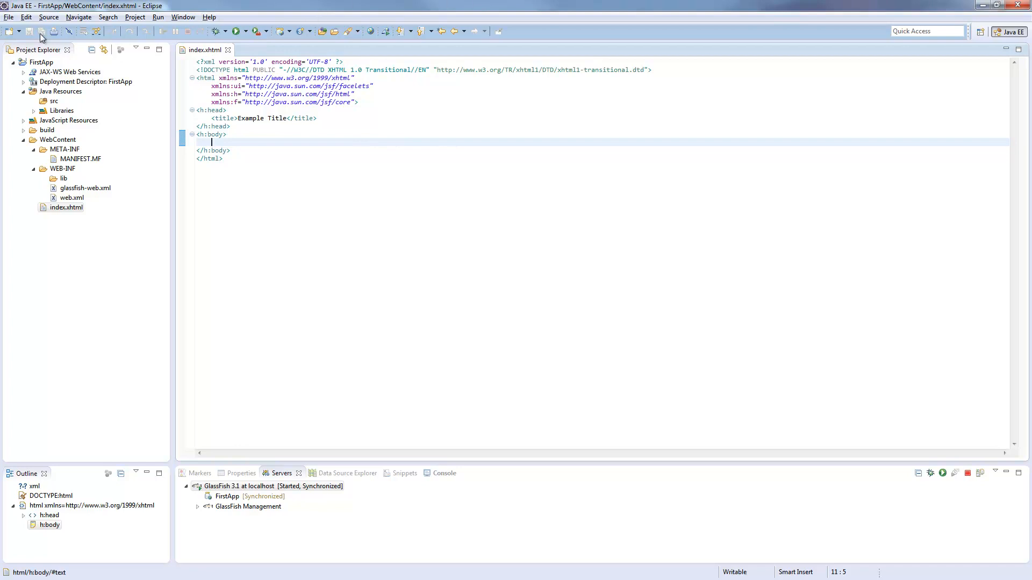
- Create a NumberBean class in a new bean package under src
right_click(54, 100)
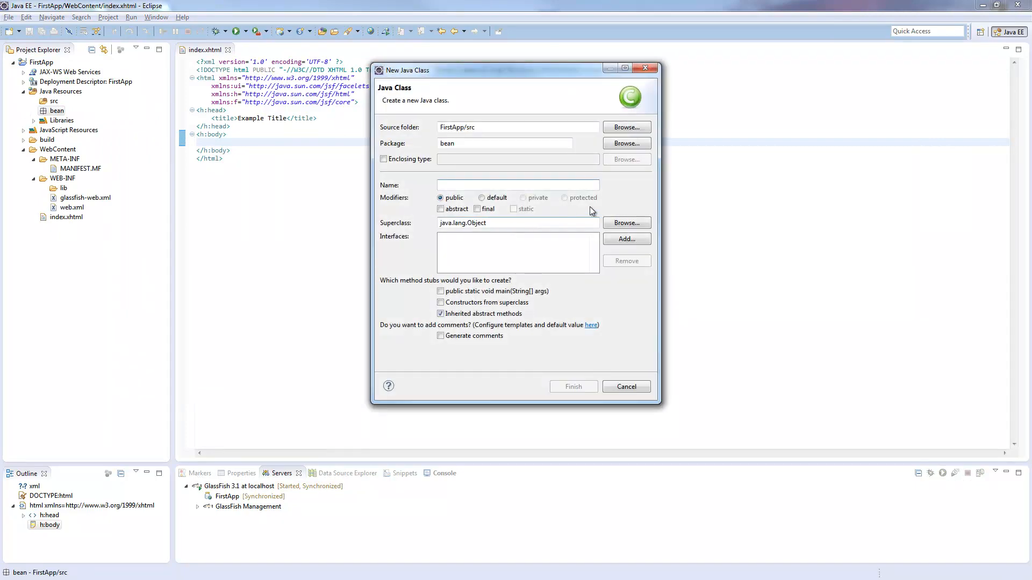
type("N")
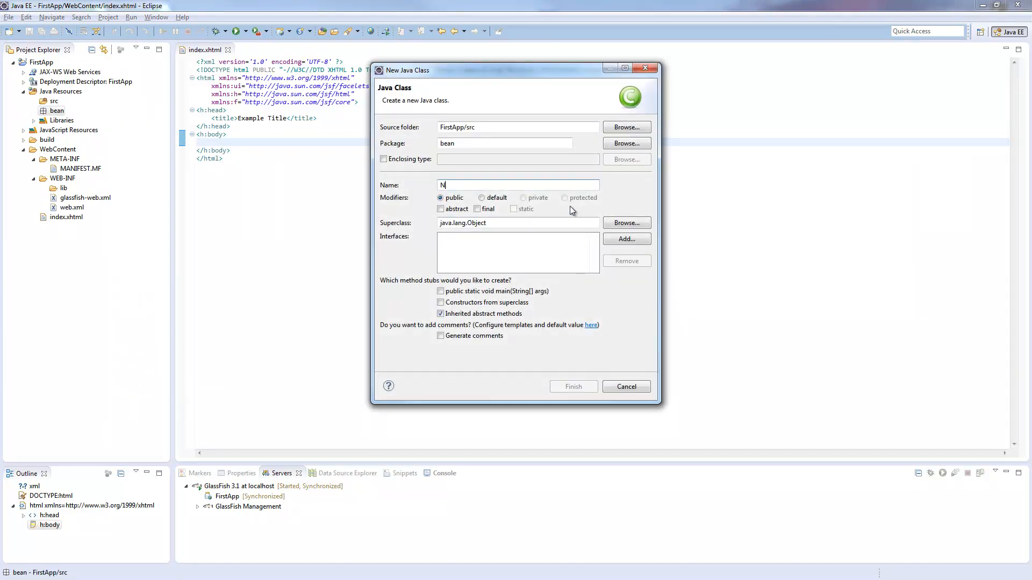
type("umberBean")
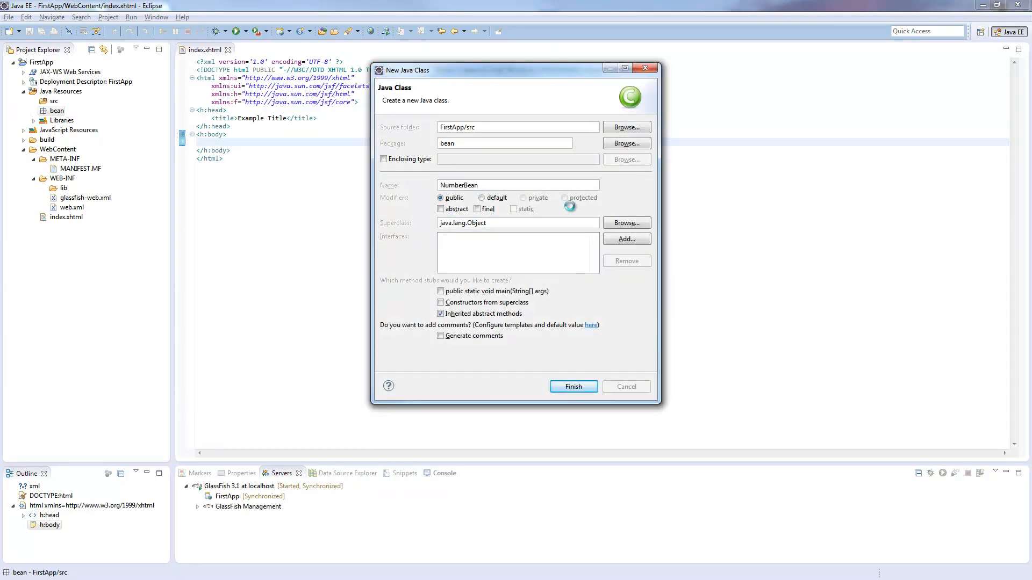
left_click(572, 386)
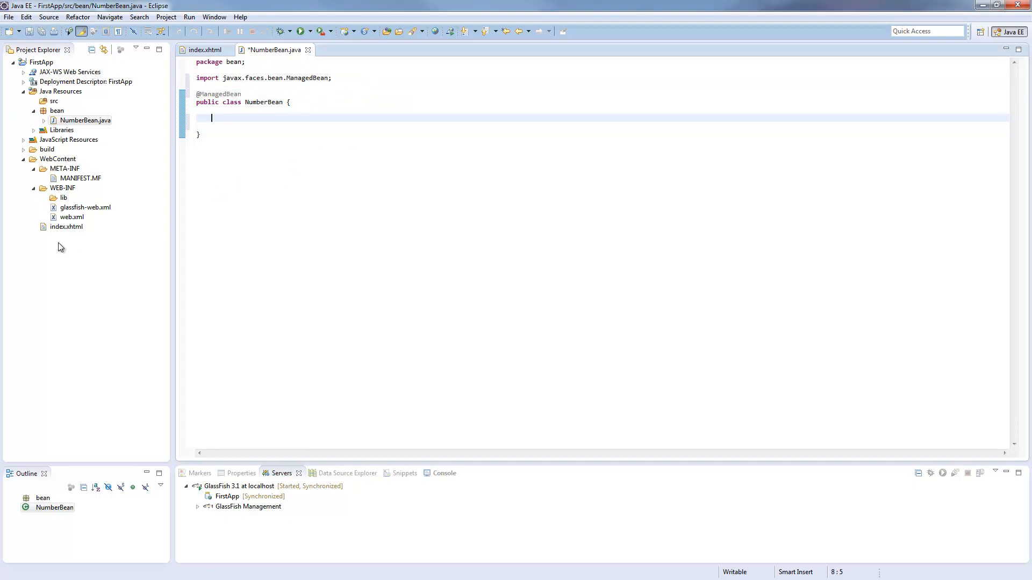
- Add a private int number field to the NumberBean class body
left_click(66, 226)
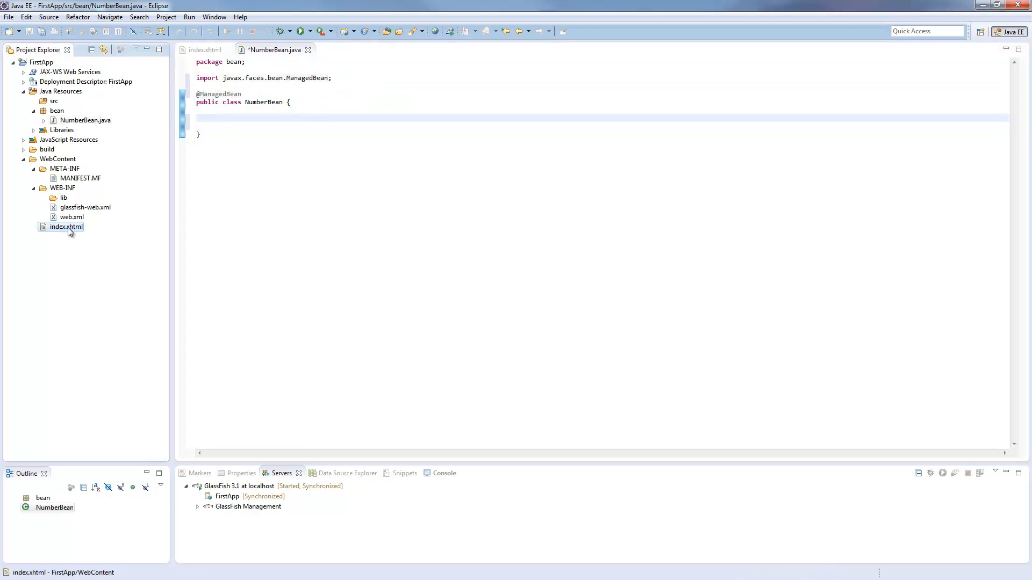
left_click(228, 118)
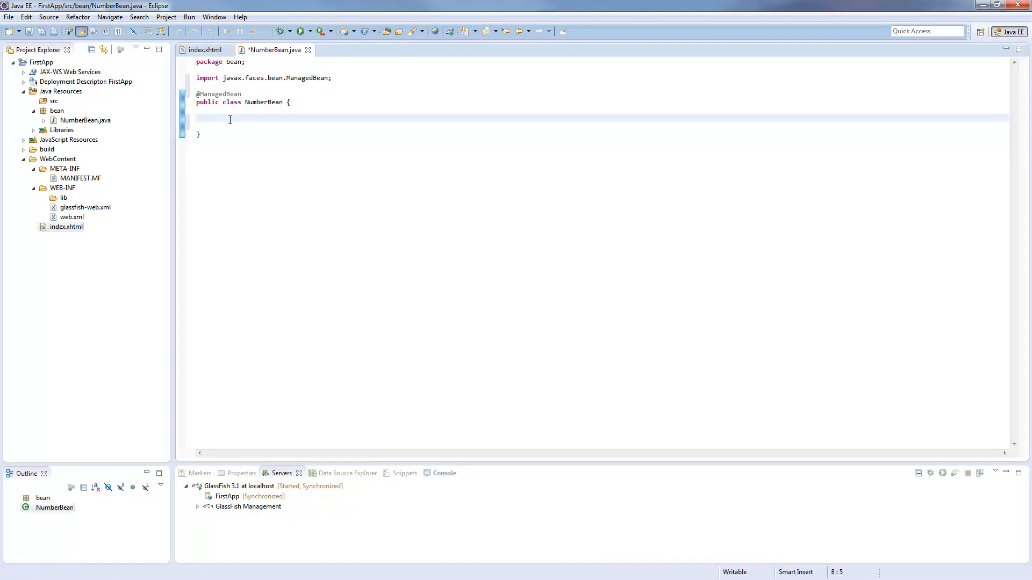
type("private int")
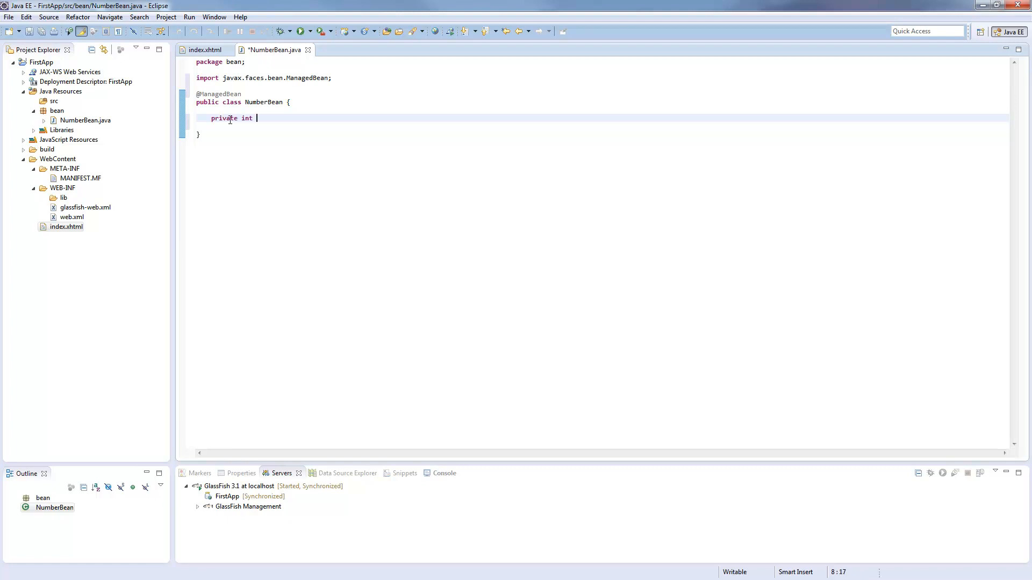
type("number = 0")
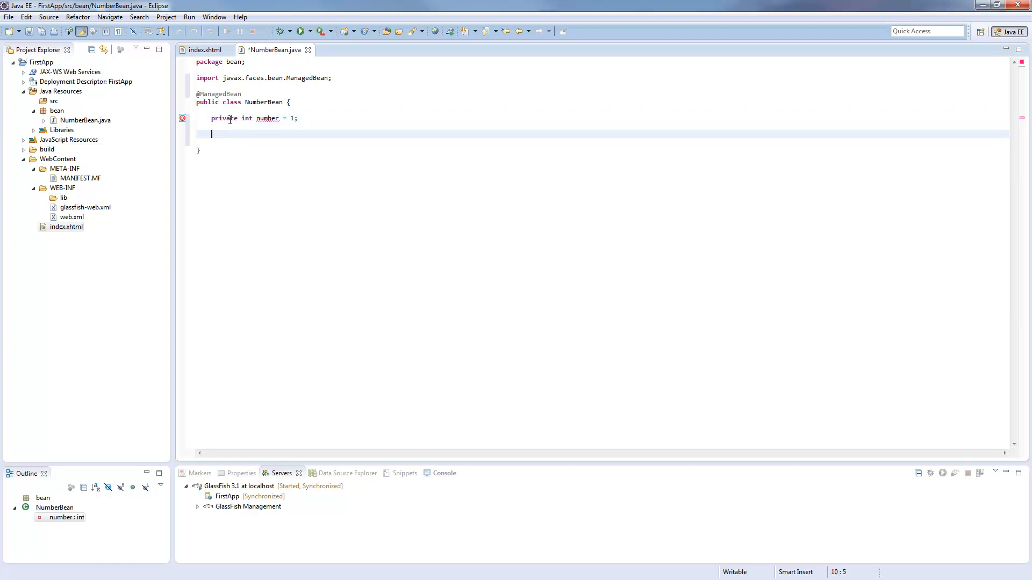
- Add a public getNumber() method returning number, save NumberBean, and return to index.xhtml
type("public")
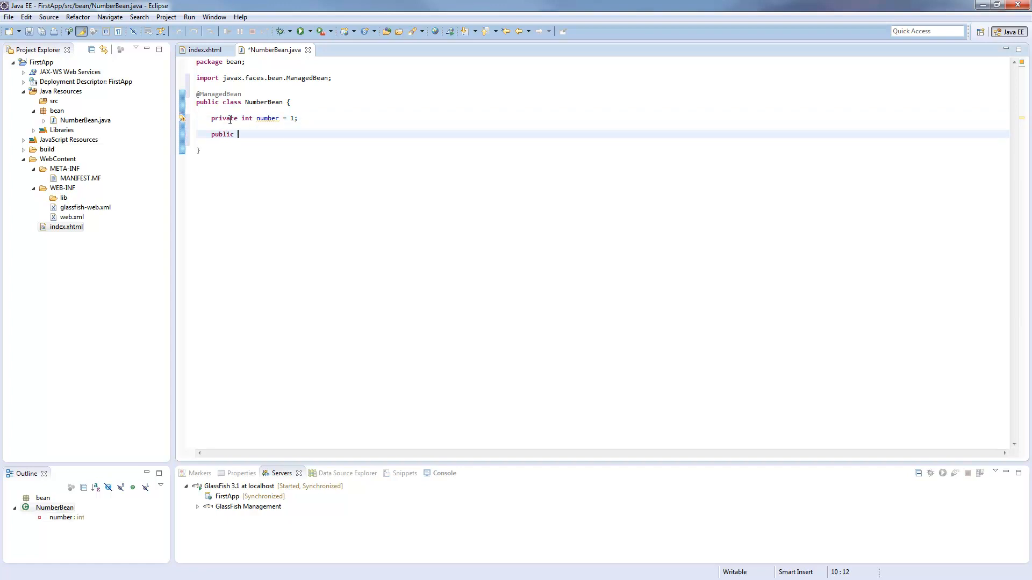
type("int get")
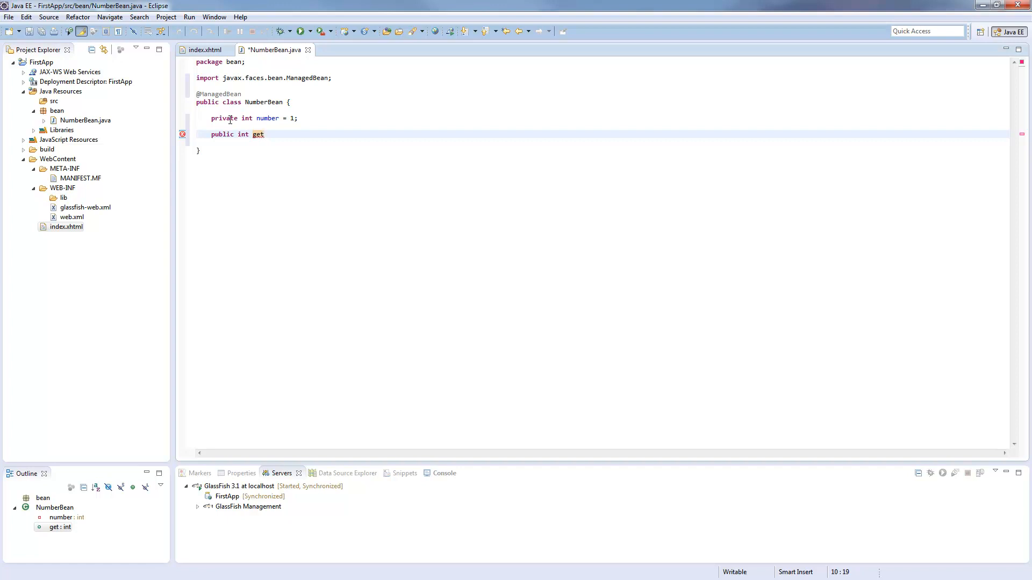
type("Number")
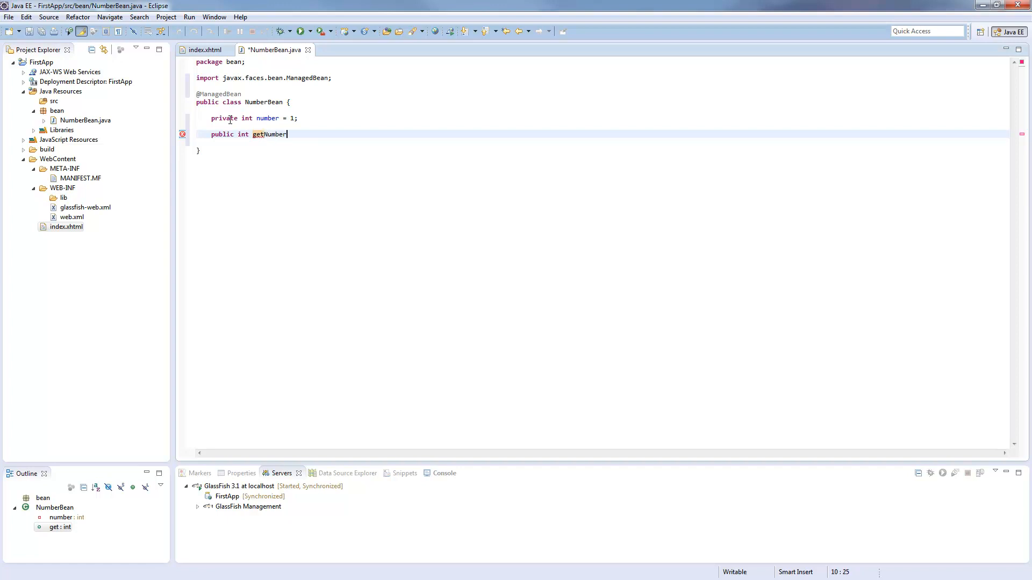
type("() {")
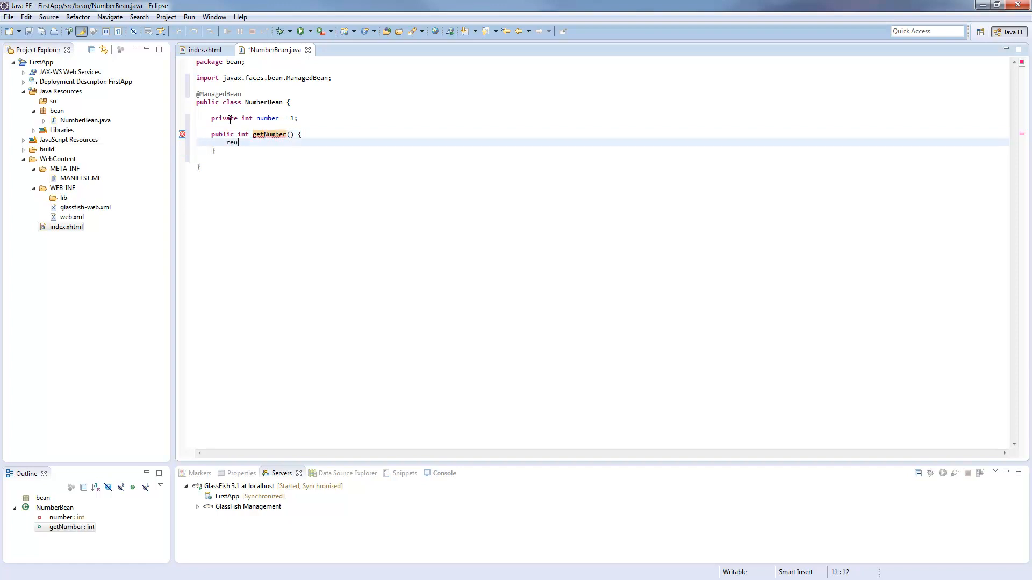
type("rn number;")
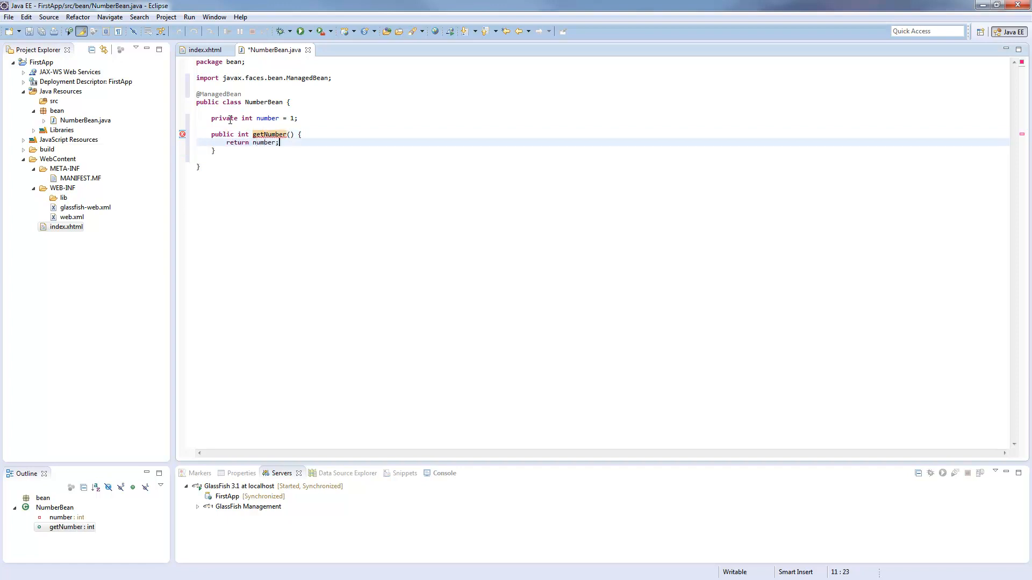
key("ctrl+s")
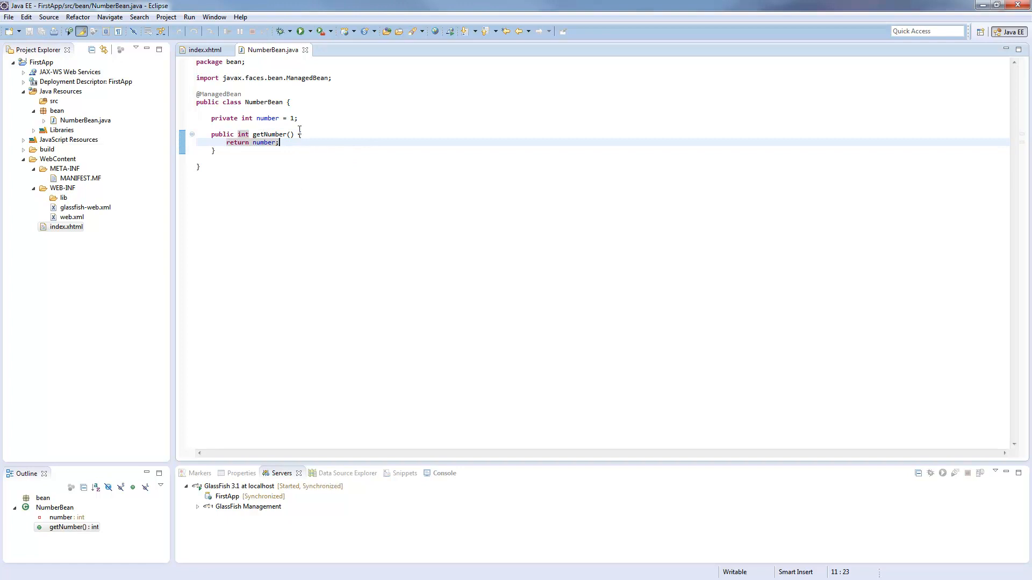
left_click(208, 50)
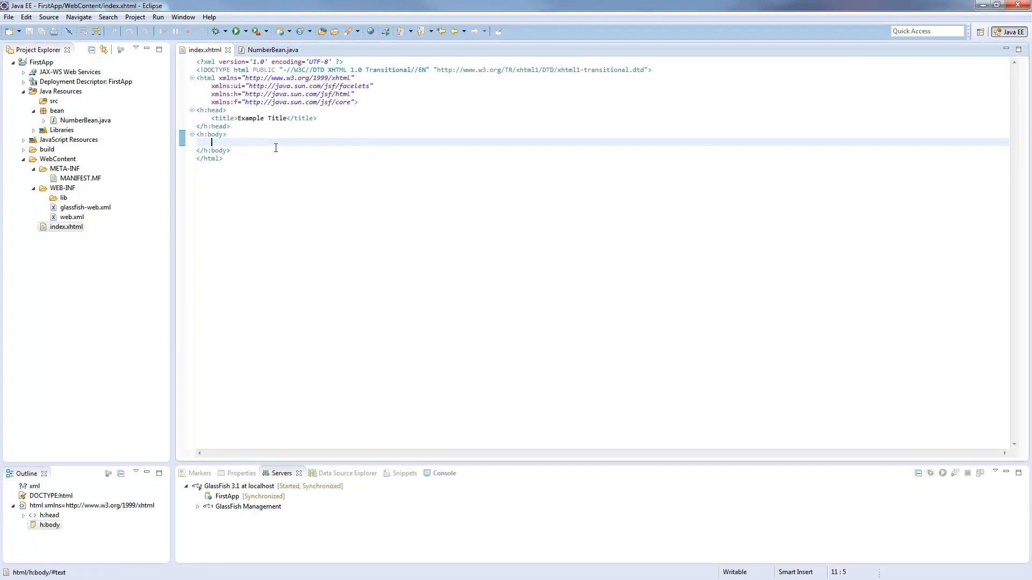
mouse_move(263, 151)
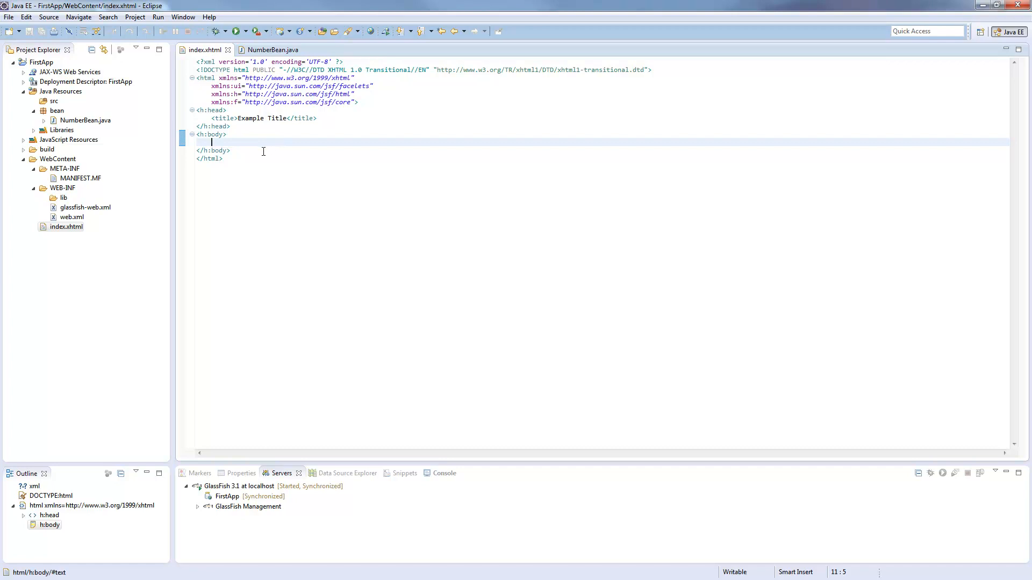
- Type <h:outputText value="#{numberBean.number}"/> inside the index.xhtml body using content assist
type("<h:")
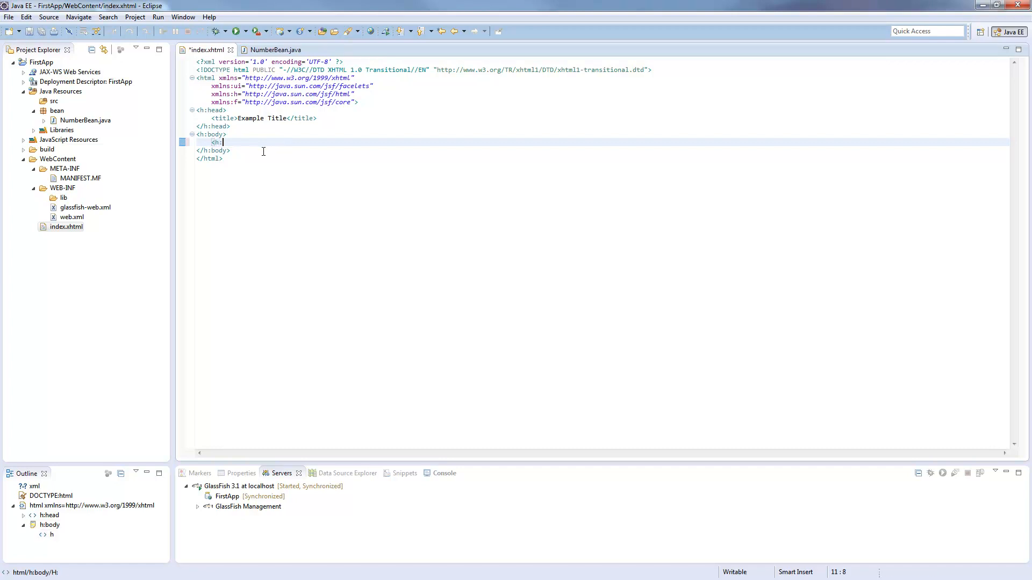
type("outputText>")
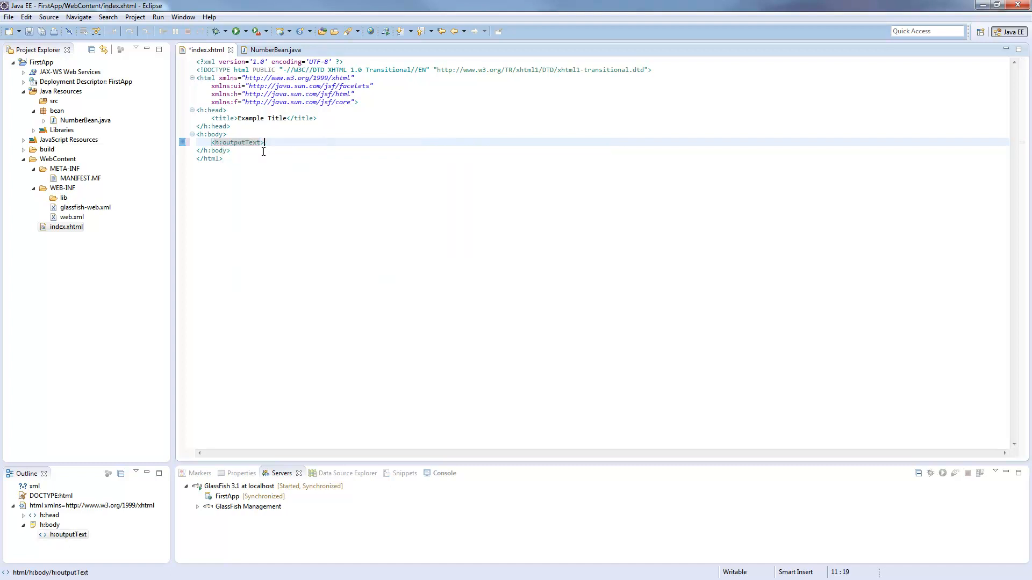
type("value=\"\"/")
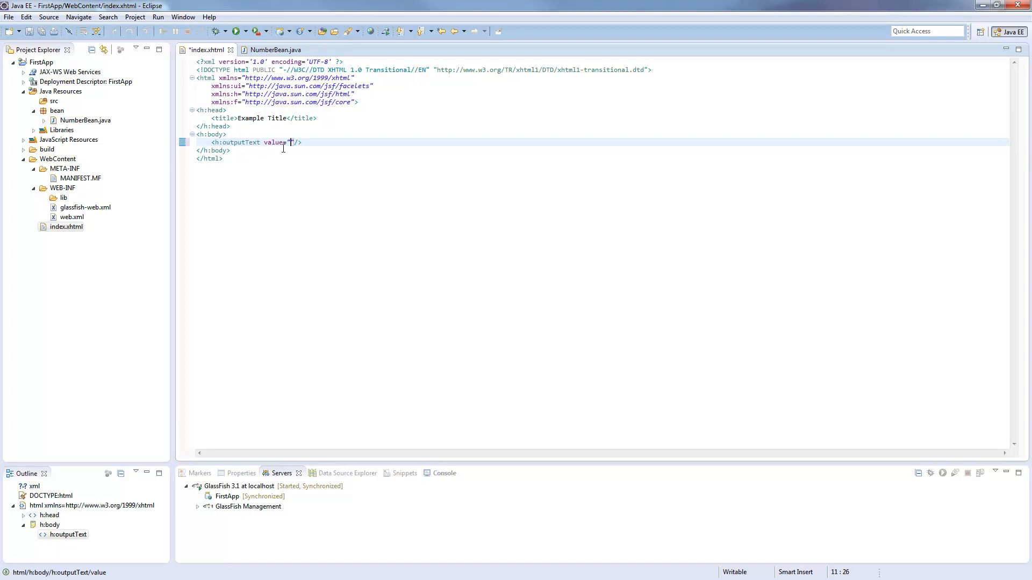
type("#{")
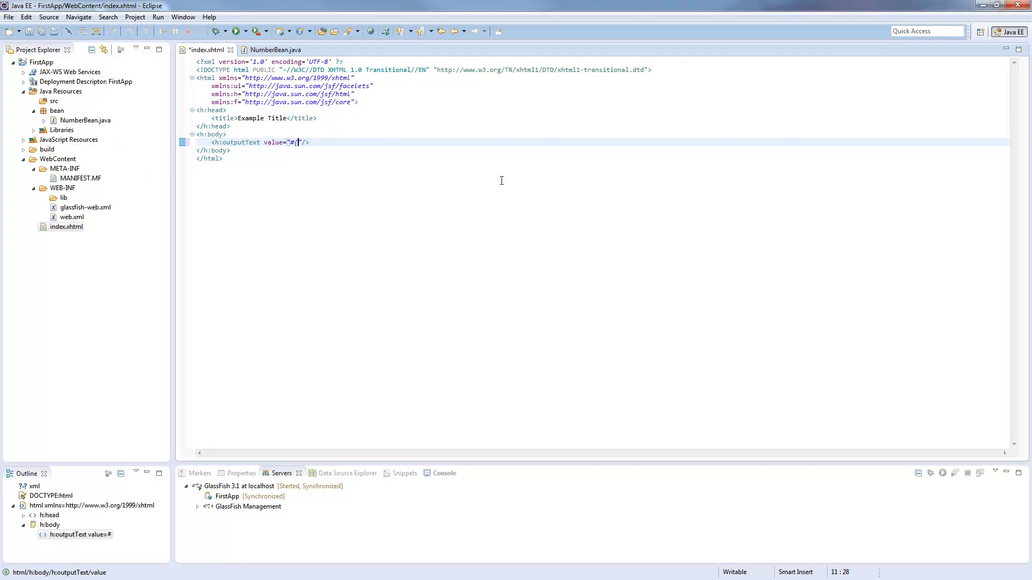
type("numberBean")
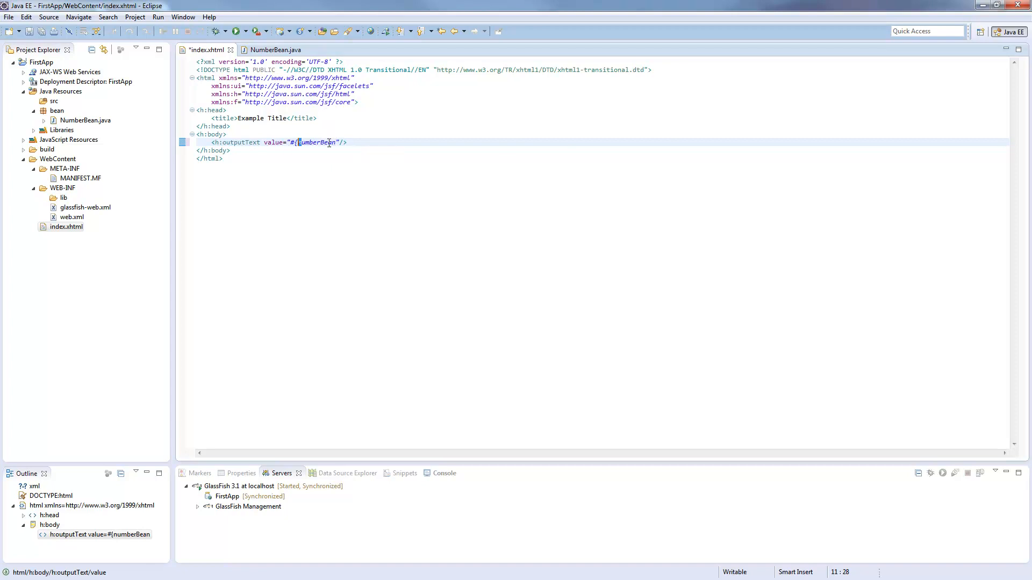
type(".")
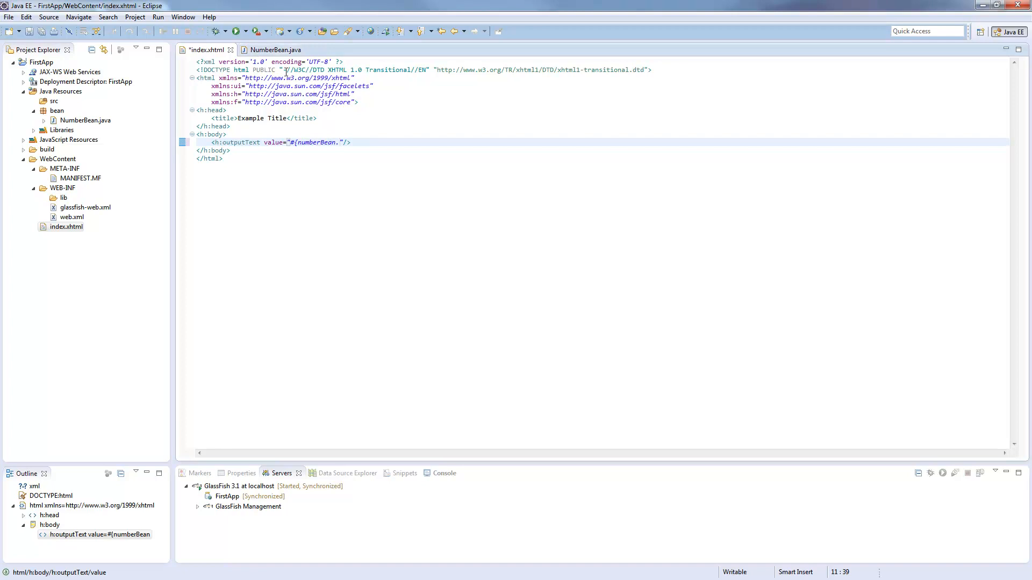
left_click(273, 50)
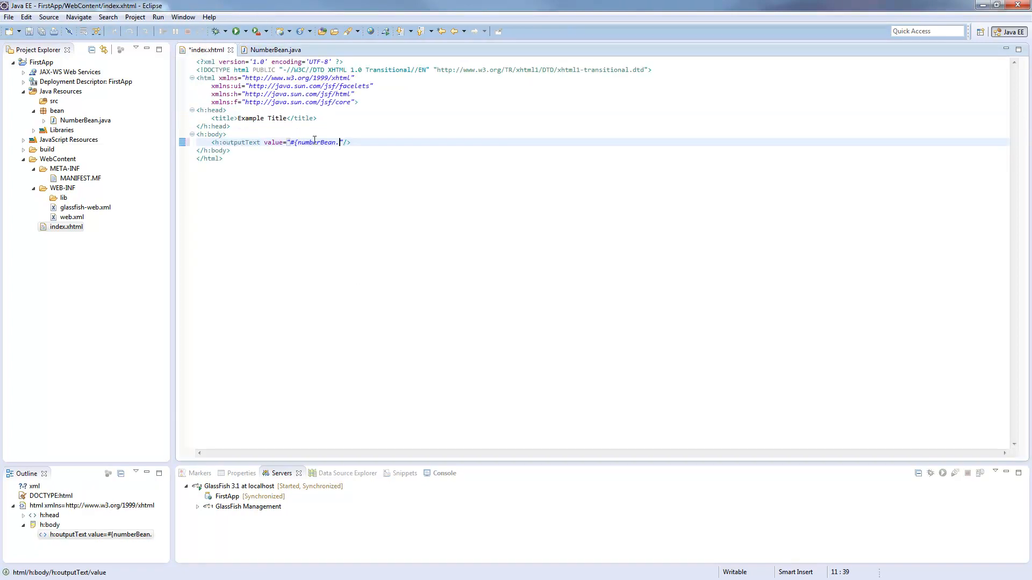
type("number")
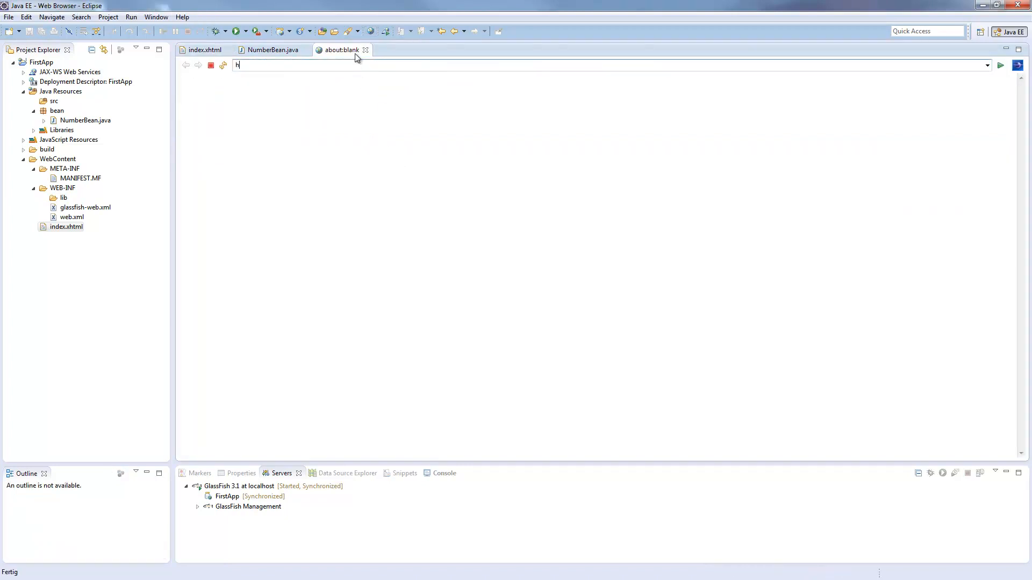
type("ttp://localhost:8080/FirstApp/")
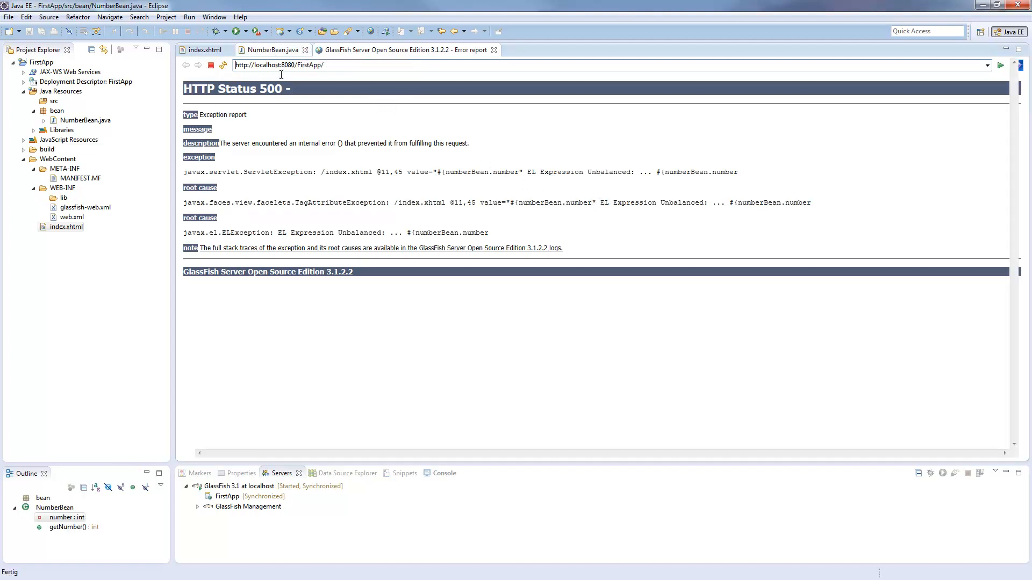
left_click(202, 50)
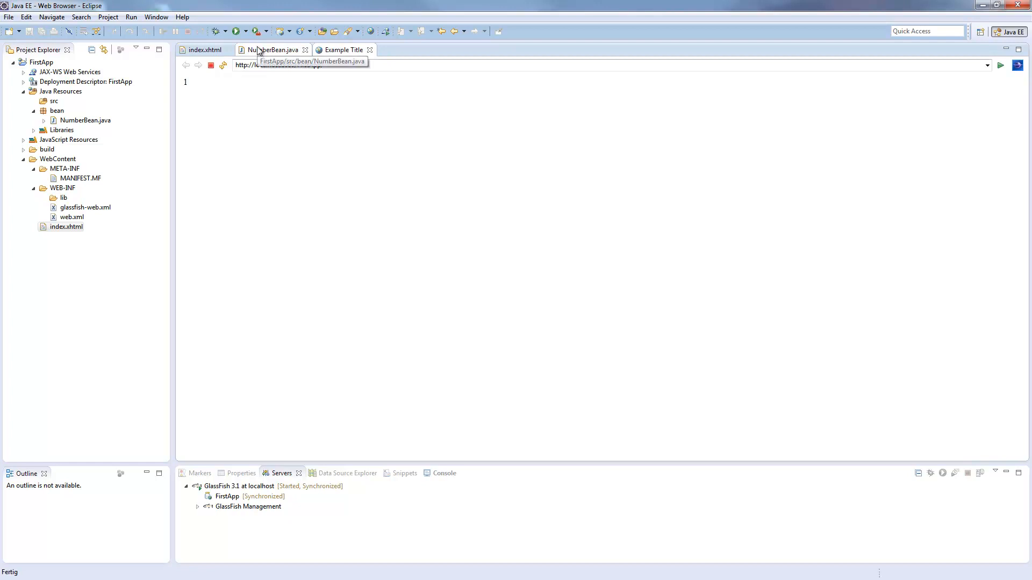
left_click(272, 50)
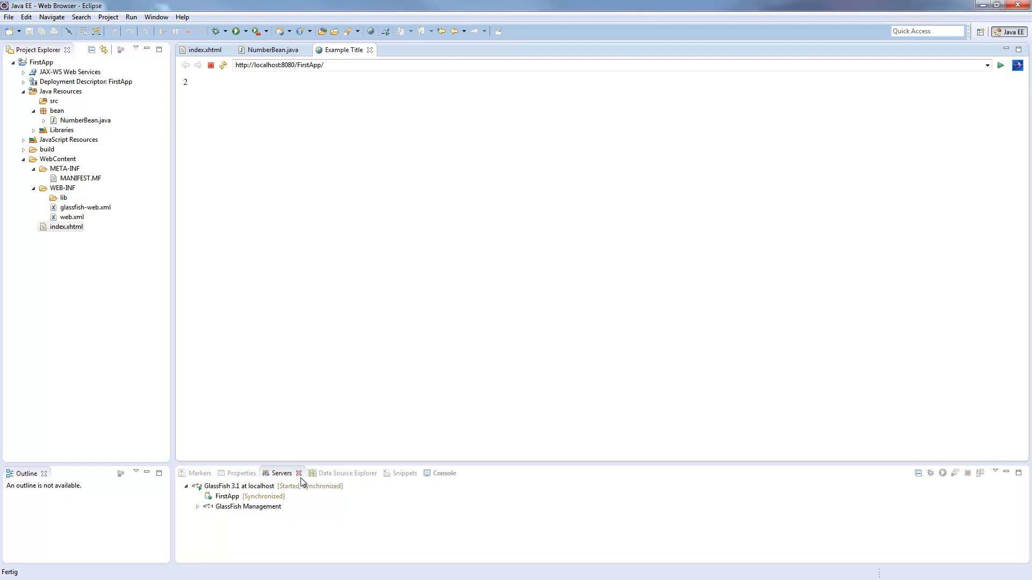
left_click(240, 486)
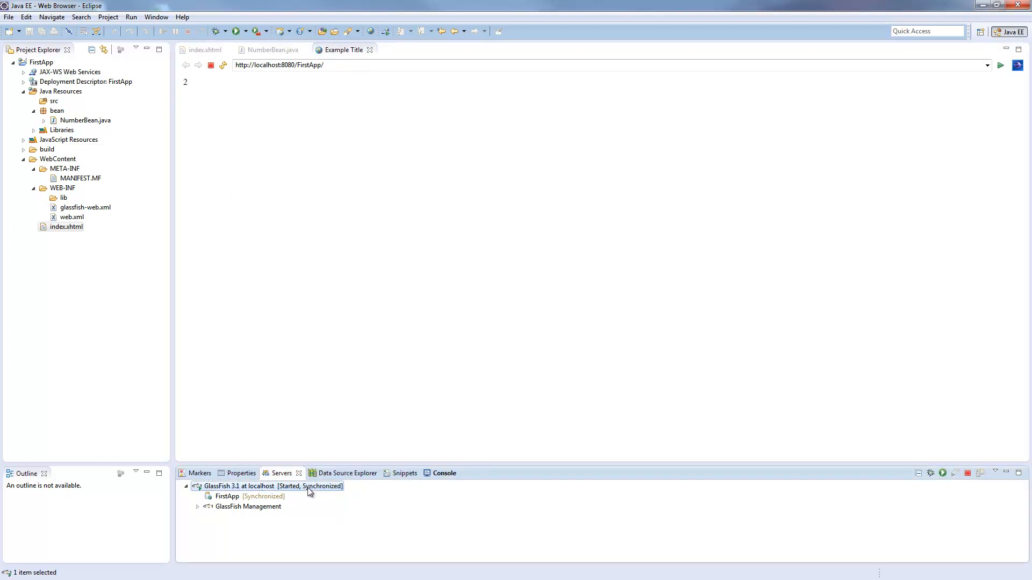
right_click(272, 486)
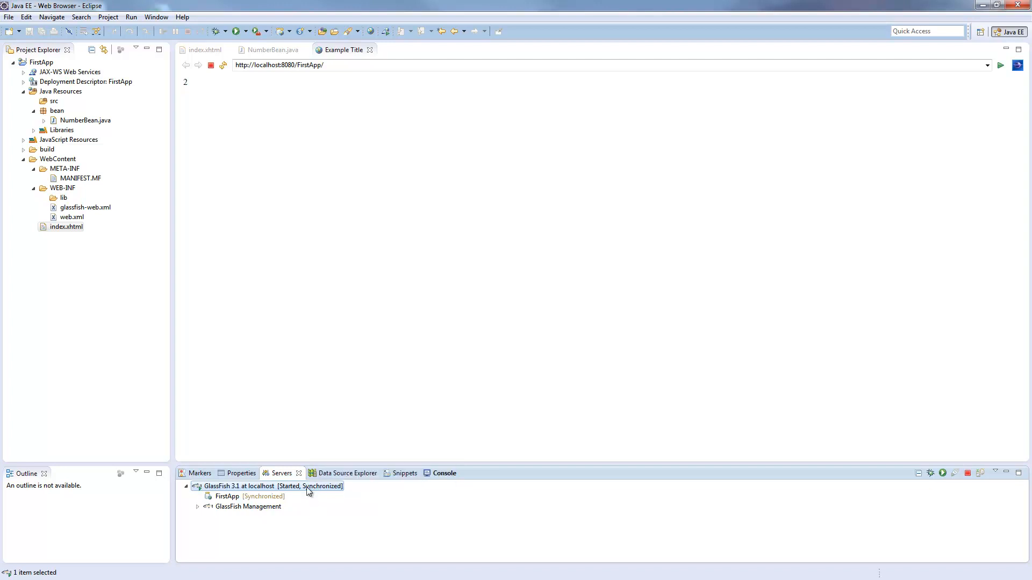
double_click(241, 485)
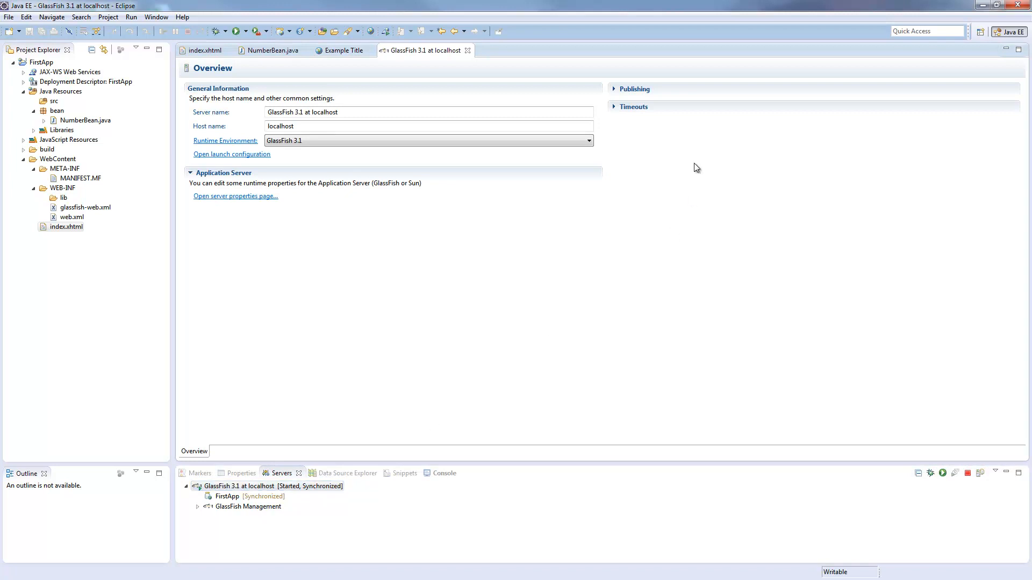
left_click(633, 88)
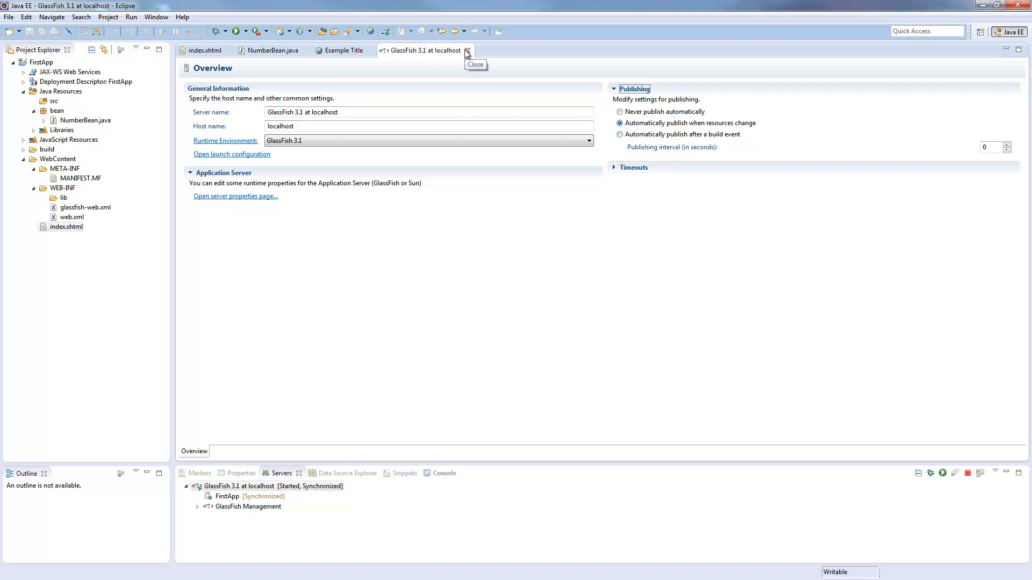
left_click(467, 50)
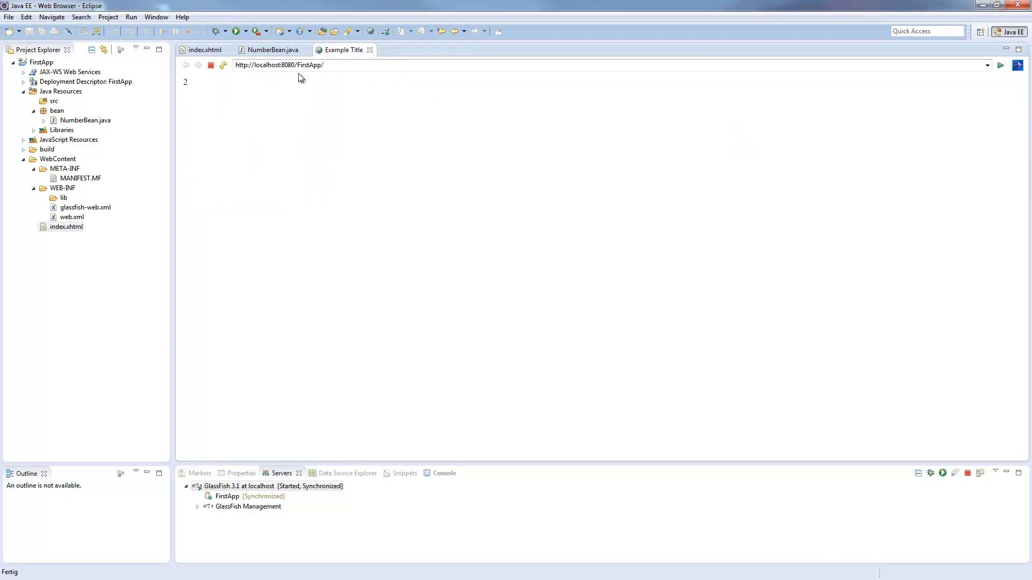
left_click(271, 50)
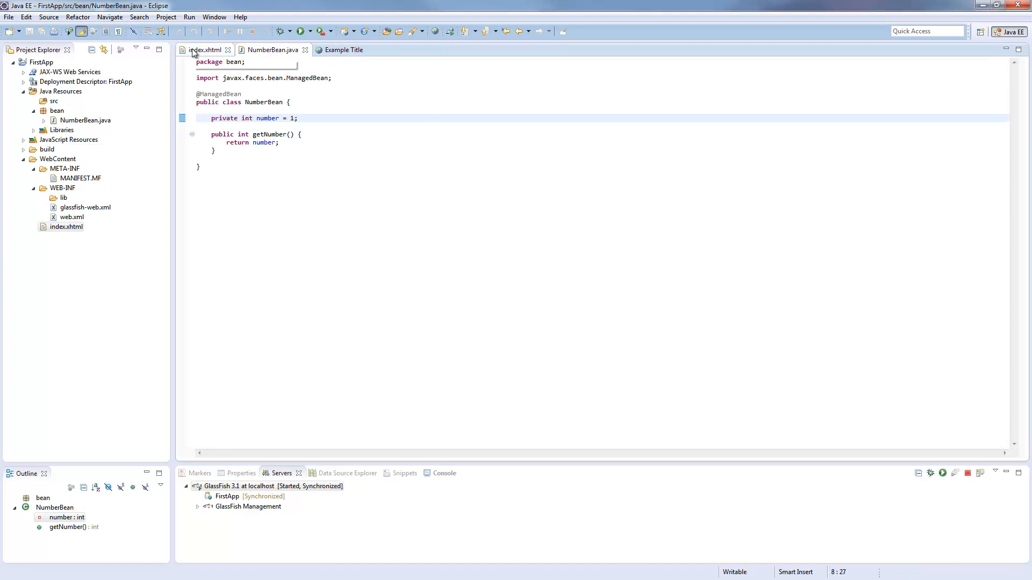
- Start an h:commandButton tag with an empty action attribute below the outputText
left_click(205, 49)
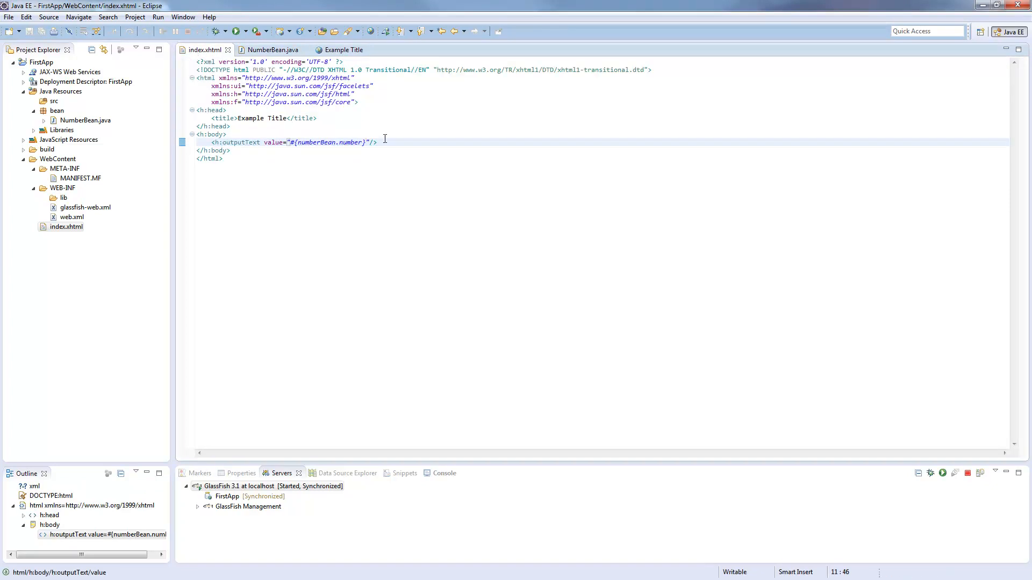
type("<")
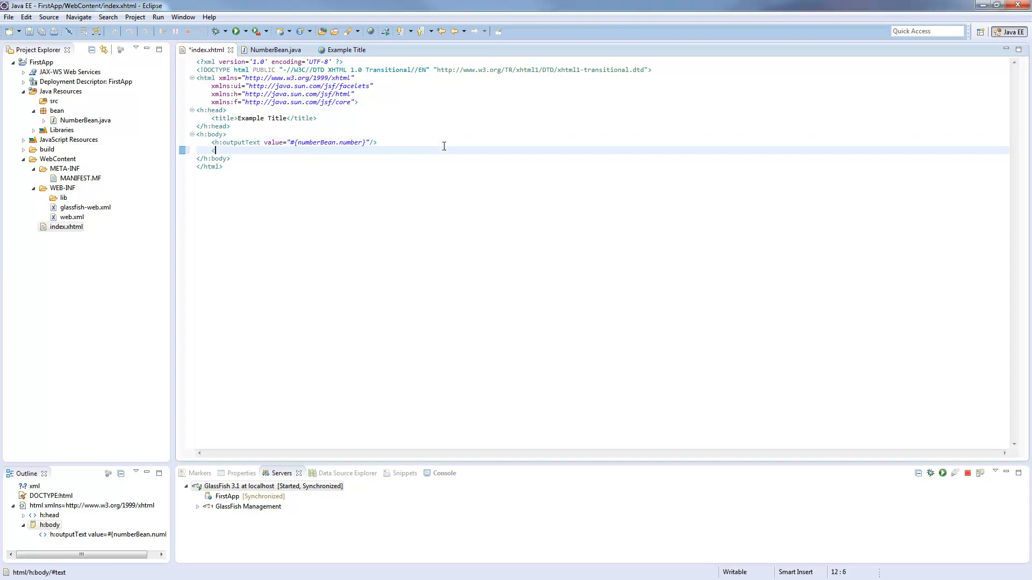
type("h:commandButton />")
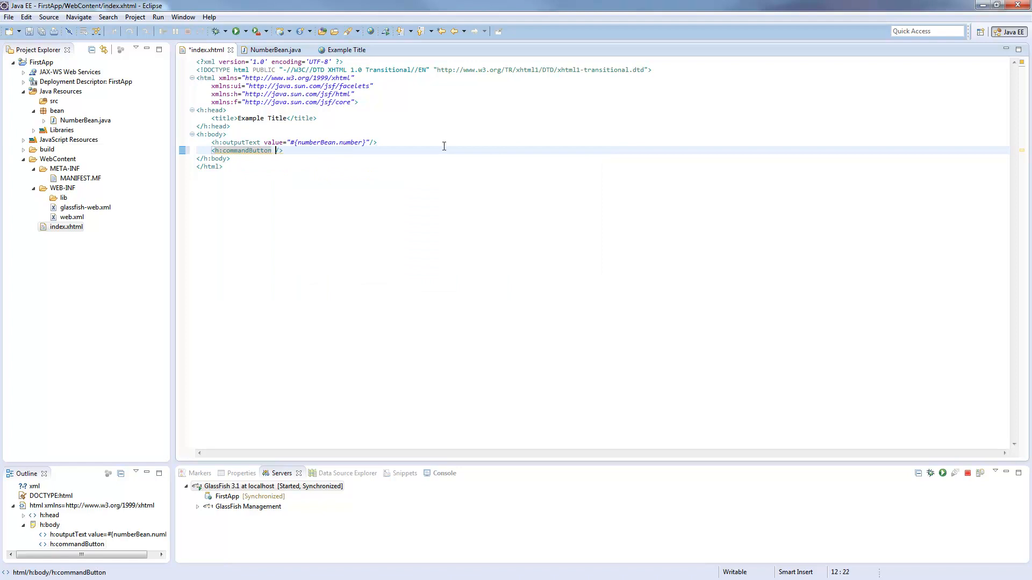
type("action=\"")
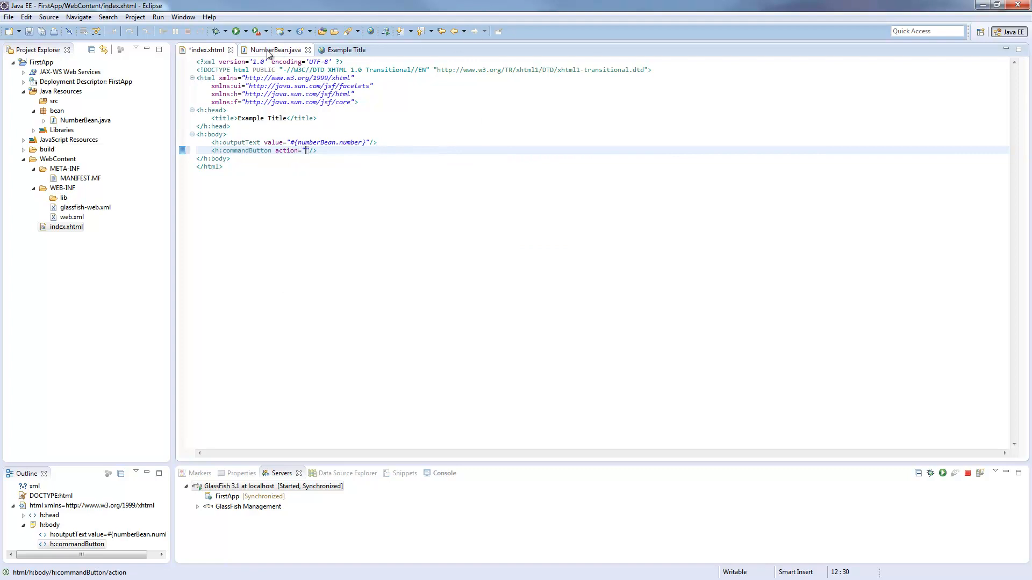
mouse_move(277, 50)
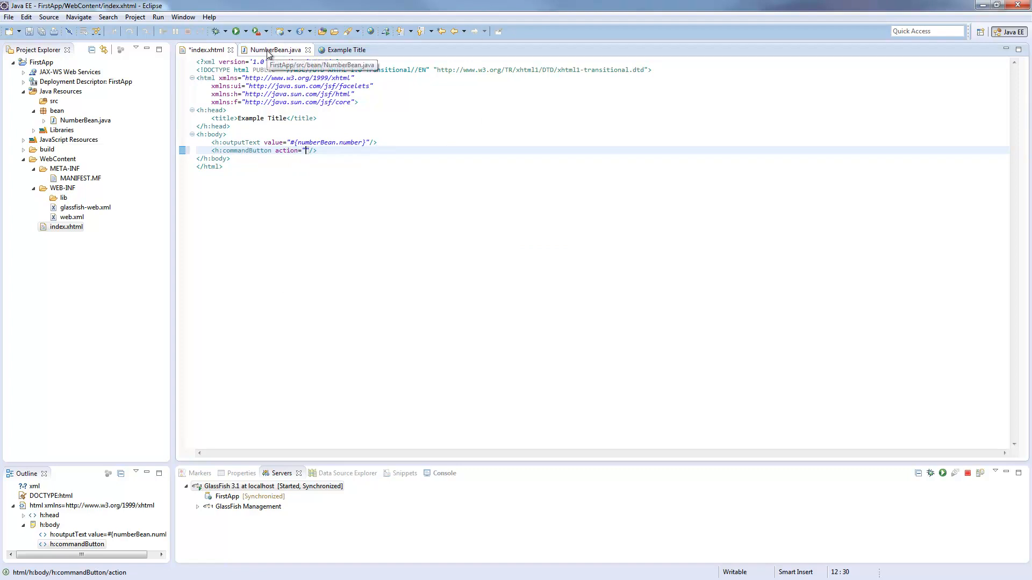
- Add a public void increase() method containing number++ to NumberBean and save it
left_click(276, 50)
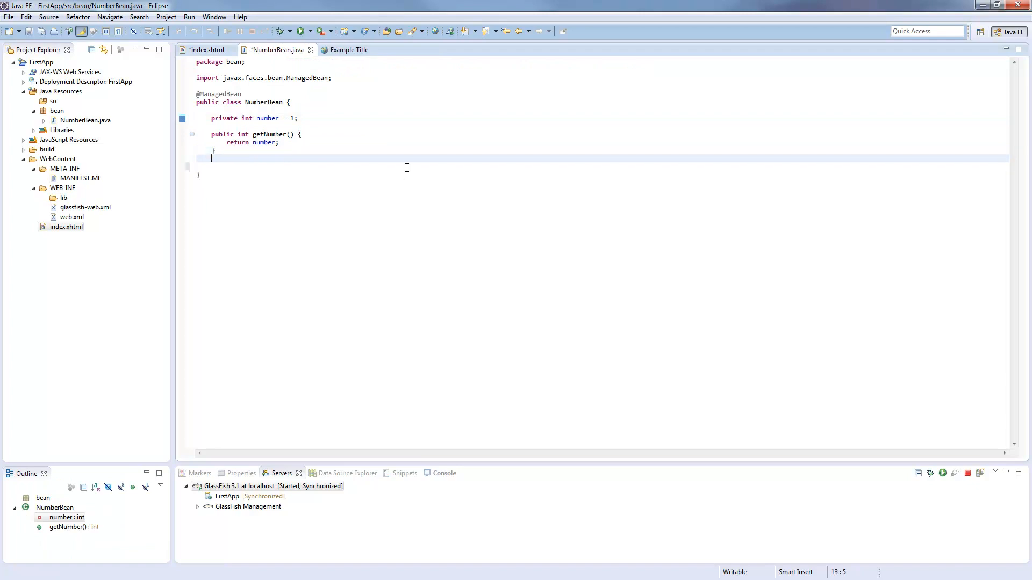
type("public")
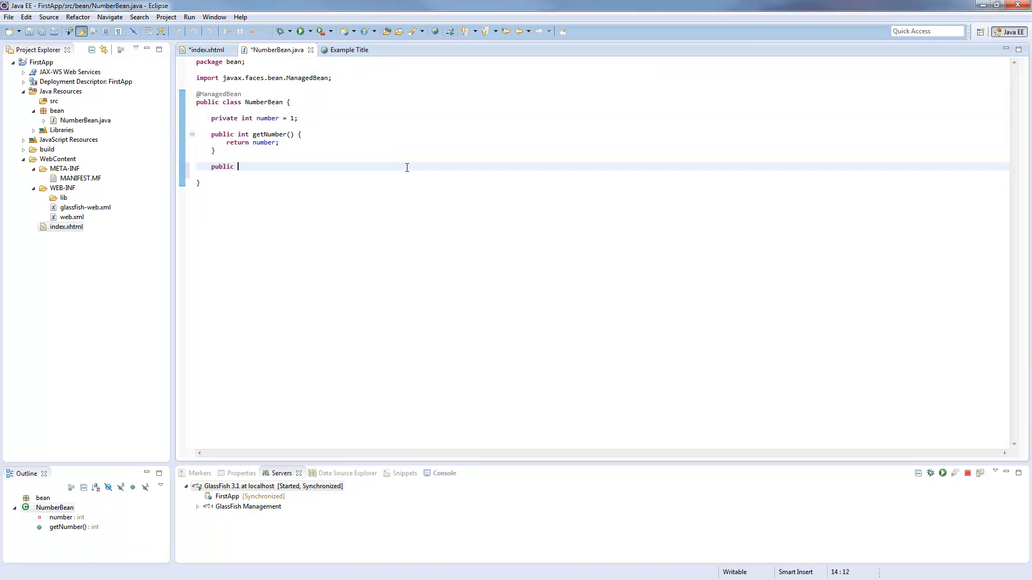
type("void increa")
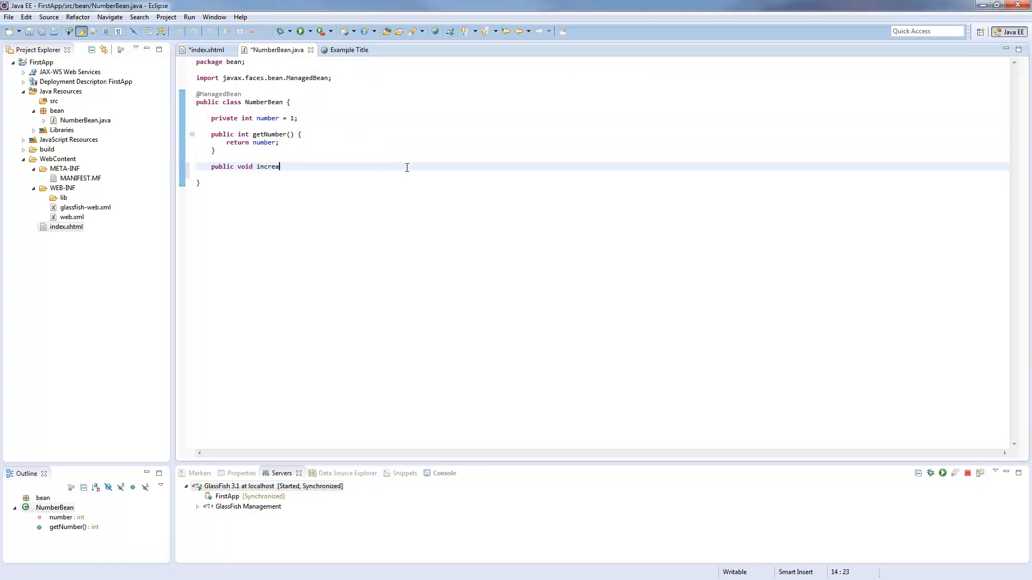
type("se() {")
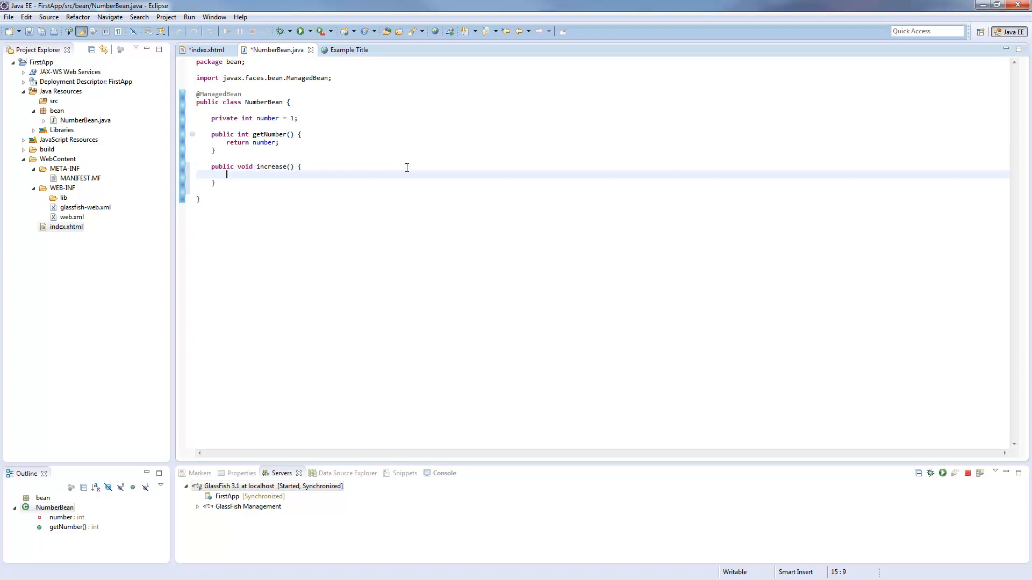
type("number")
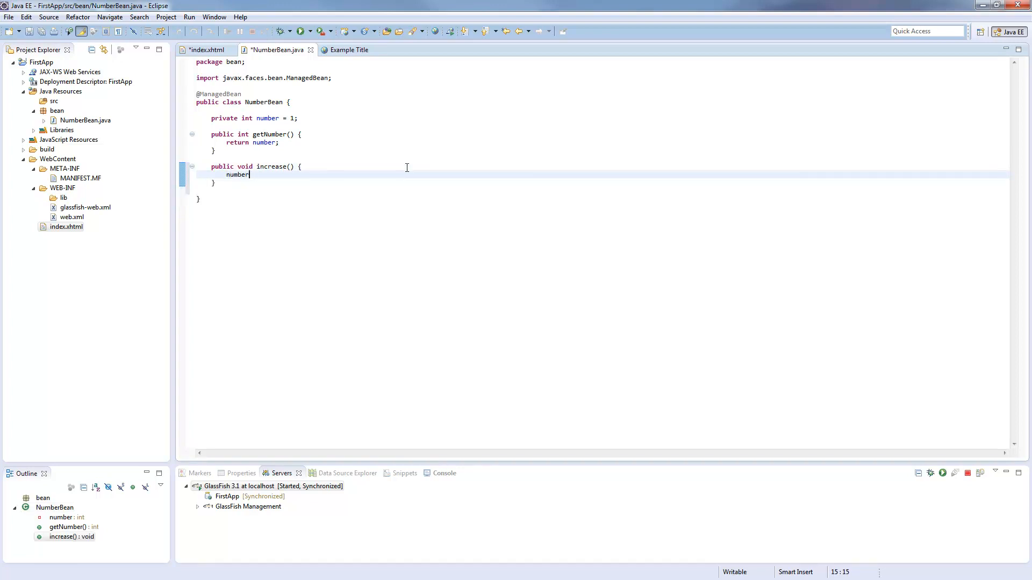
type("++;")
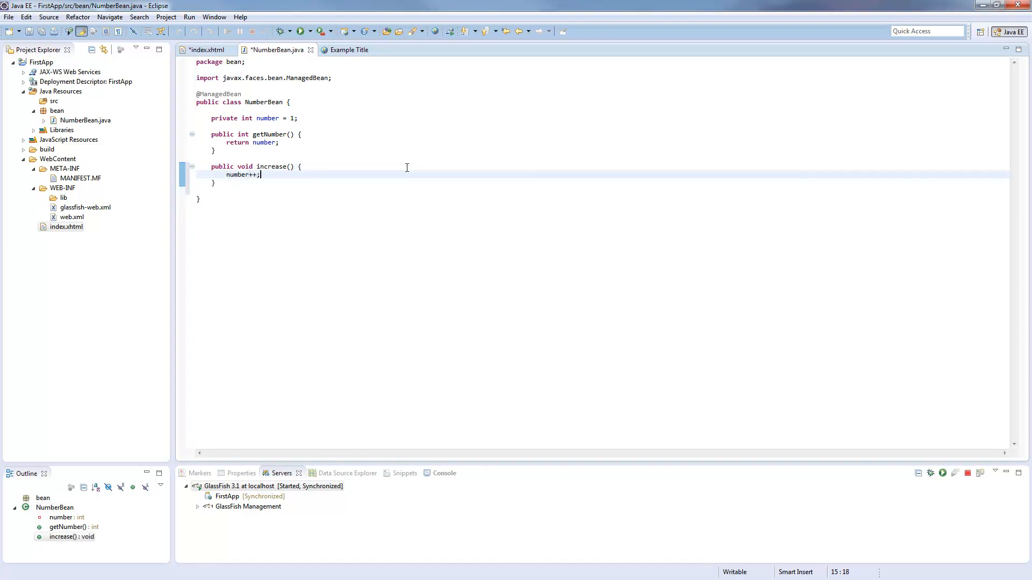
key("ctrl+s")
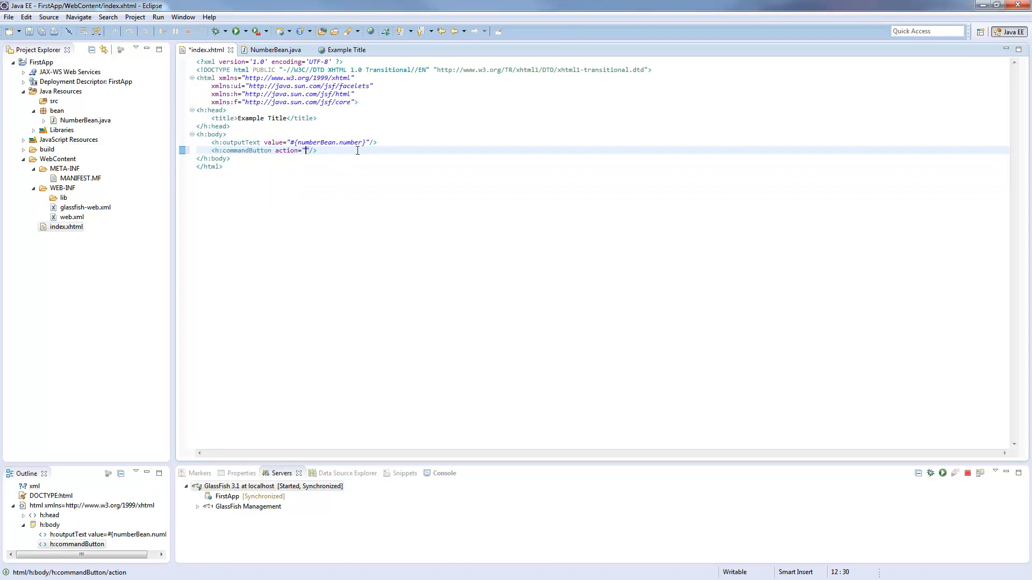
- Set the command button's action to #{numberBean.increase} and save index.xhtml
type("#")
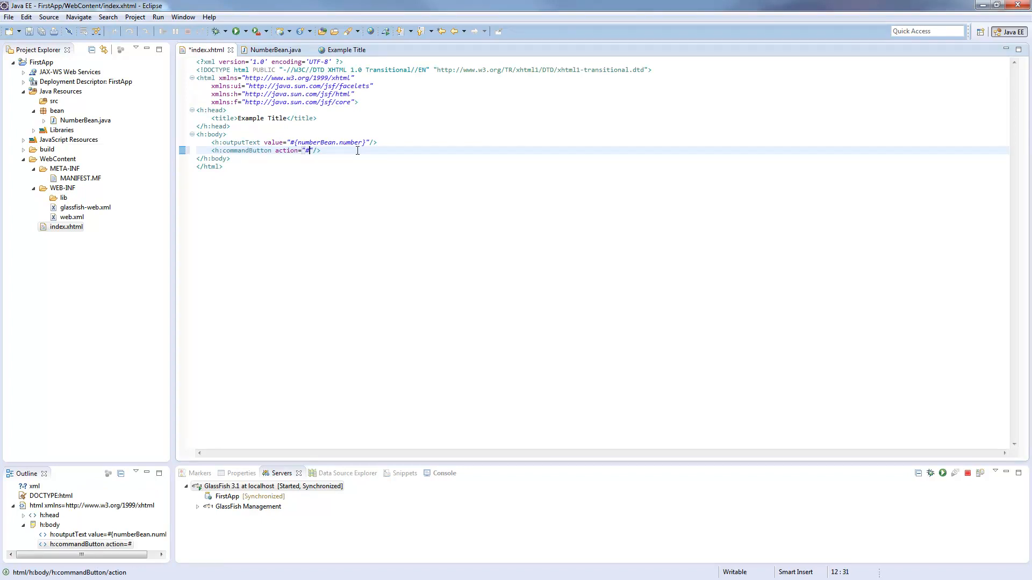
type("{numberBea")
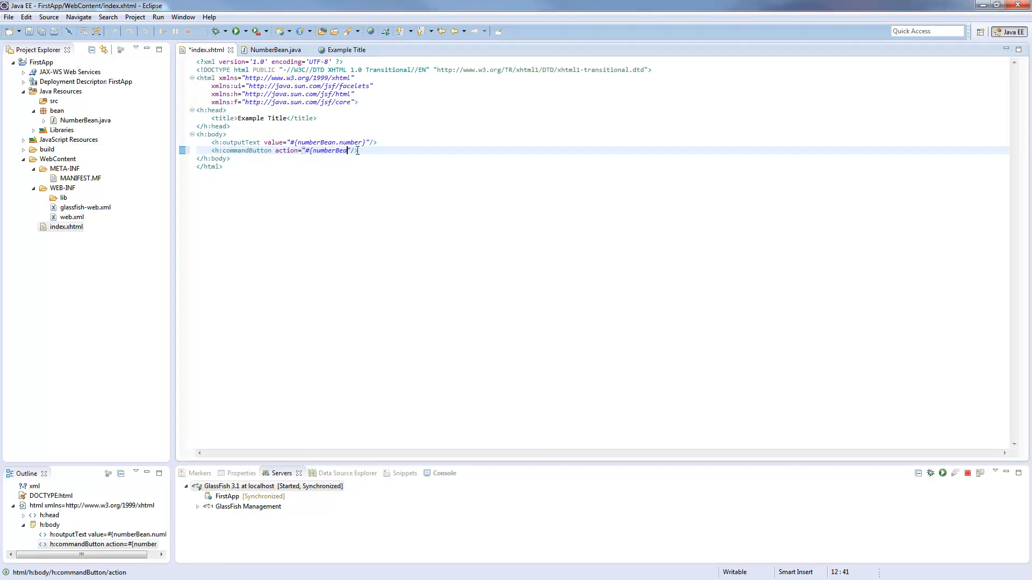
type(".")
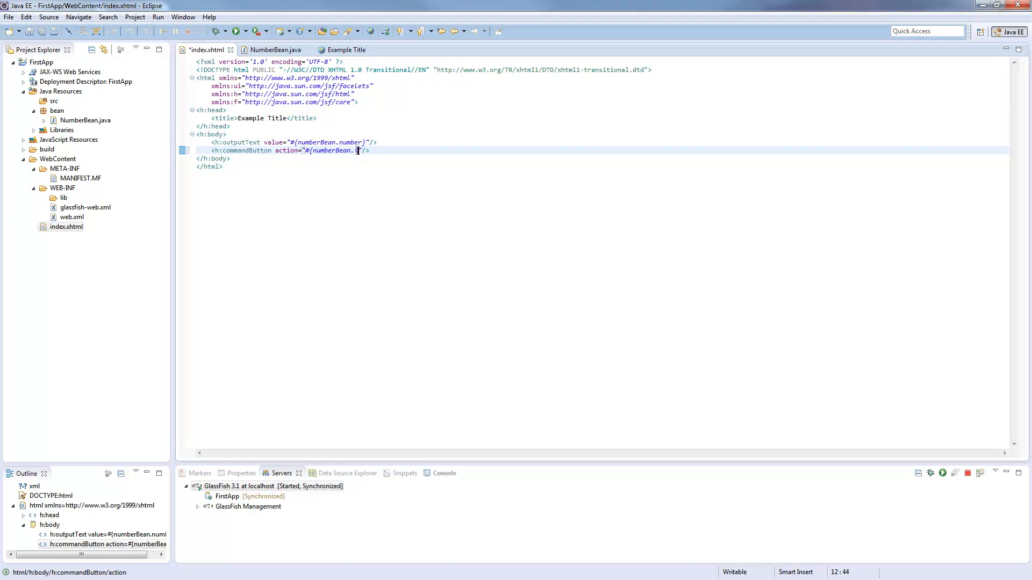
type("increase")
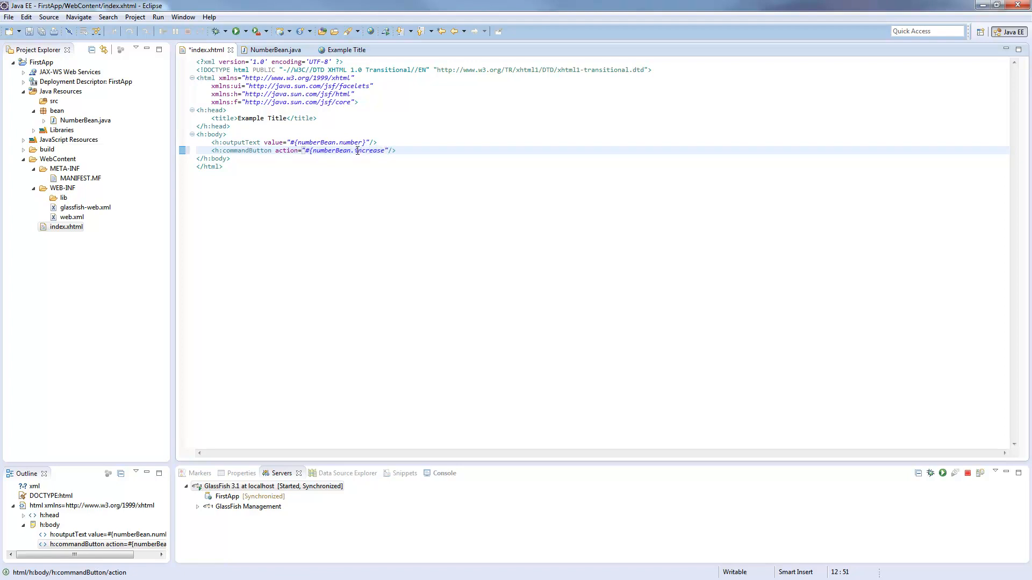
key("ctrl+s")
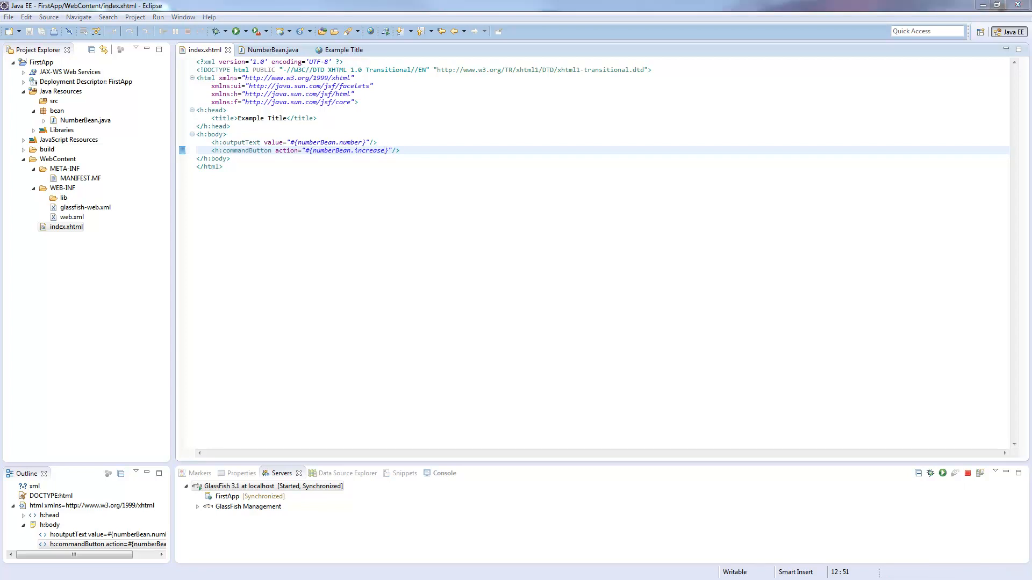
- Begin adding a value attribute to the commandButton tag
left_click(341, 50)
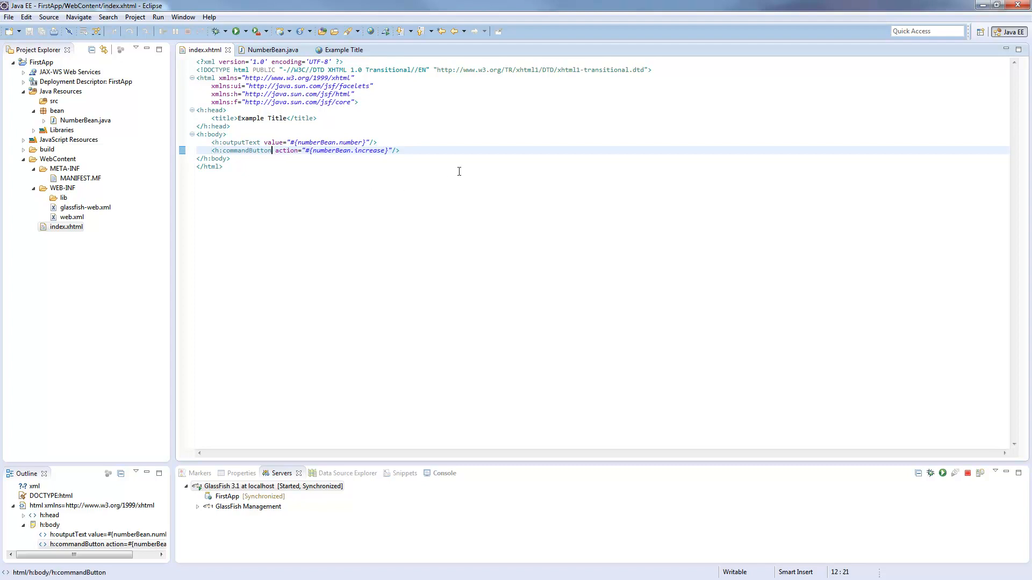
type("valu")
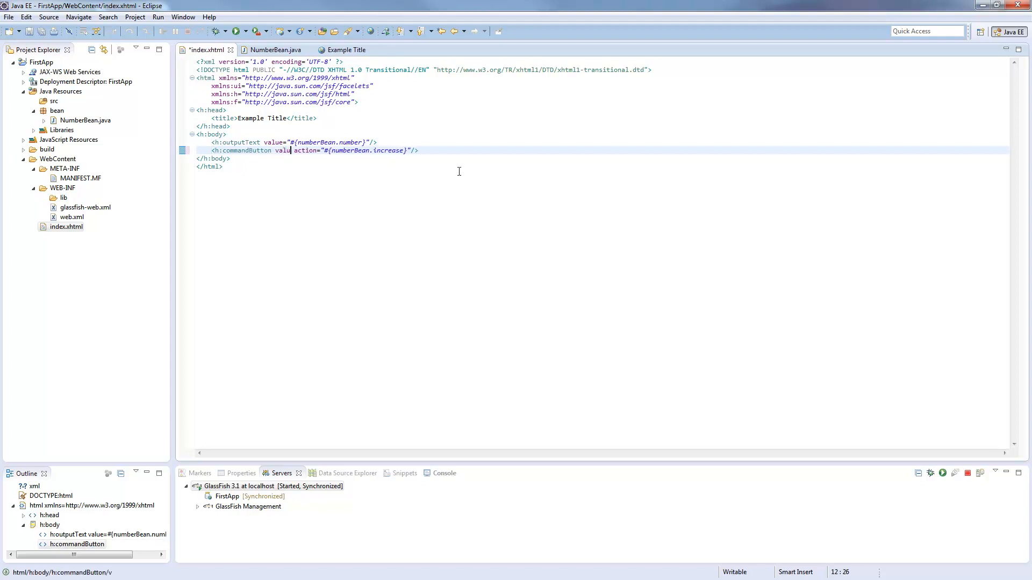
type("e=\"submit")
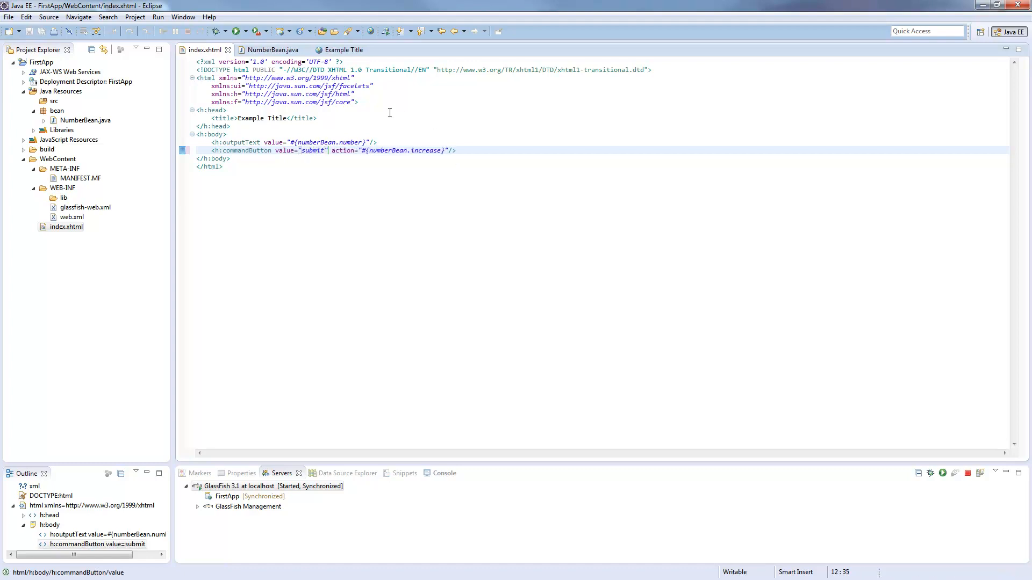
- Wrap the button in an <h:form> and click submit in the browser, raising the counter to 2
left_click(342, 49)
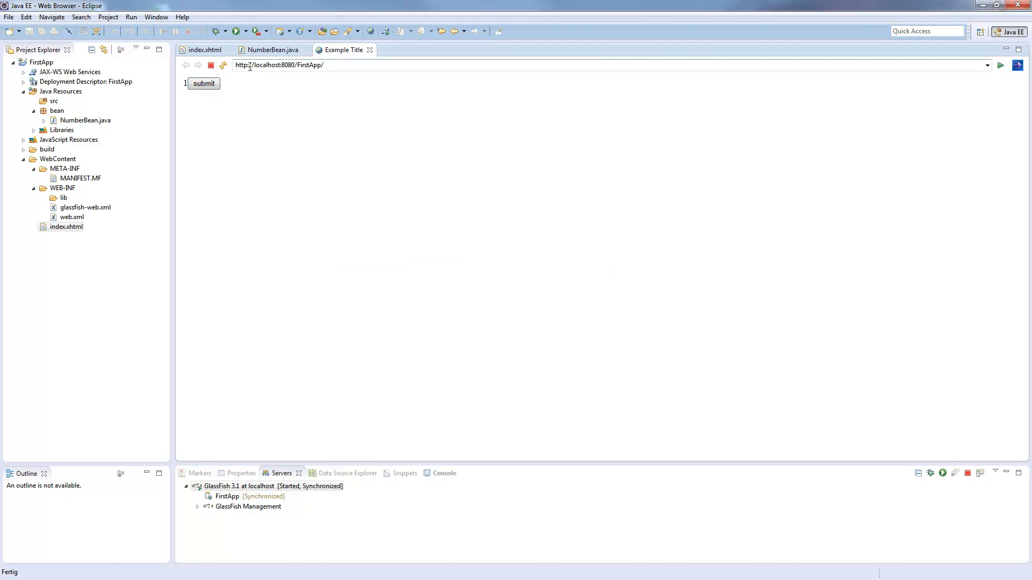
left_click(270, 49)
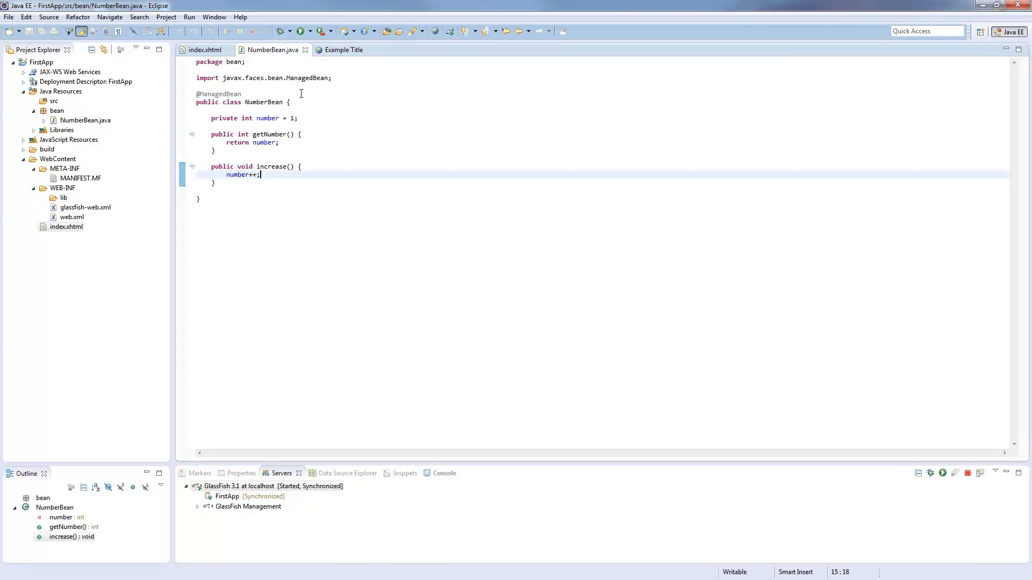
left_click(206, 49)
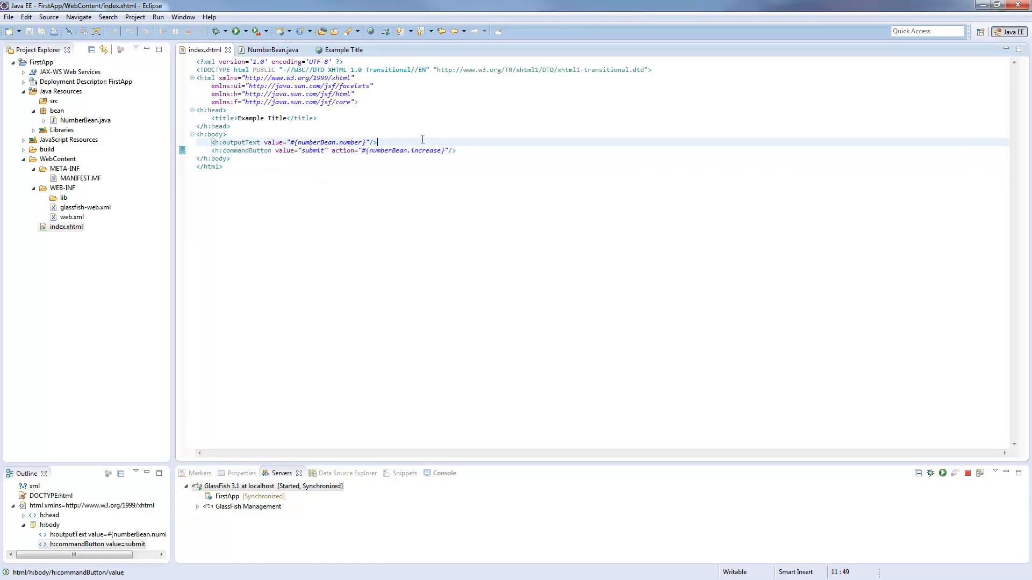
type("<h:f")
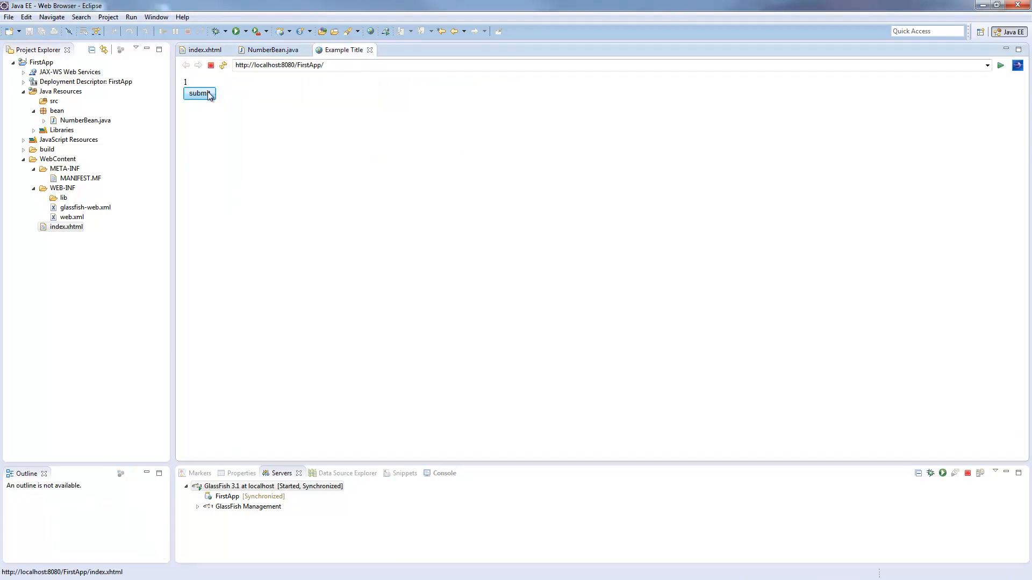
left_click(199, 93)
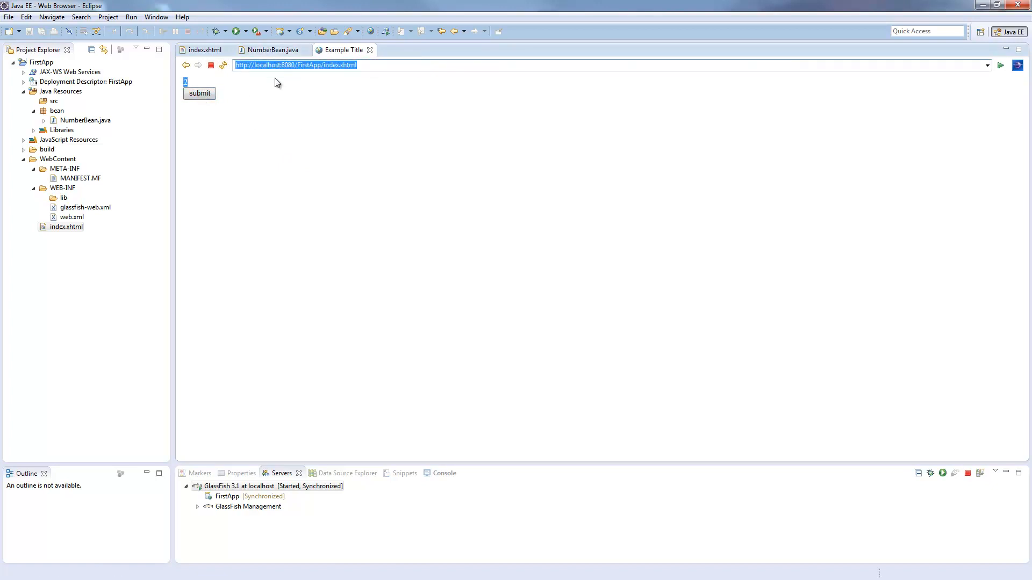
- Select the #{numberBean.increase} expression, then highlight the number field in NumberBean's increase()
left_click(203, 49)
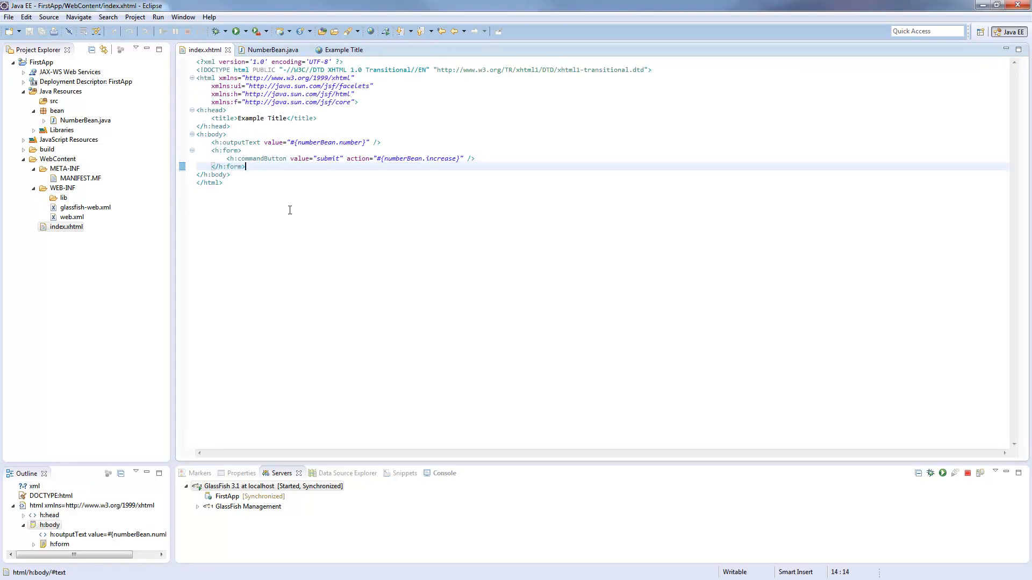
double_click(419, 158)
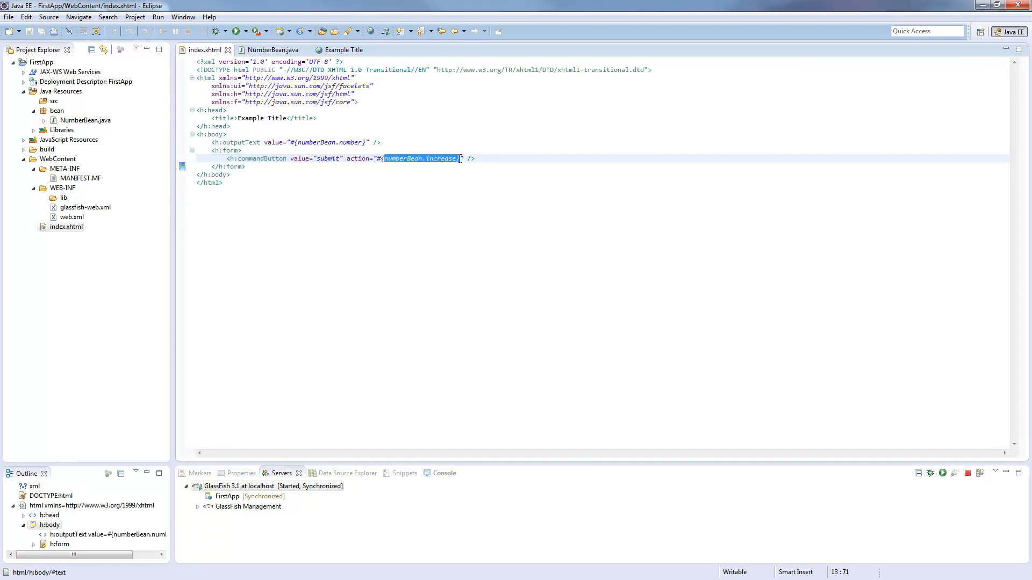
left_click(271, 50)
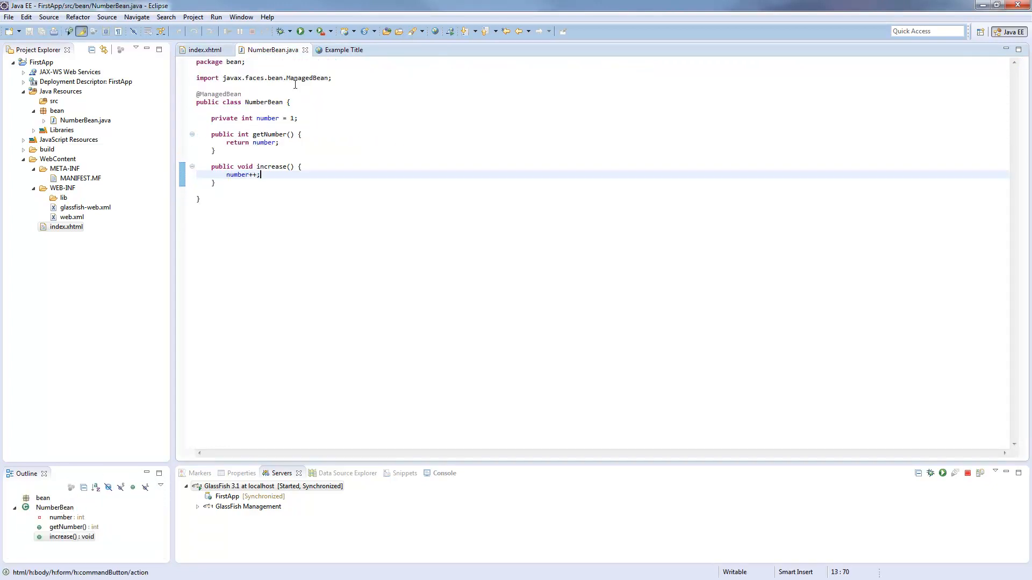
left_click(240, 174)
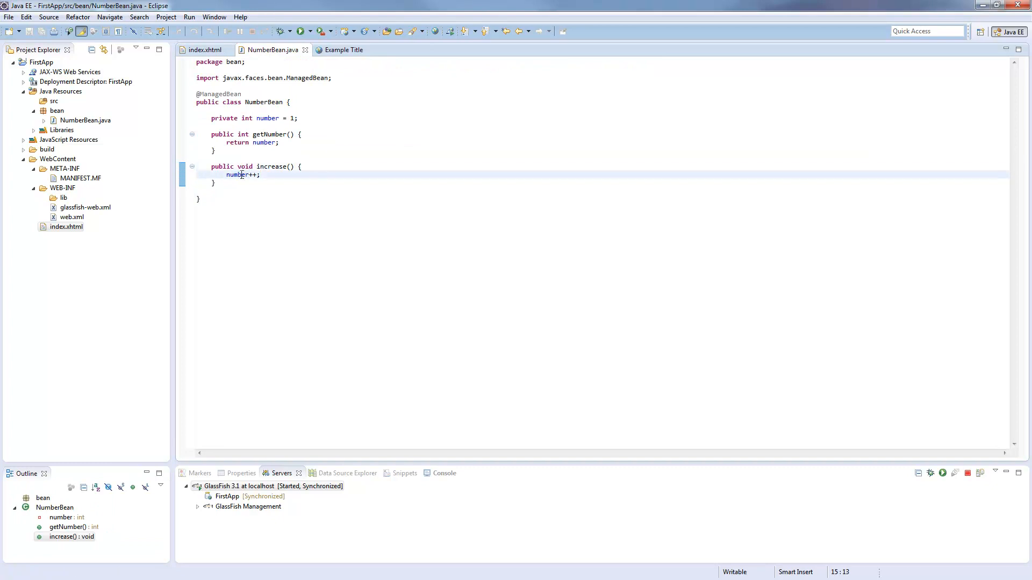
double_click(238, 174)
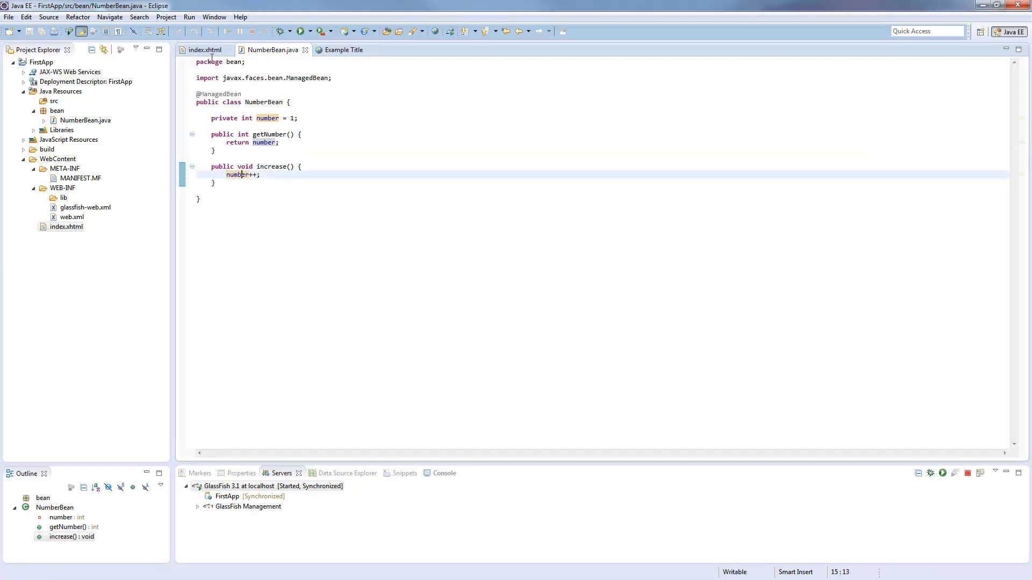
- Resubmit the page in the browser, then highlight number in NumberBean's getter
left_click(204, 49)
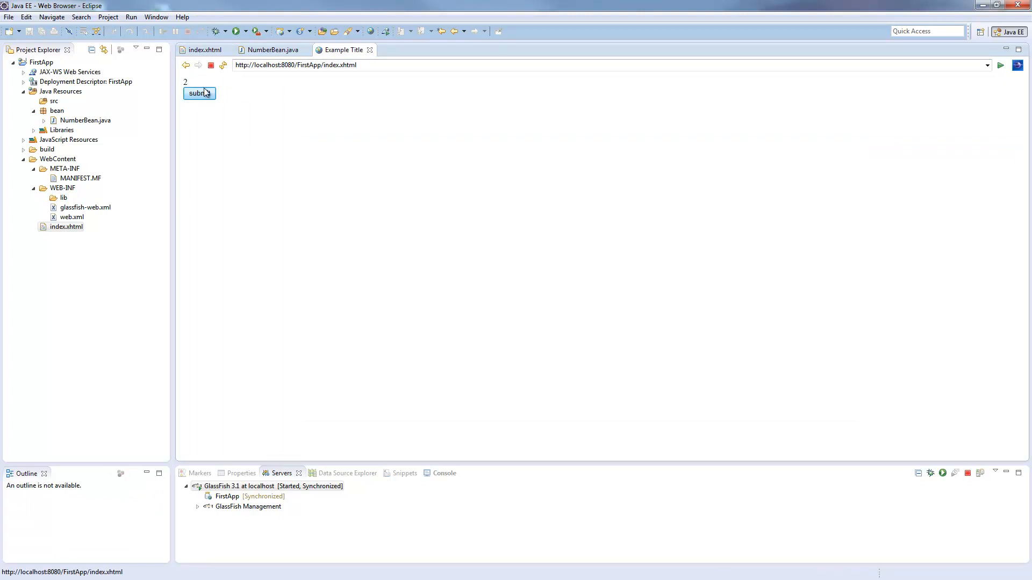
left_click(206, 49)
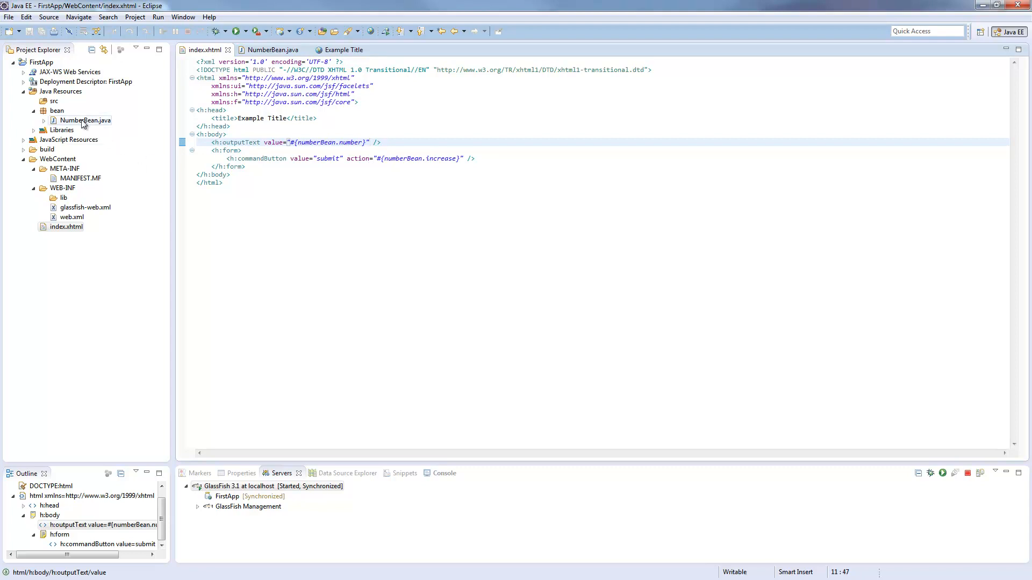
left_click(274, 49)
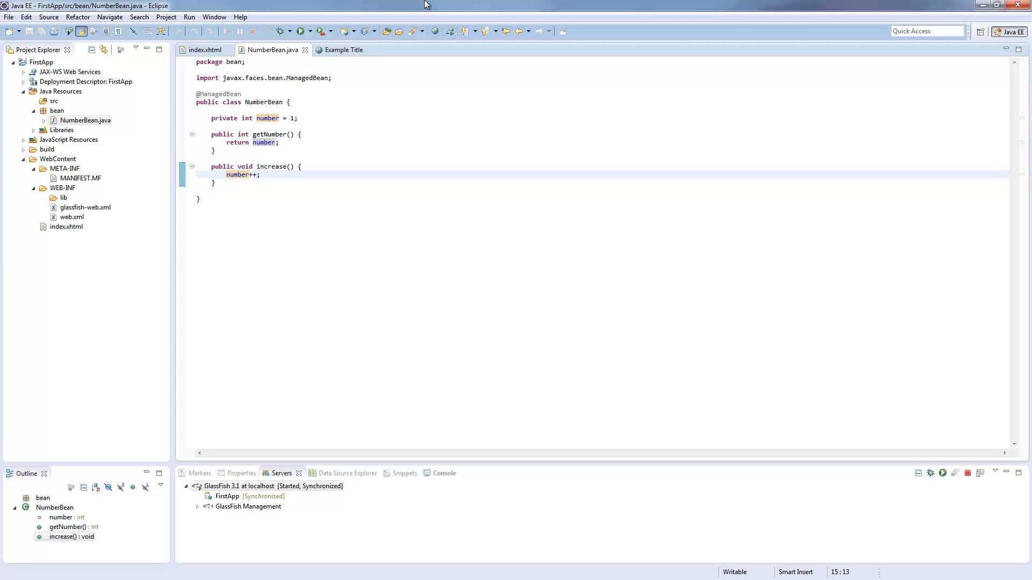
left_click(261, 174)
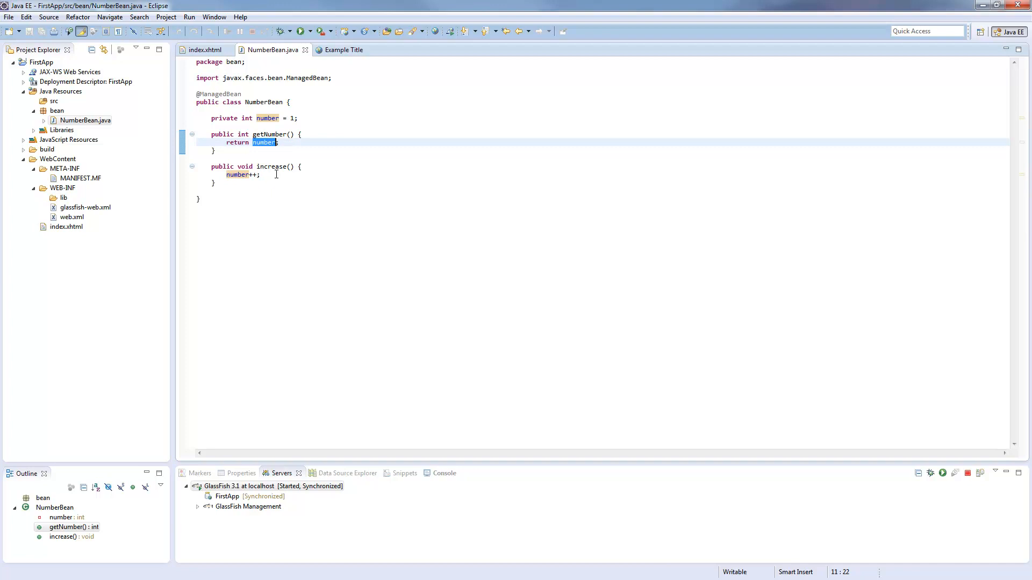
left_click(372, 95)
type("@")
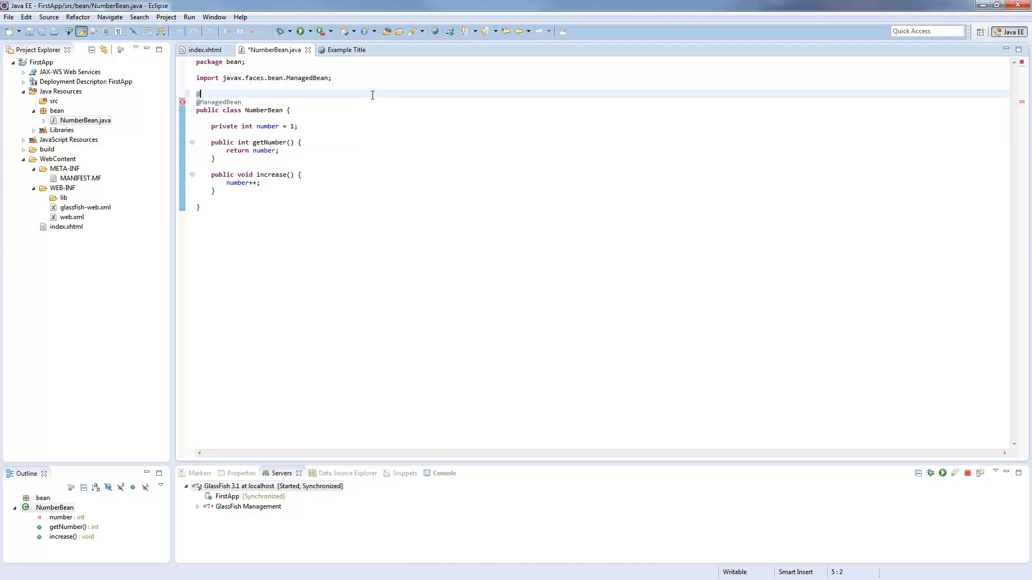
type("ApplicationScoped")
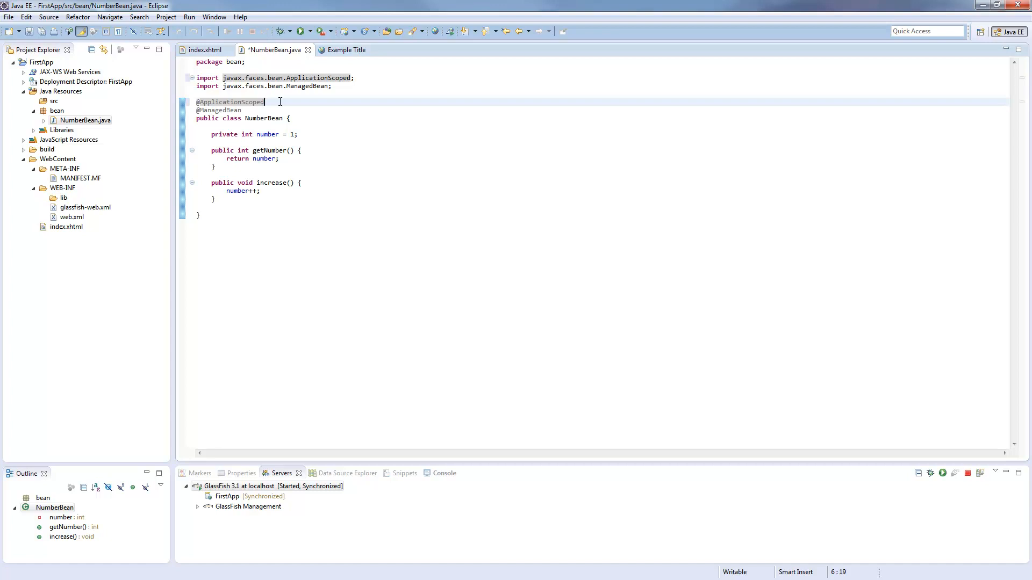
mouse_move(279, 102)
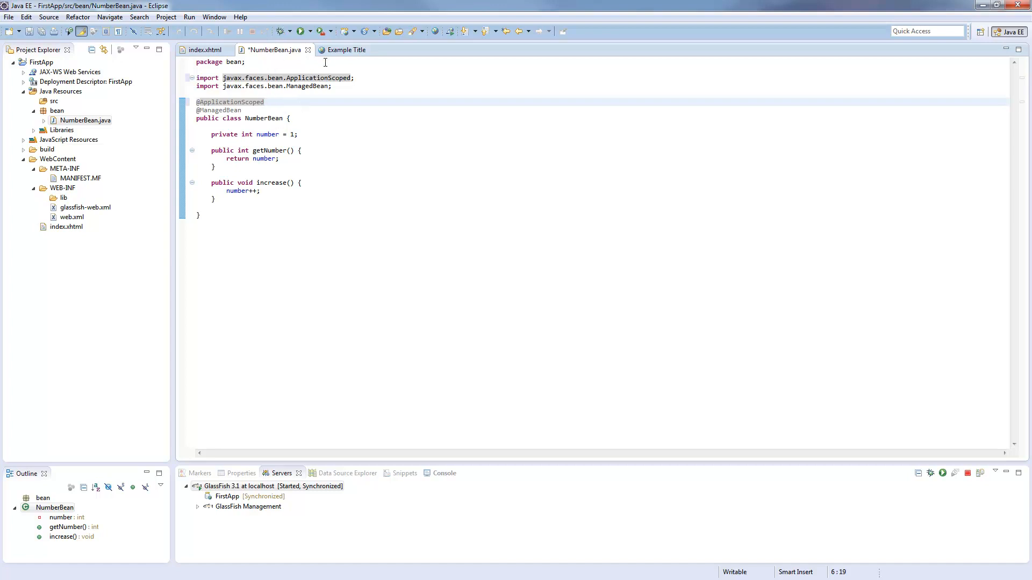
- Reload localhost:8080/FirstApp/ and submit repeatedly until the application counter reaches 12
left_click(345, 49)
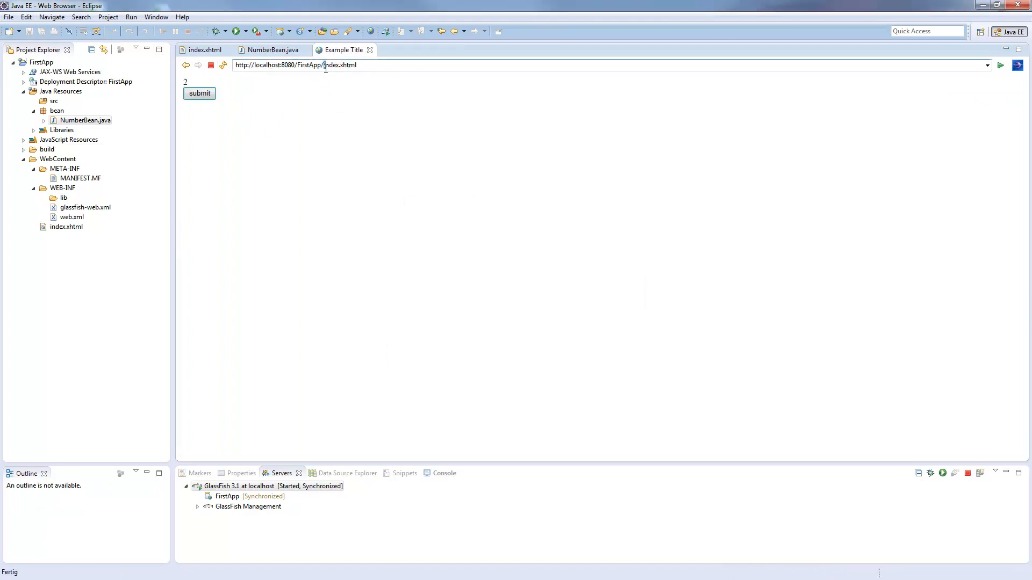
left_click(200, 93)
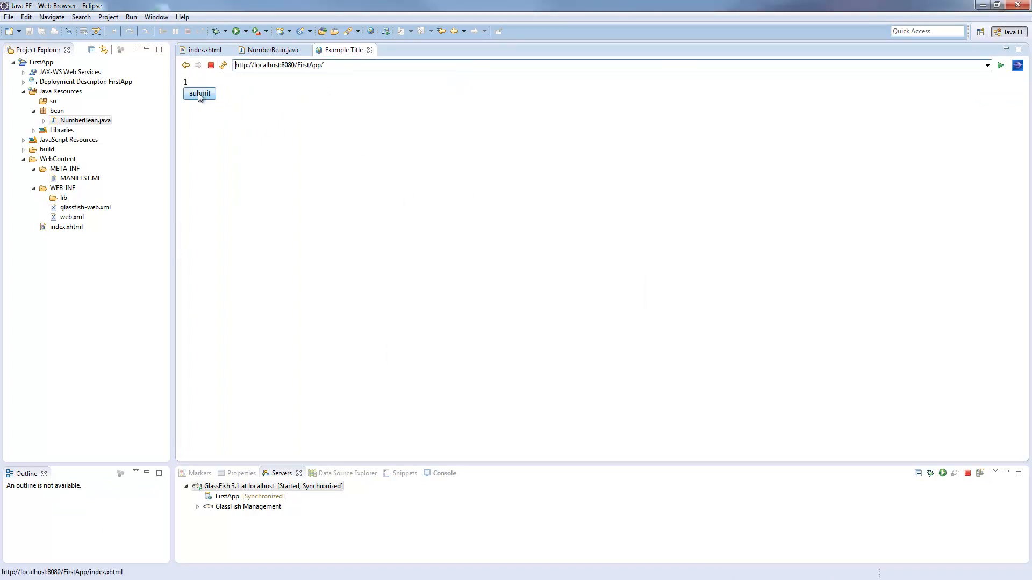
left_click(199, 93)
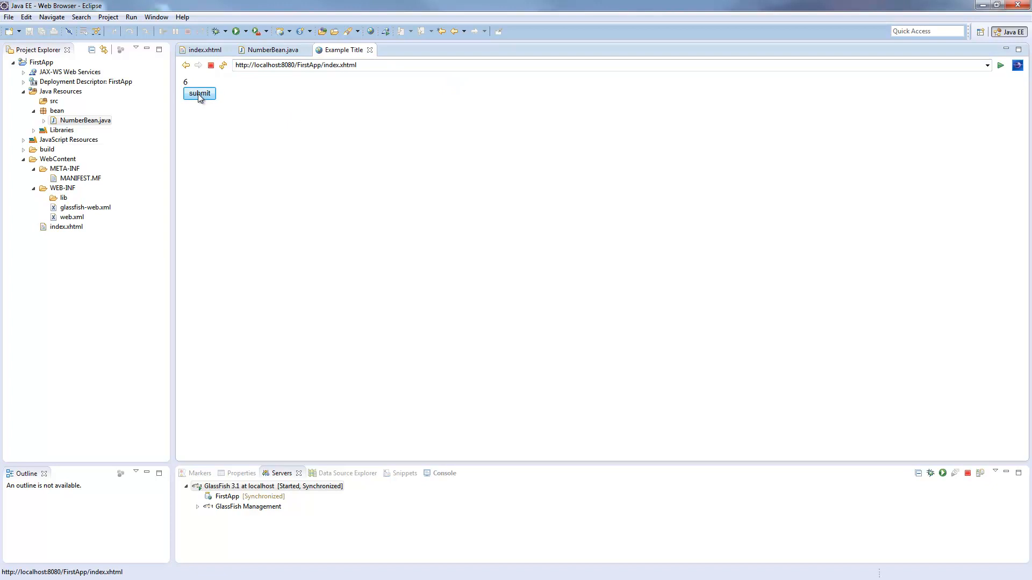
left_click(199, 93)
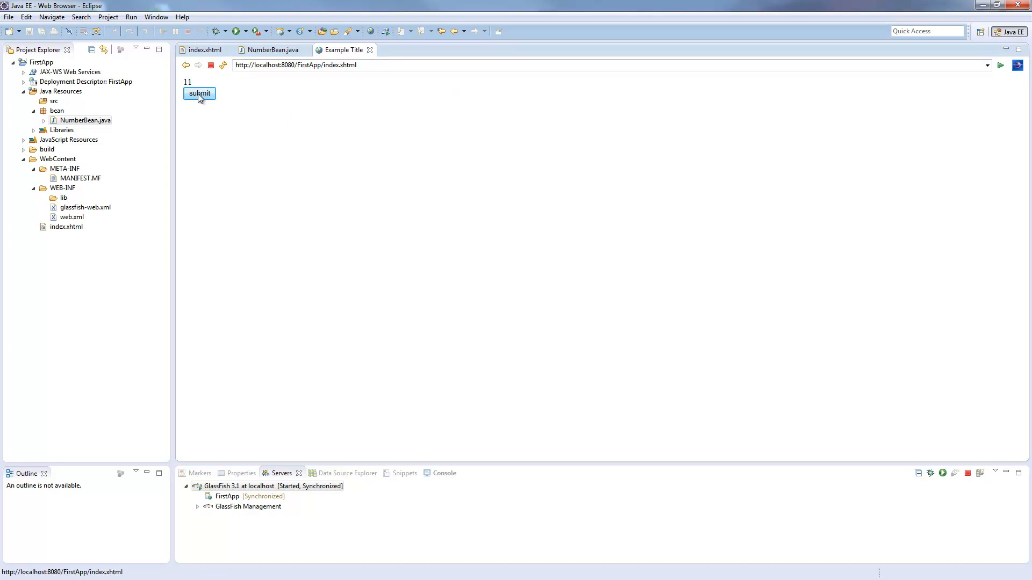
left_click(199, 93)
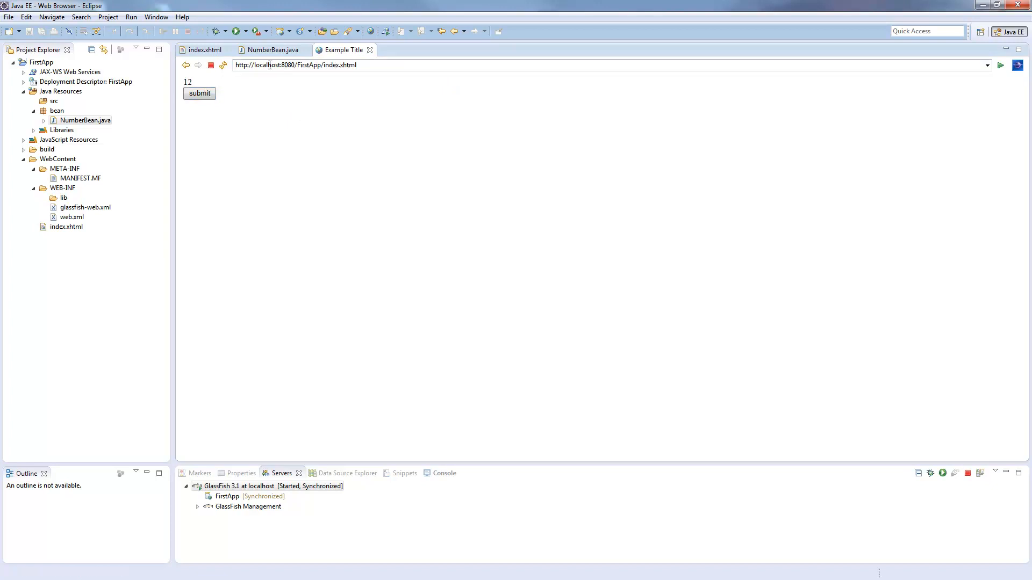
mouse_move(271, 49)
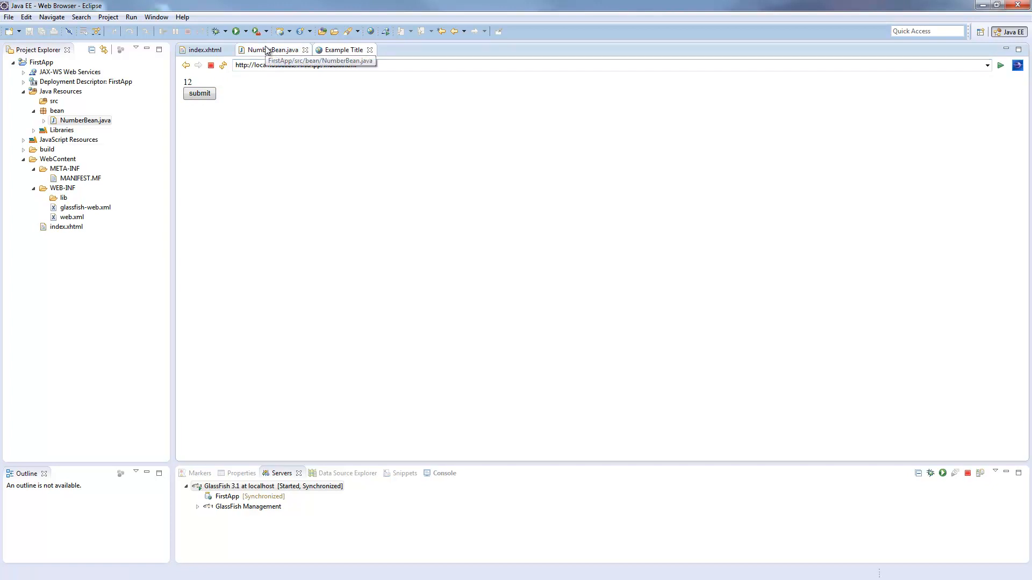
left_click(272, 49)
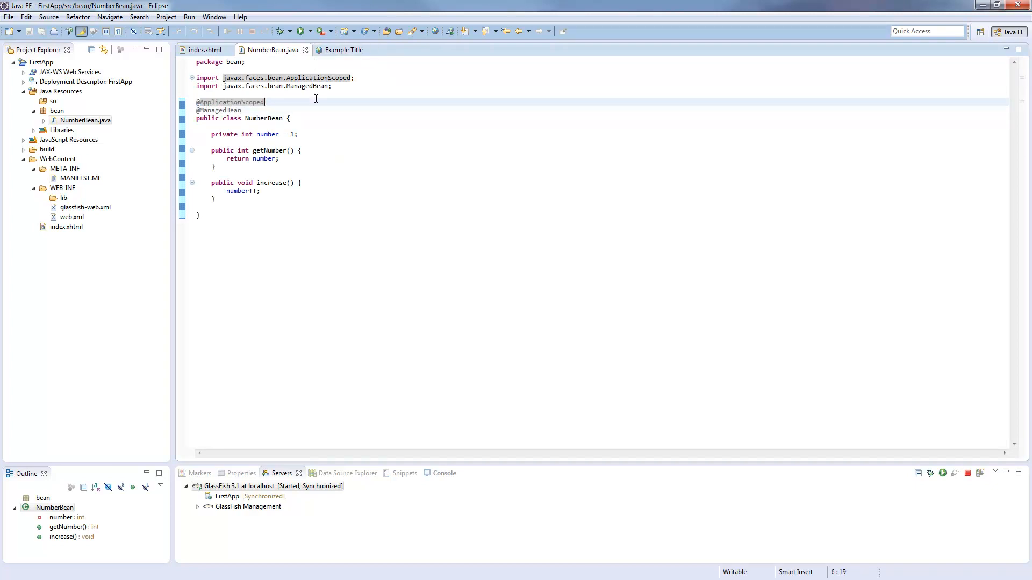
mouse_move(124, 118)
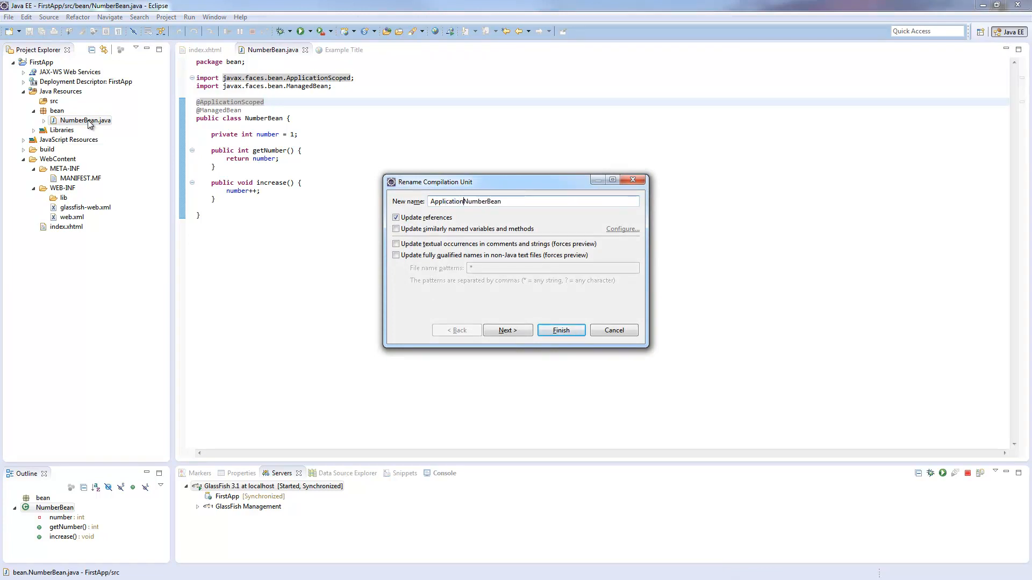
- Rename NumberBean to ApplicationNumberBean and paste copies named SessionNumberBean and RequestNumberBean
left_click(559, 330)
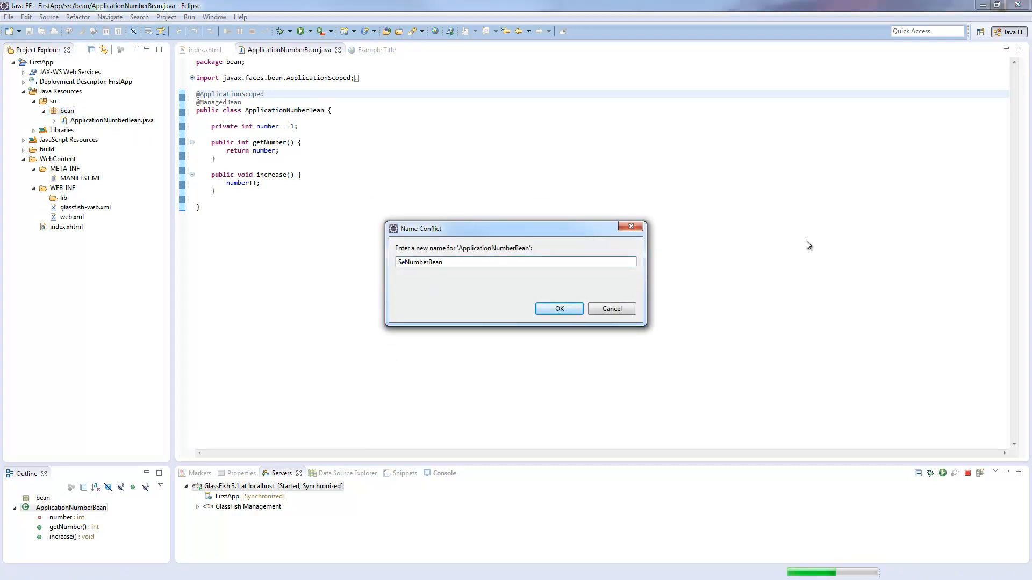
left_click(558, 309)
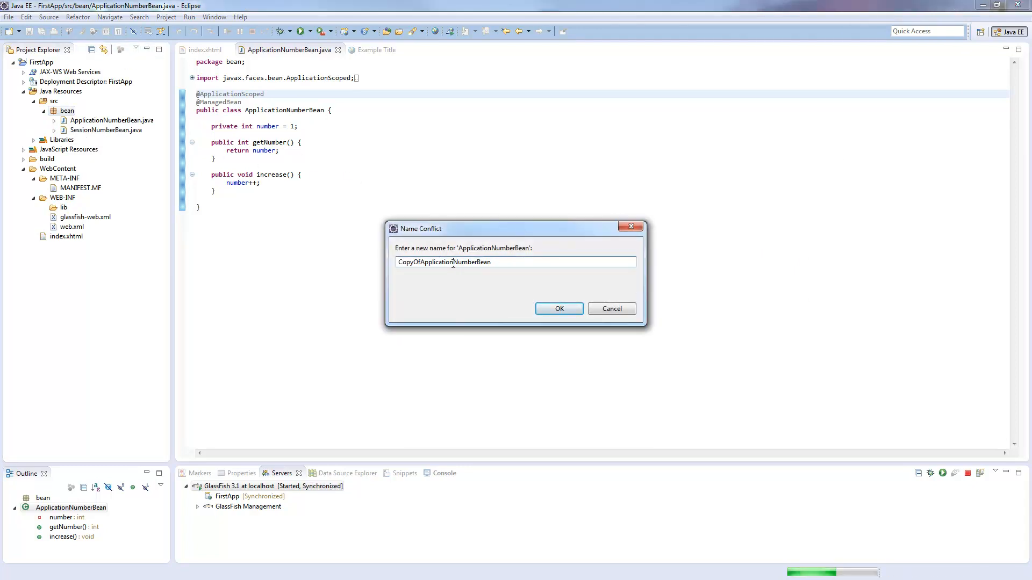
type("ReqNumberBean")
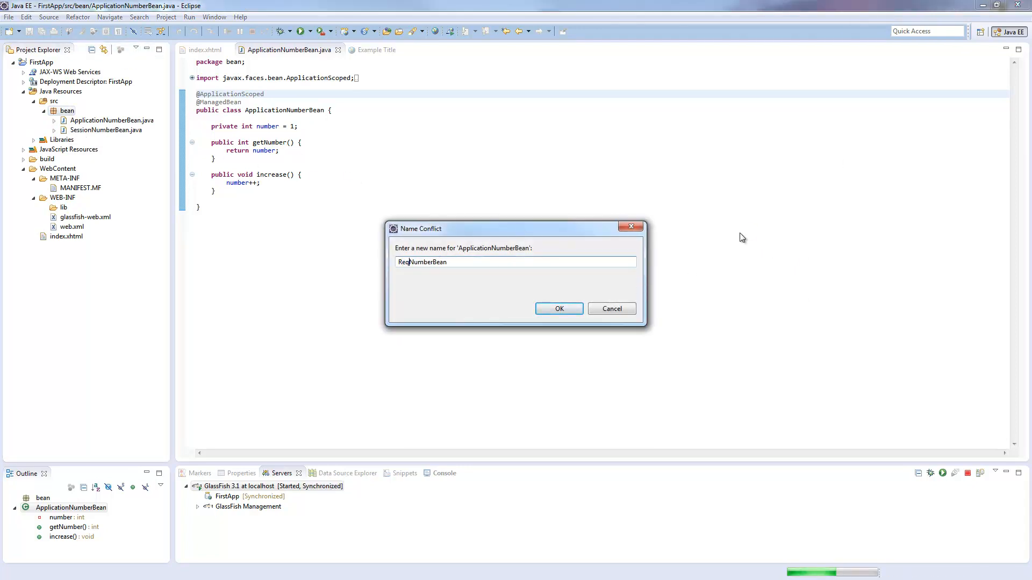
left_click(559, 308)
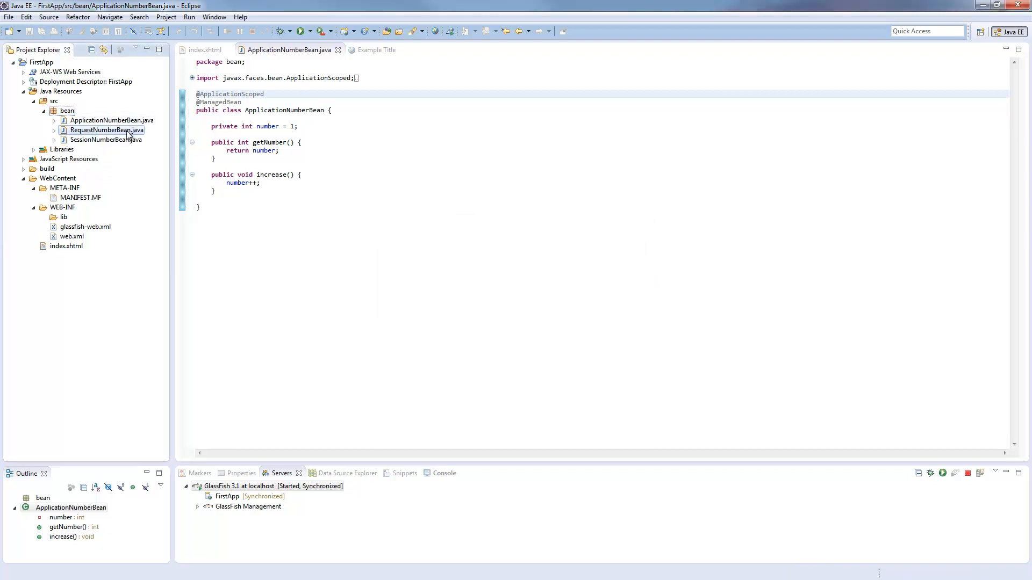
double_click(108, 129)
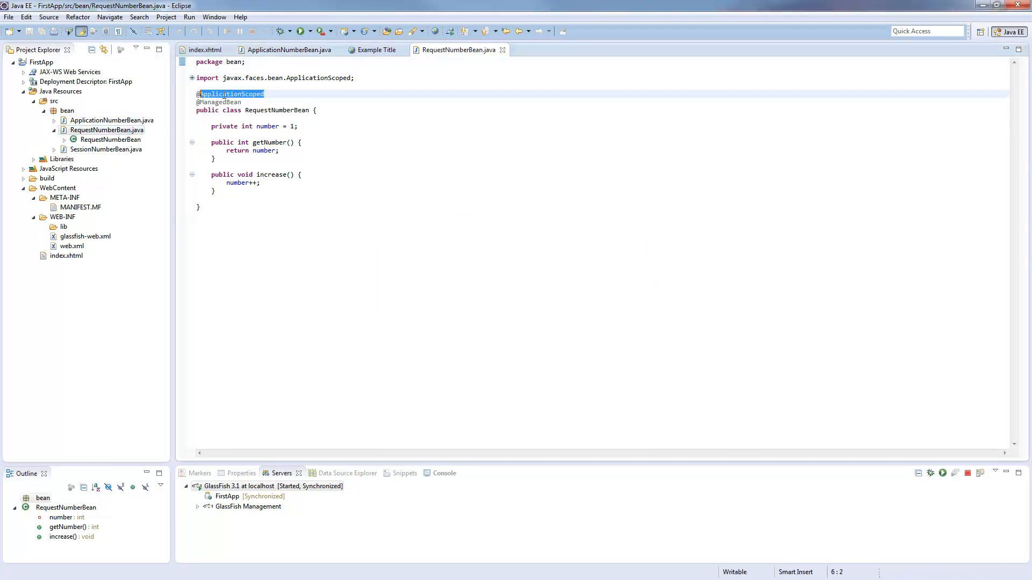
key("Delete")
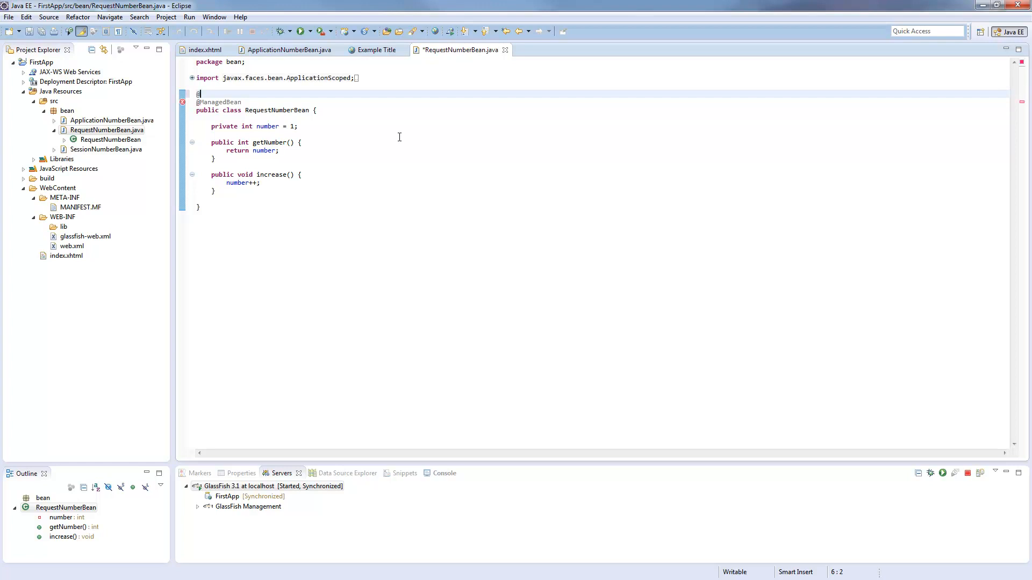
type("RequestScoped")
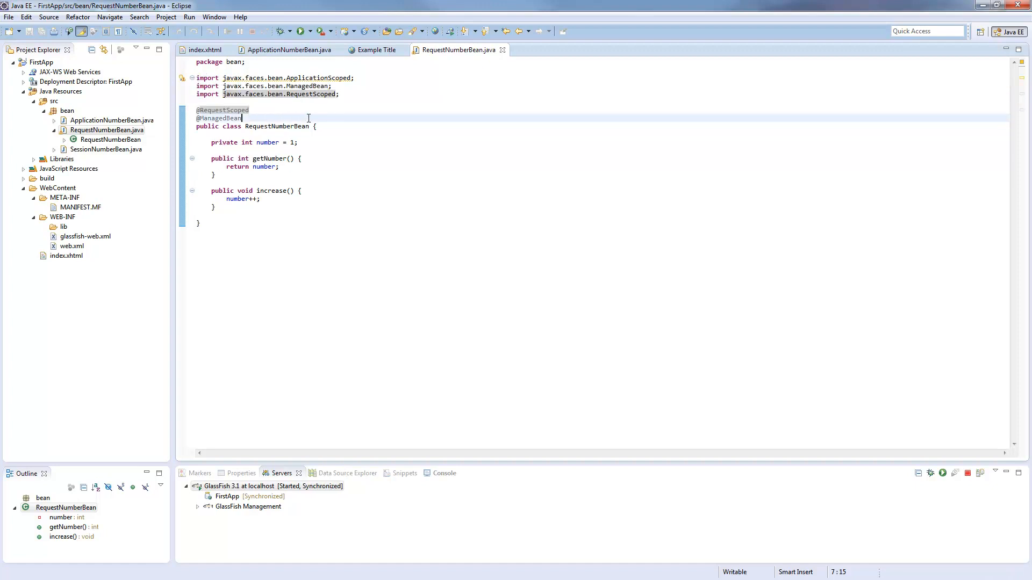
left_click(250, 109)
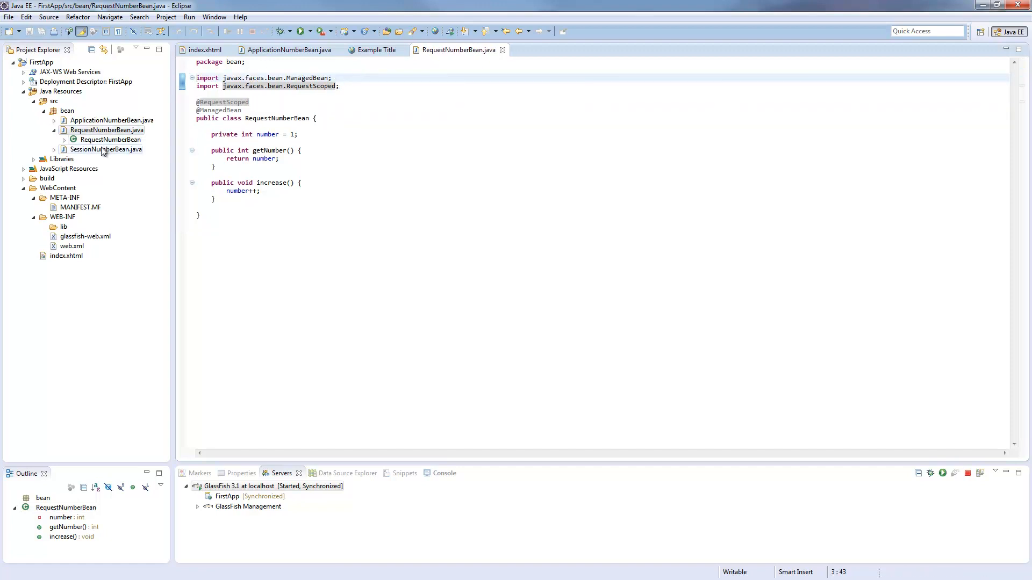
double_click(105, 149)
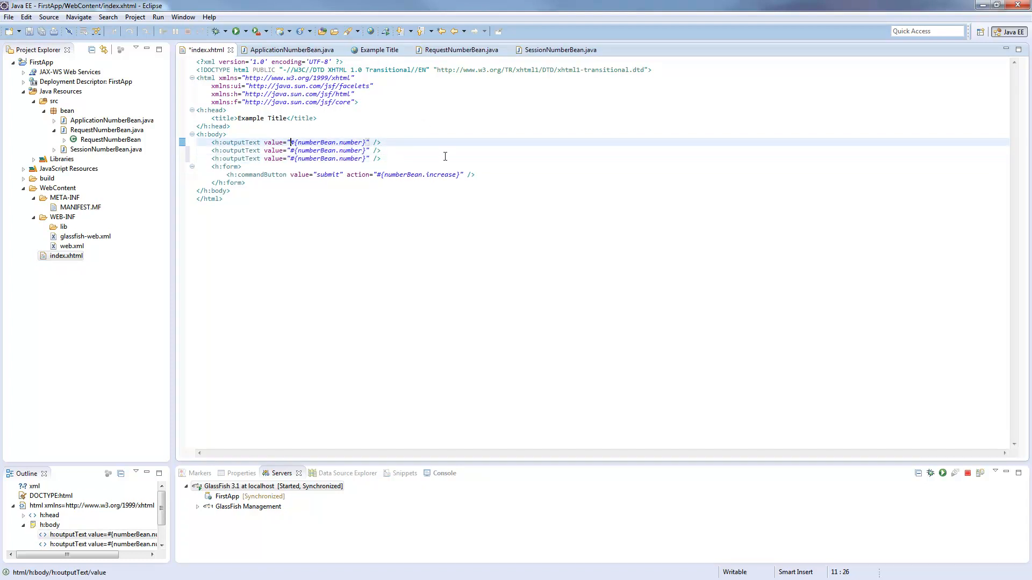
- Label outputs Application, Request, Session, bound to applicationNumberBean, requestNumberBean, sessionNumberBean
type("Application:")
left_click(297, 151)
type("S")
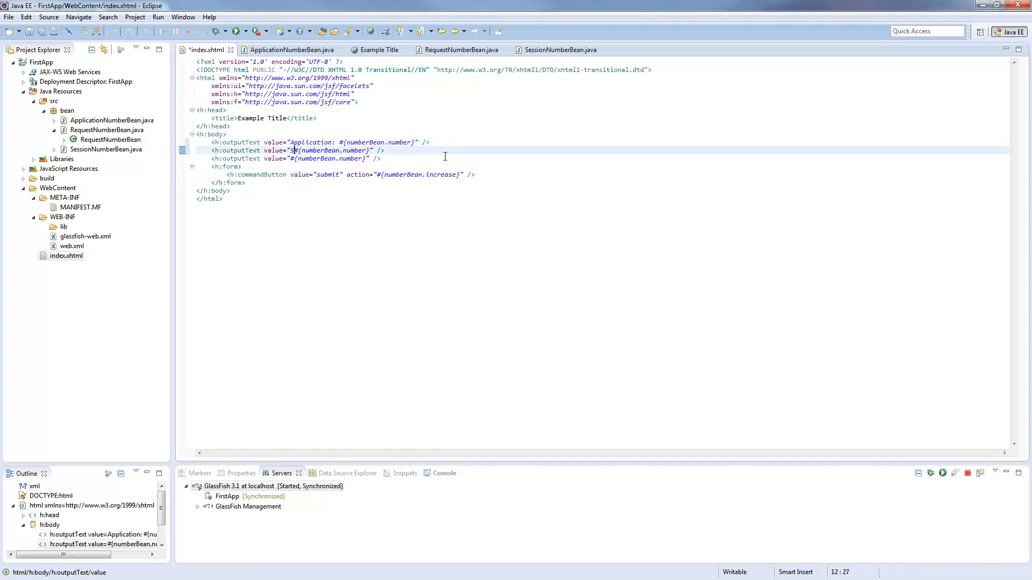
type("Request:")
left_click(296, 158)
type("Session: ")
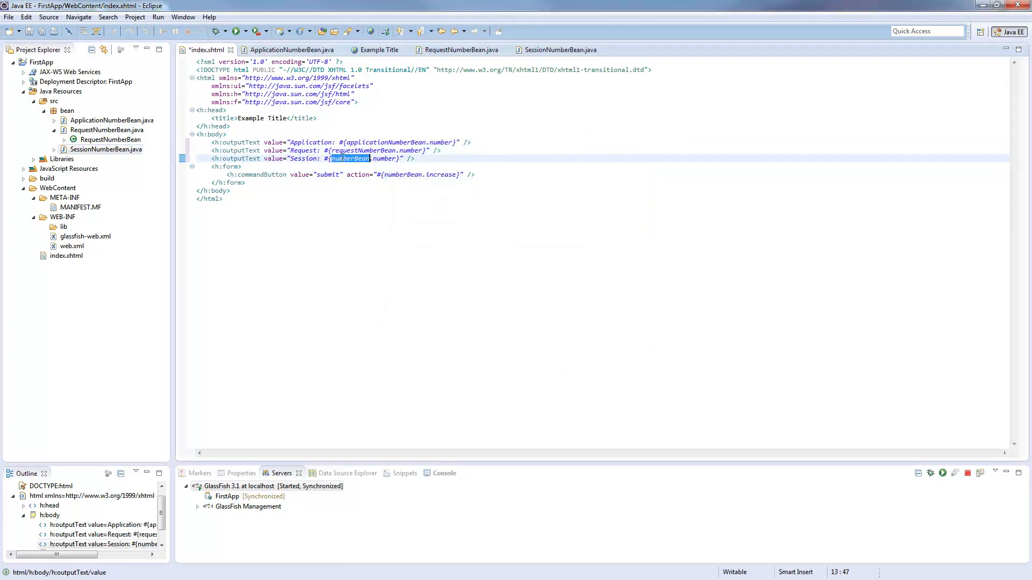
type("sessionNumberBean")
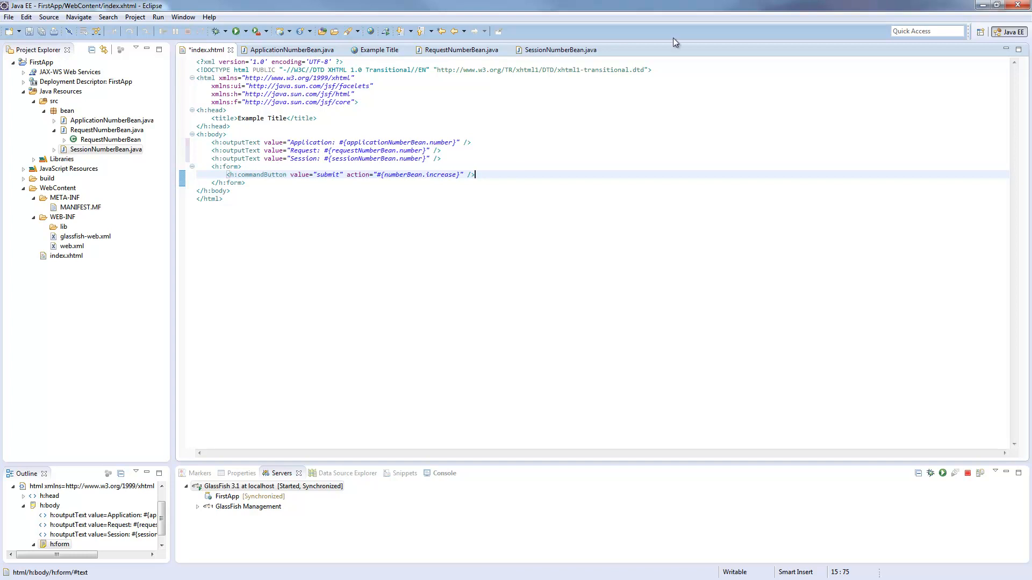
mouse_move(535, 159)
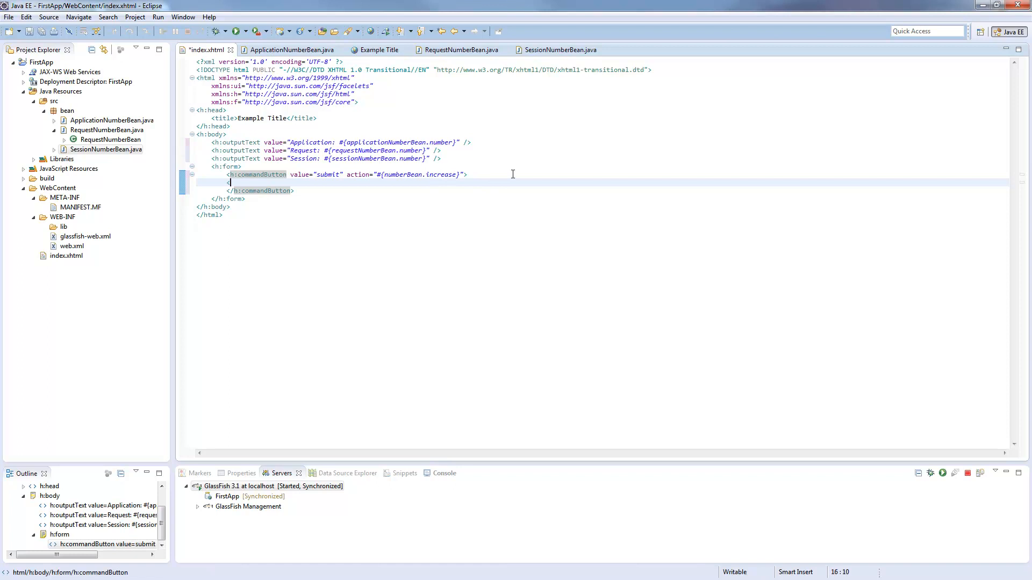
- Nest f:actionListener tags with binding="#{applicationNumberBean.increase}" inside the submit button
type("<f:actionListener></f:actionListener>")
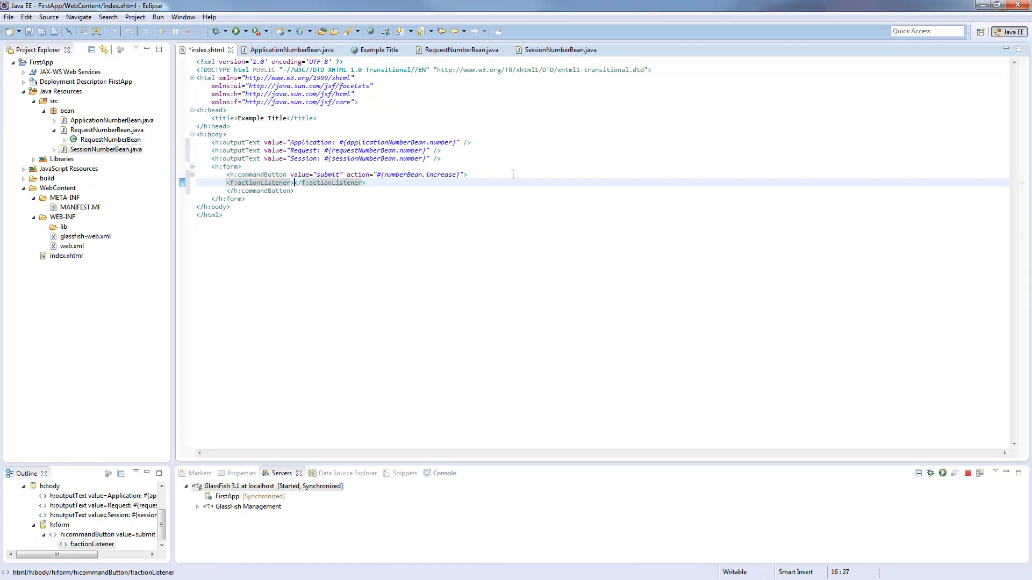
key("Backspace")
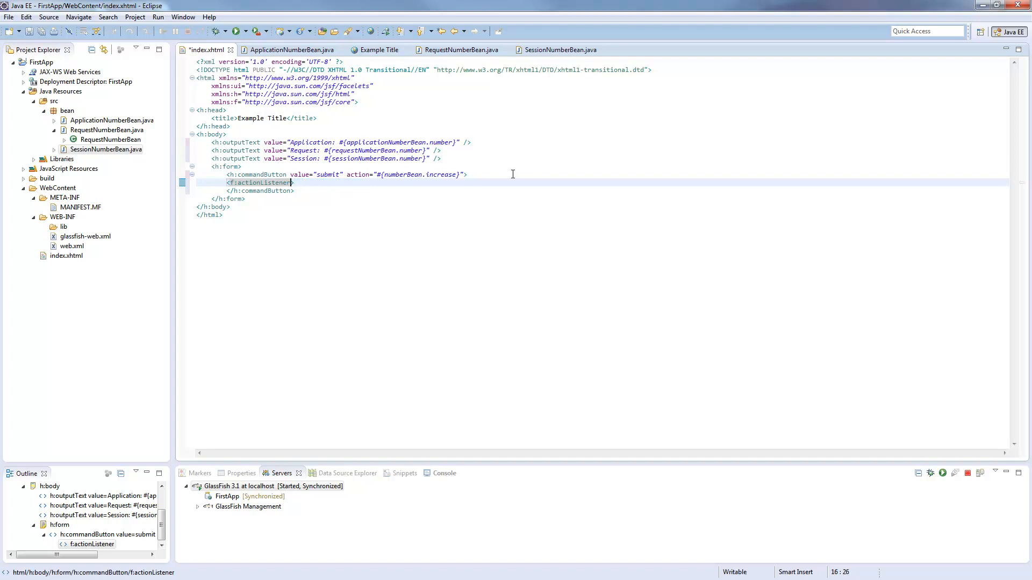
type("bi/")
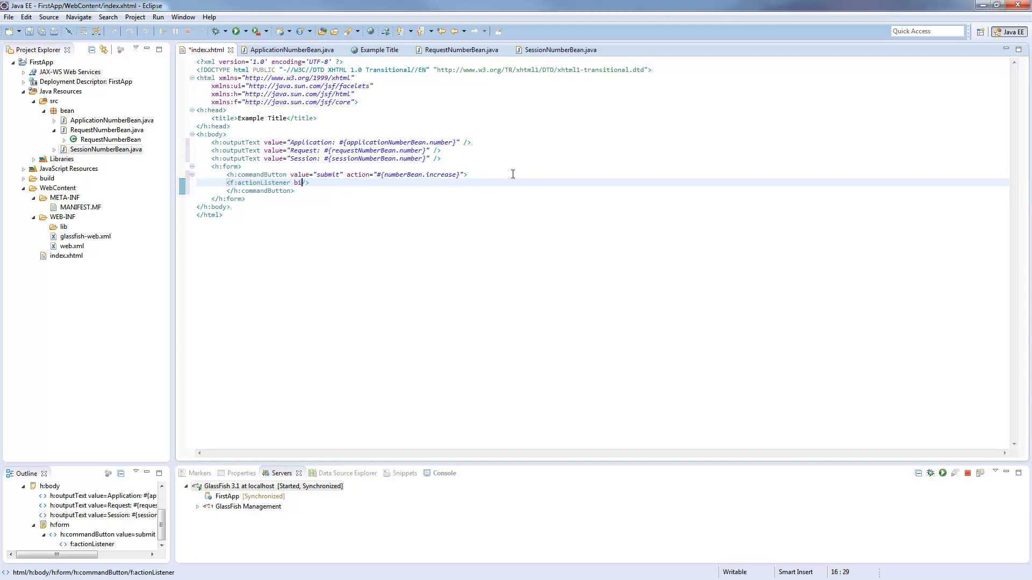
type("nding=\"")
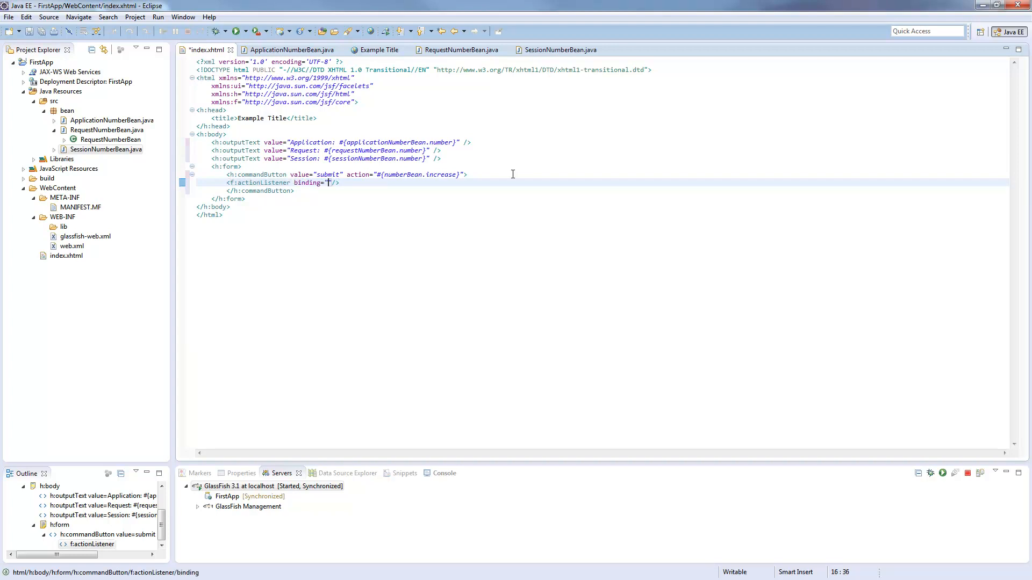
type("#{app")
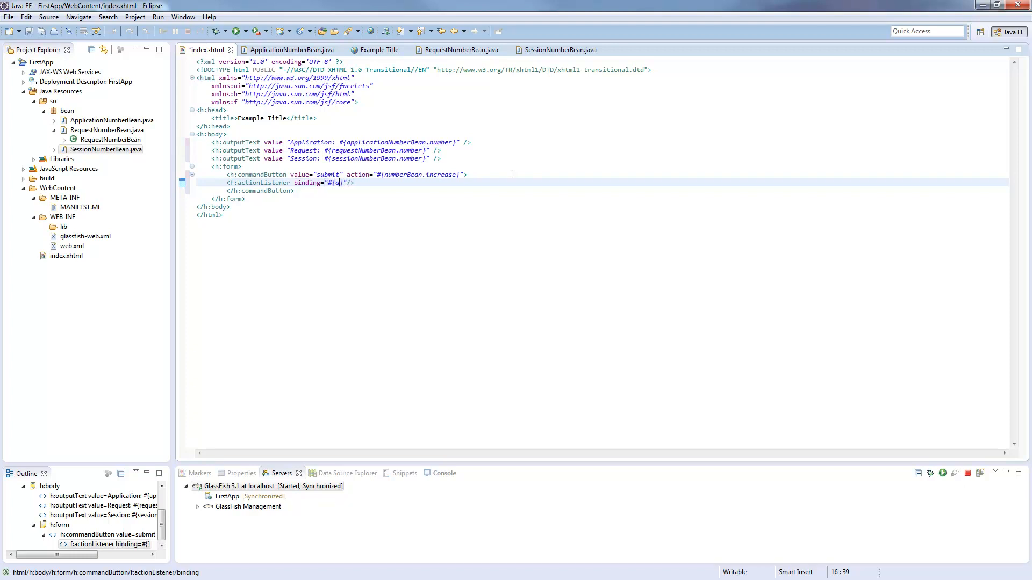
type("pplicationNumberBean")
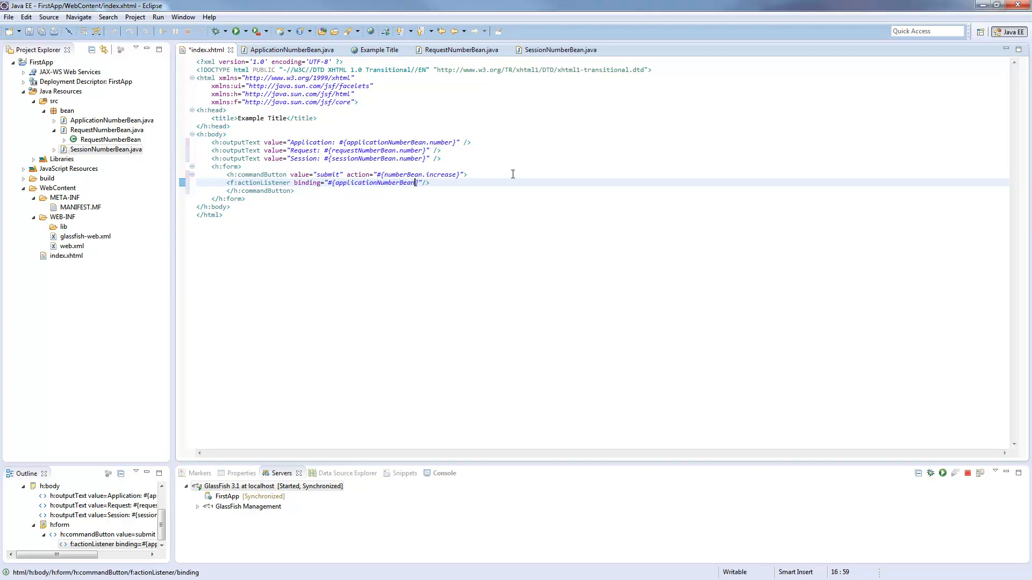
type(".increase")
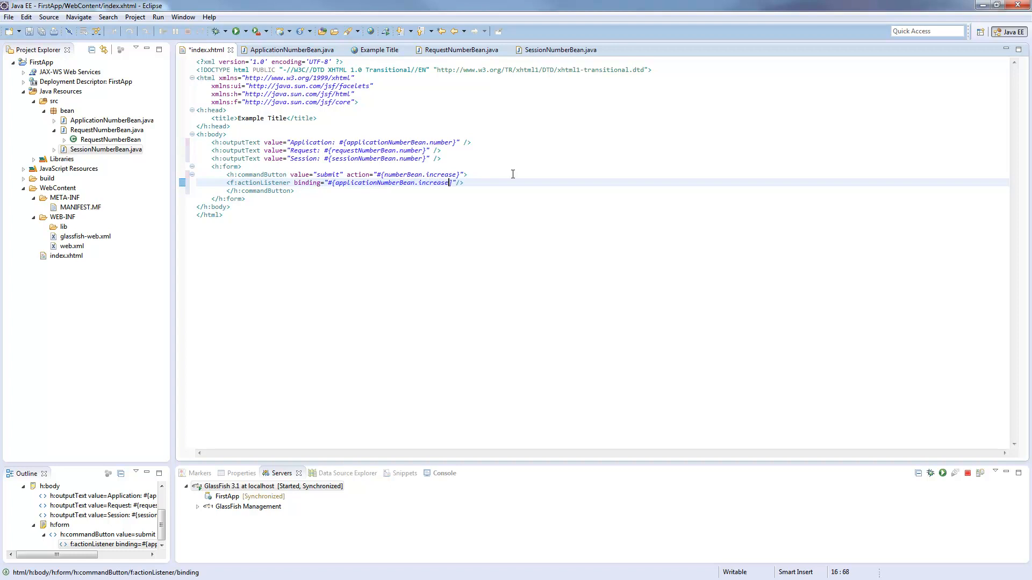
- Delete the submit button's action attribute expression
left_click(454, 174)
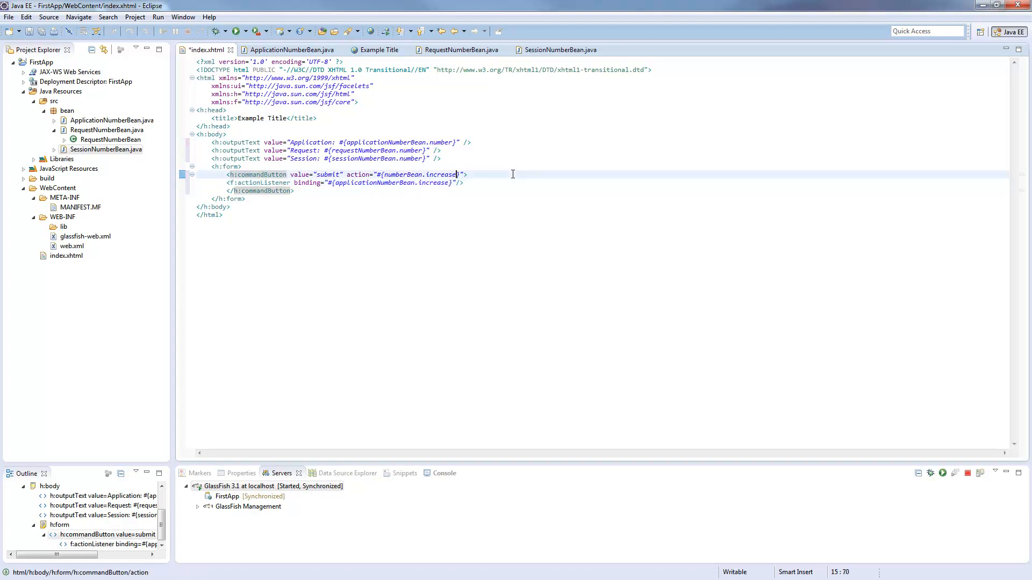
double_click(418, 174)
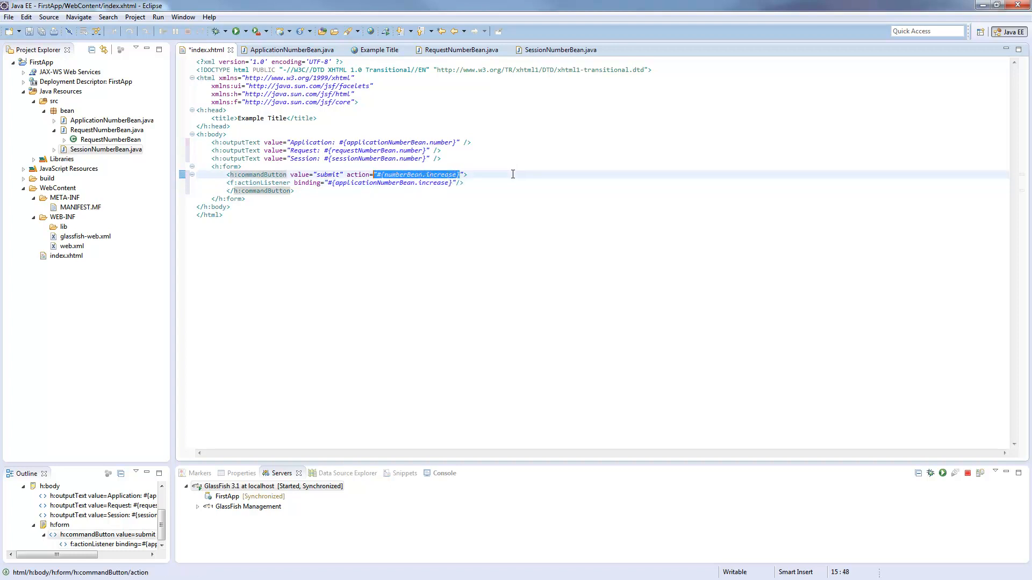
key("Delete")
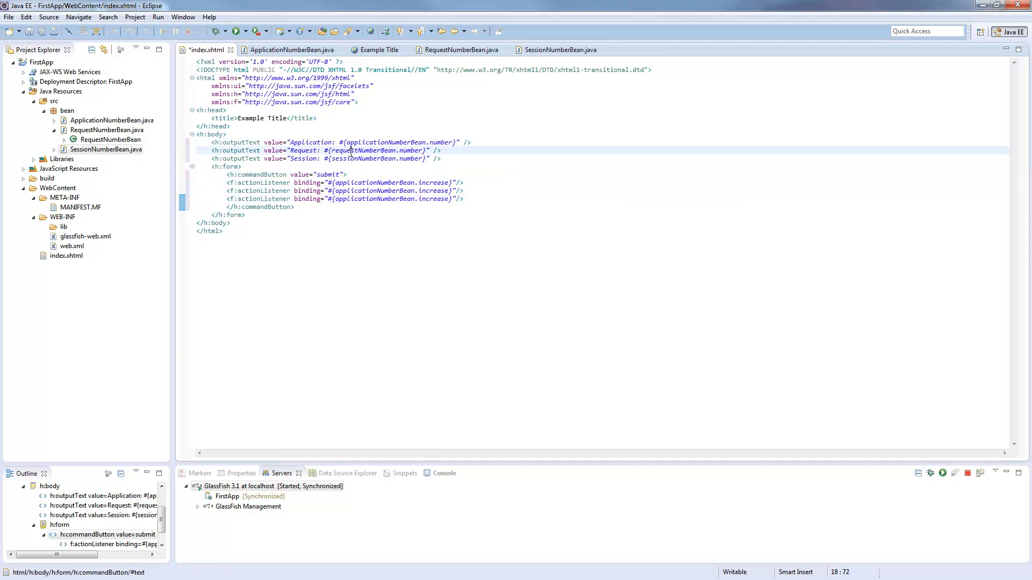
- Run FirstApp, dismiss the resend warning, and reload to show all three counters at 1
double_click(361, 150)
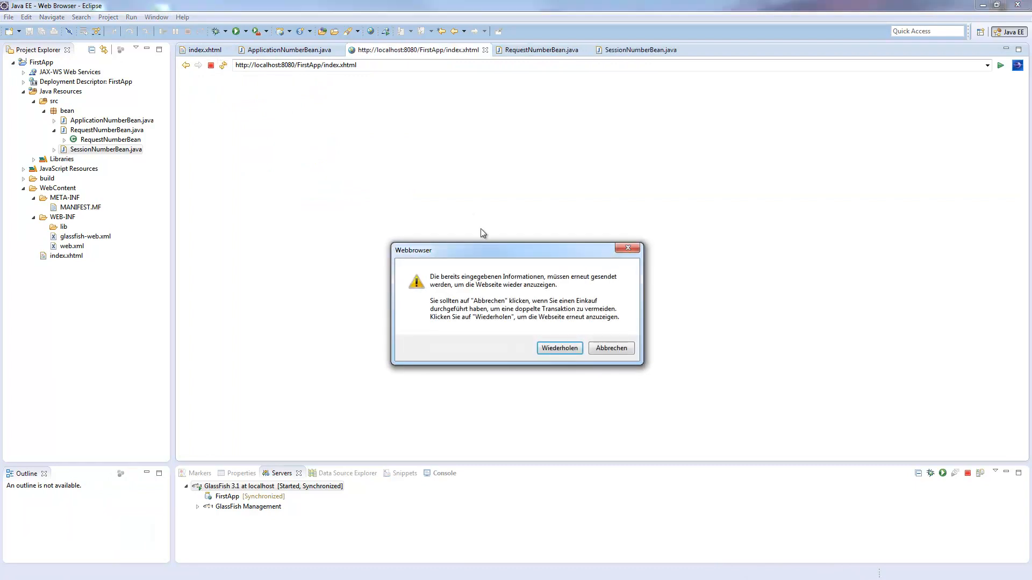
left_click(559, 348)
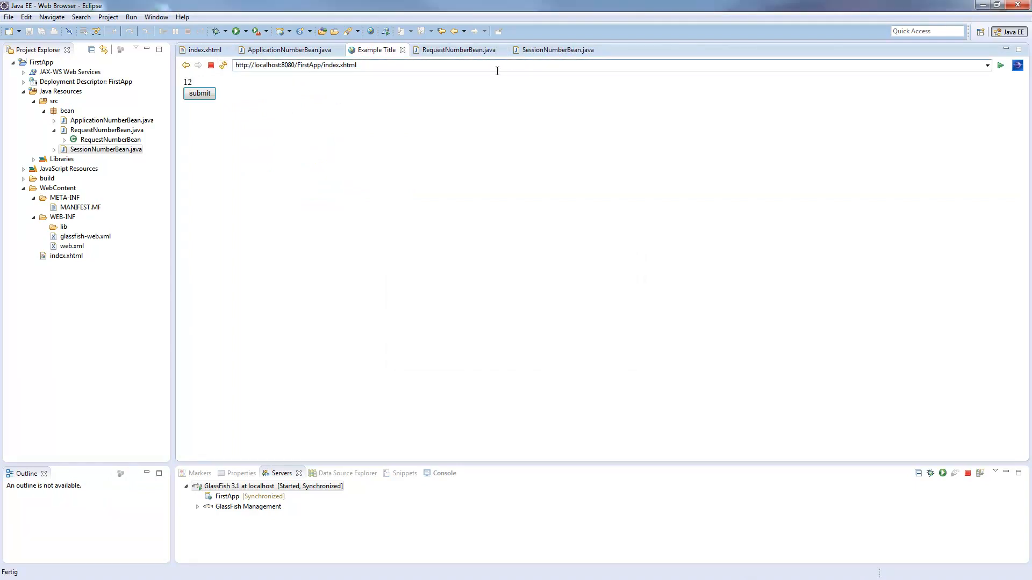
left_click(199, 93)
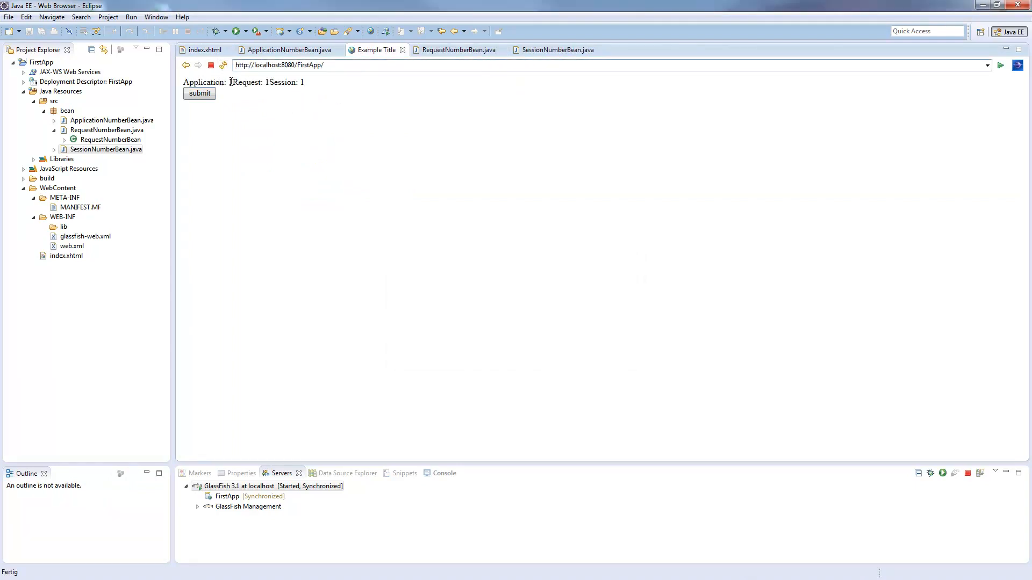
left_click(287, 49)
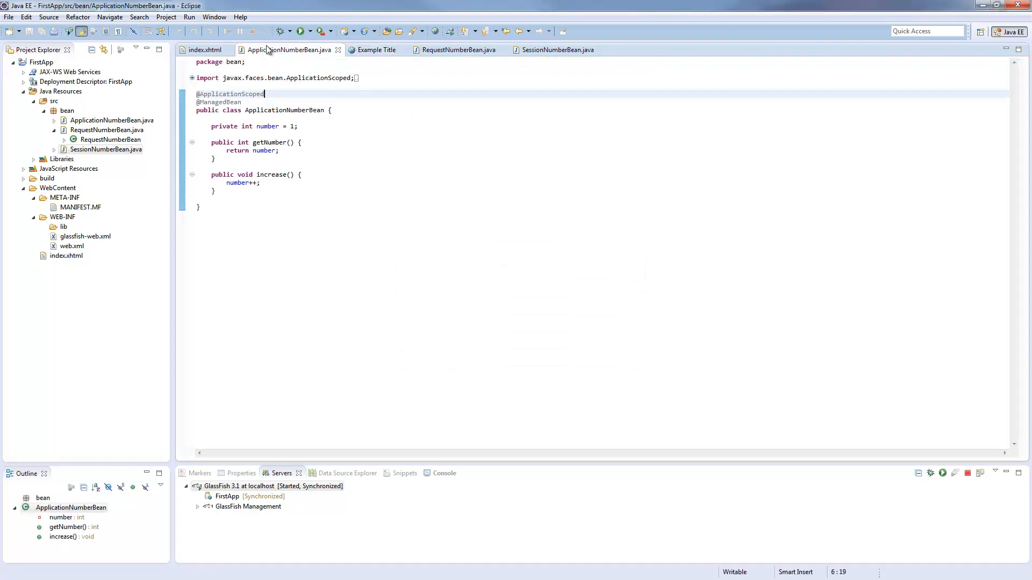
- Put each counter on its own line with <br/>, then submit, triggering HTTP 500 about 'increase'
left_click(205, 49)
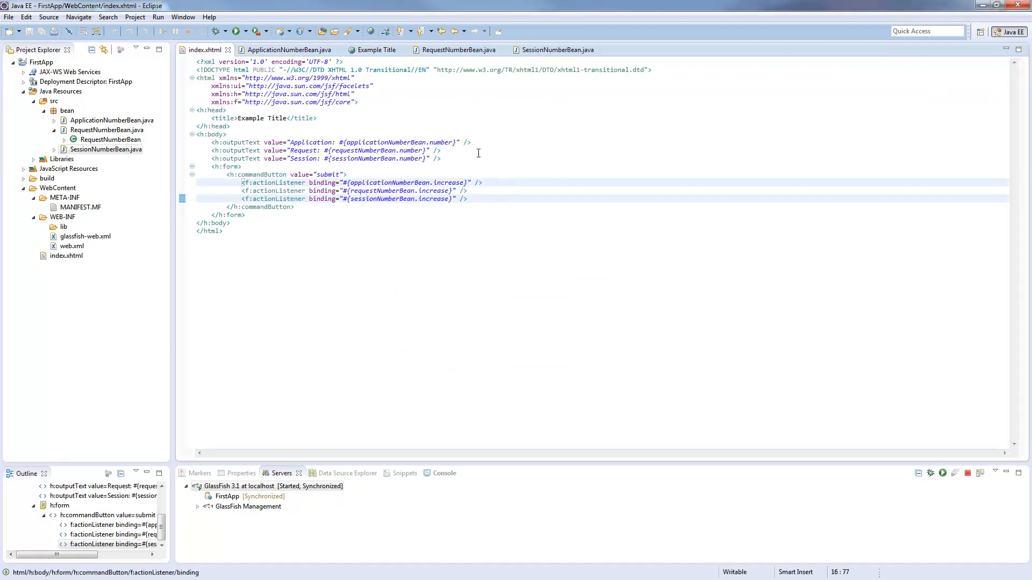
type("<br")
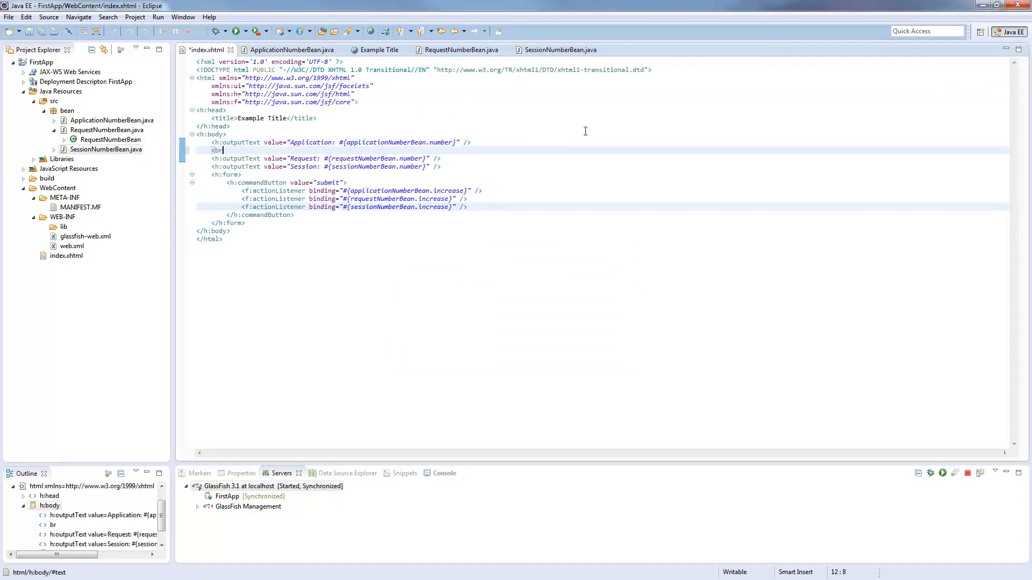
type("<br/>")
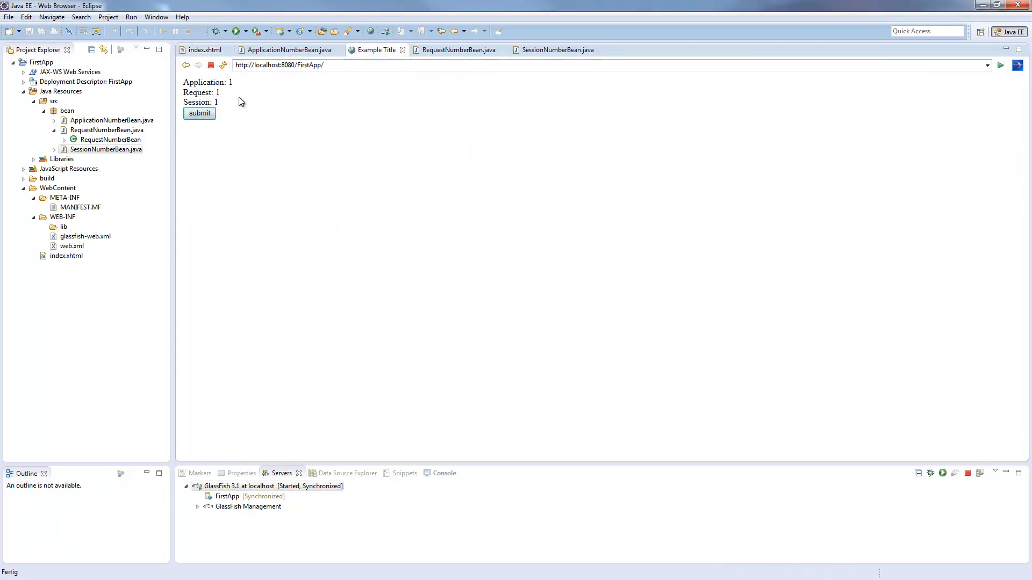
double_click(217, 92)
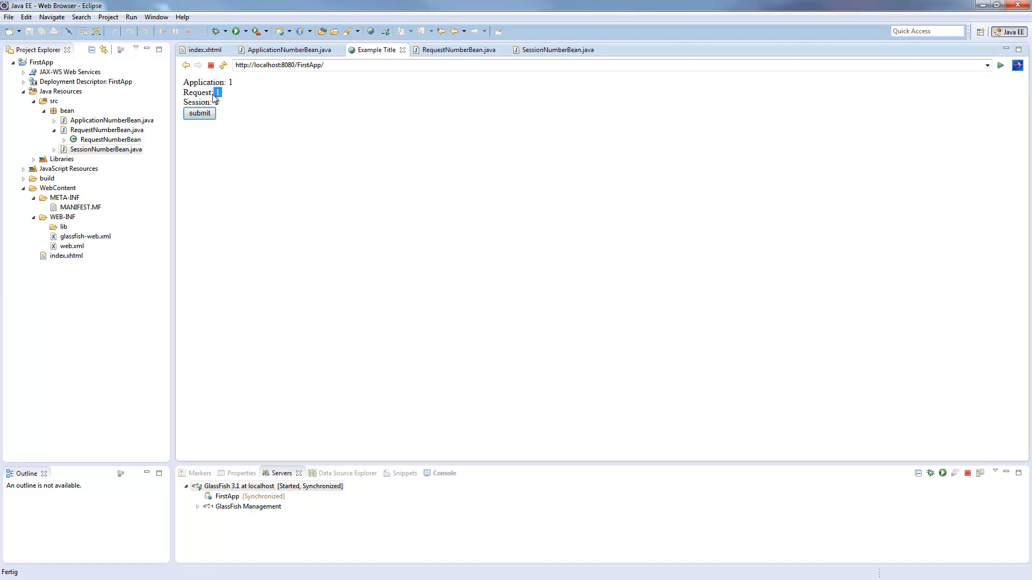
left_click(200, 114)
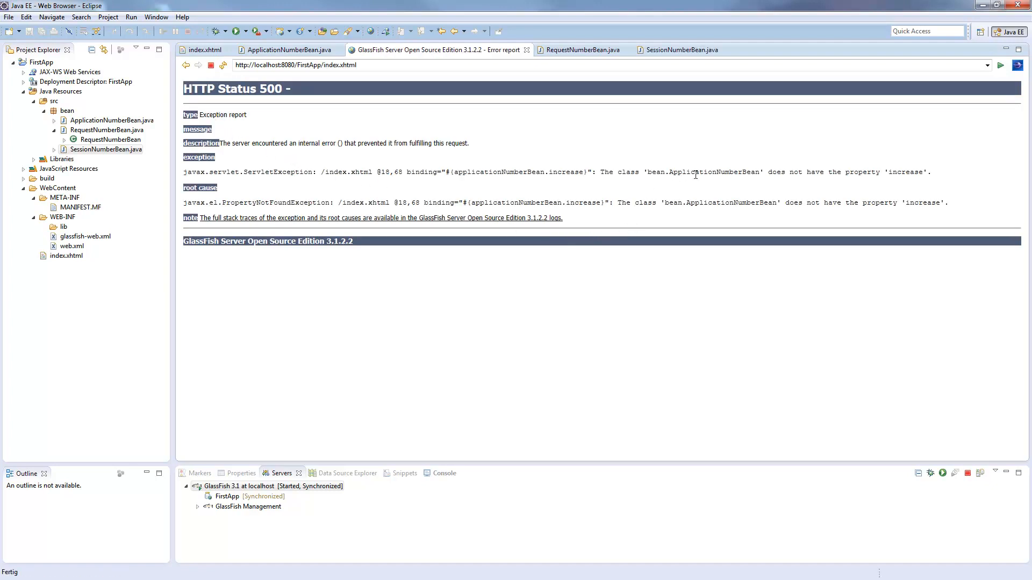
mouse_move(848, 167)
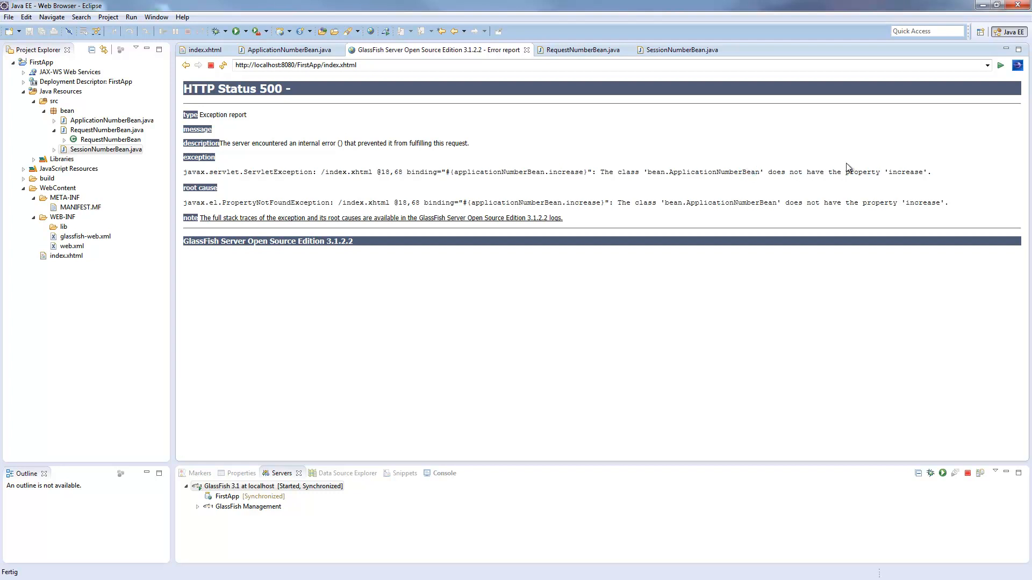
- Append () to the increase bindings so each actionListener calls increase() as a method
left_click(287, 49)
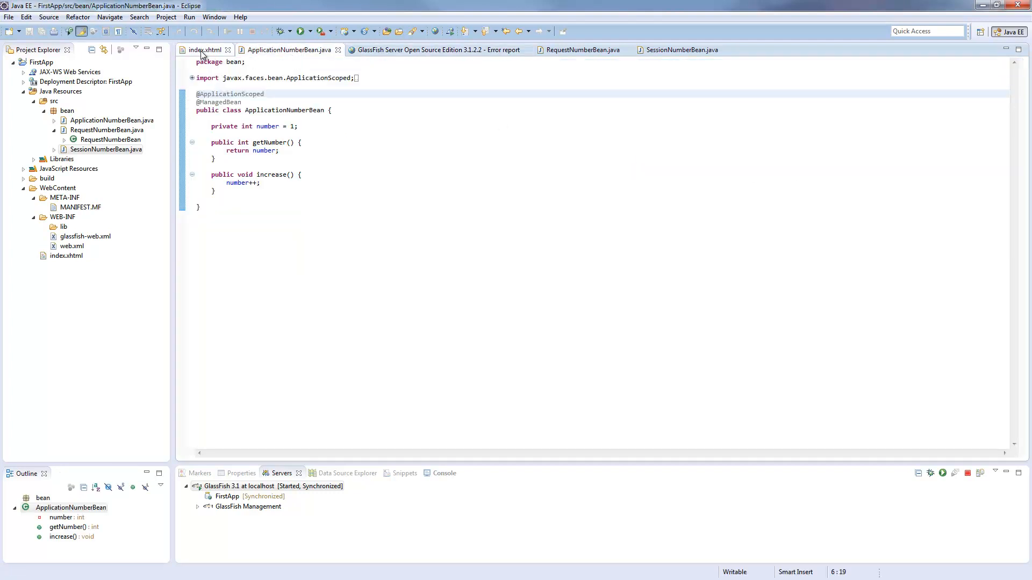
left_click(205, 49)
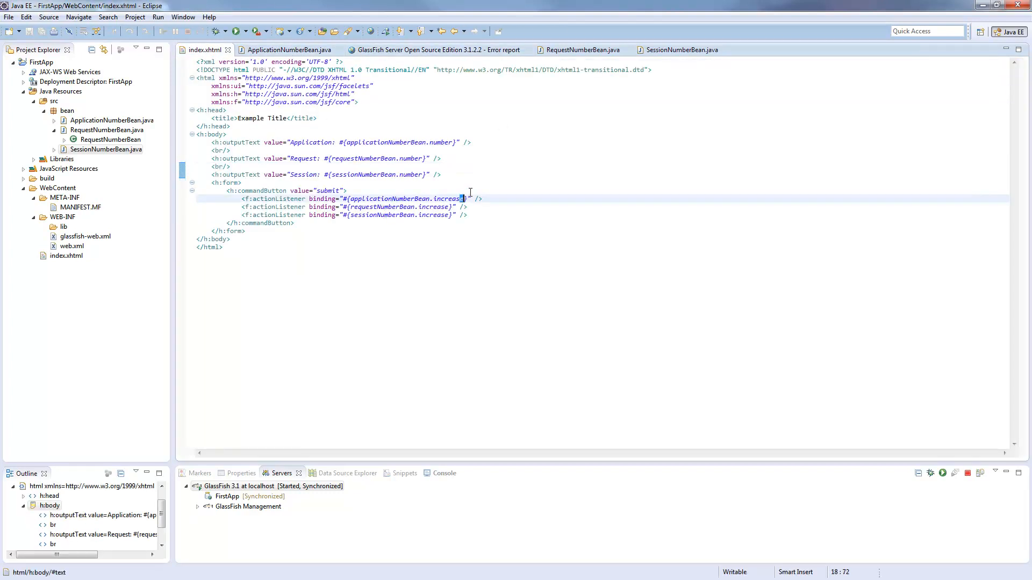
type("()")
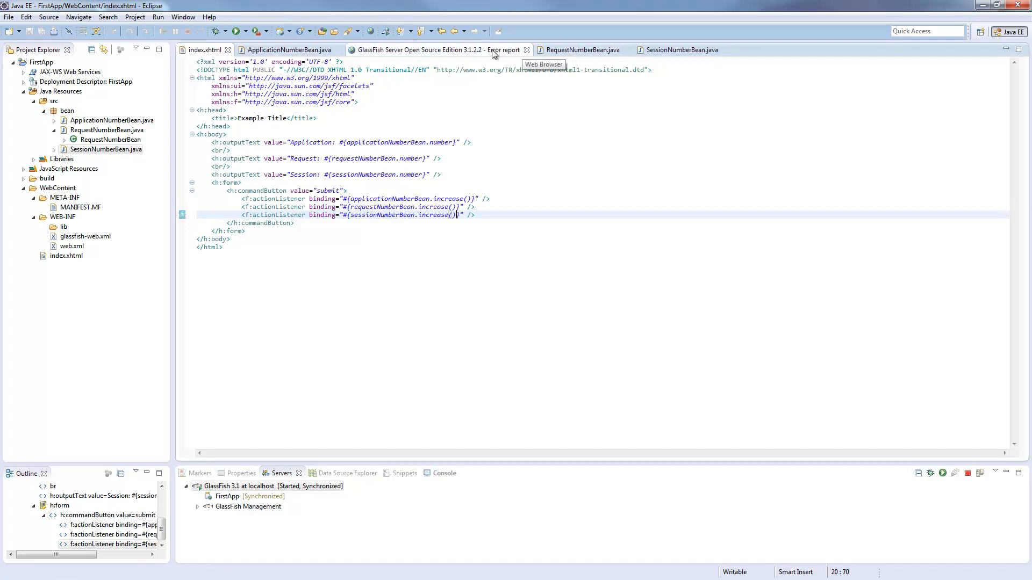
left_click(438, 49)
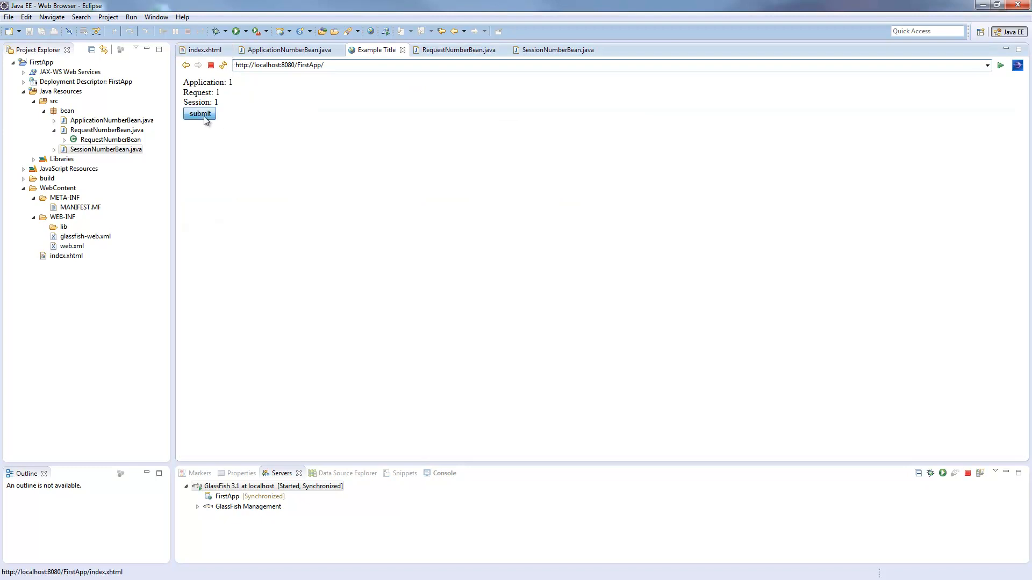
- Submit four more times: Application and Session climb to 10, Request stays at 2
left_click(200, 113)
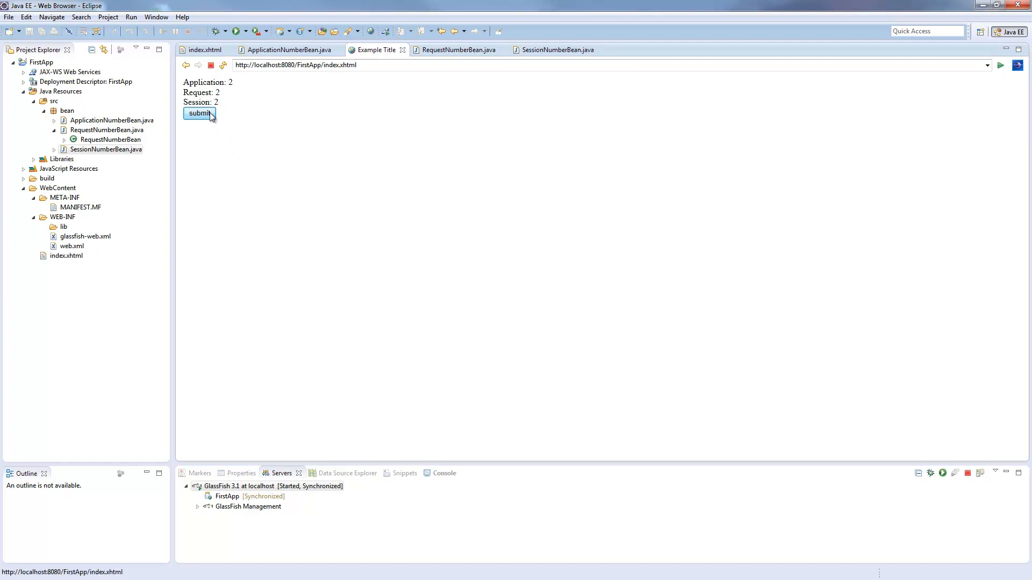
left_click(200, 113)
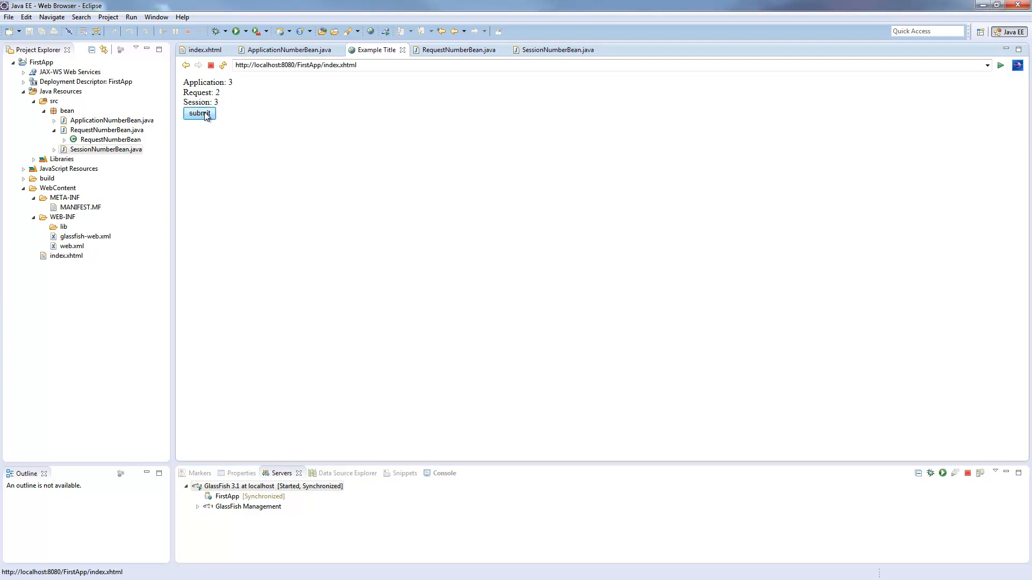
left_click(199, 113)
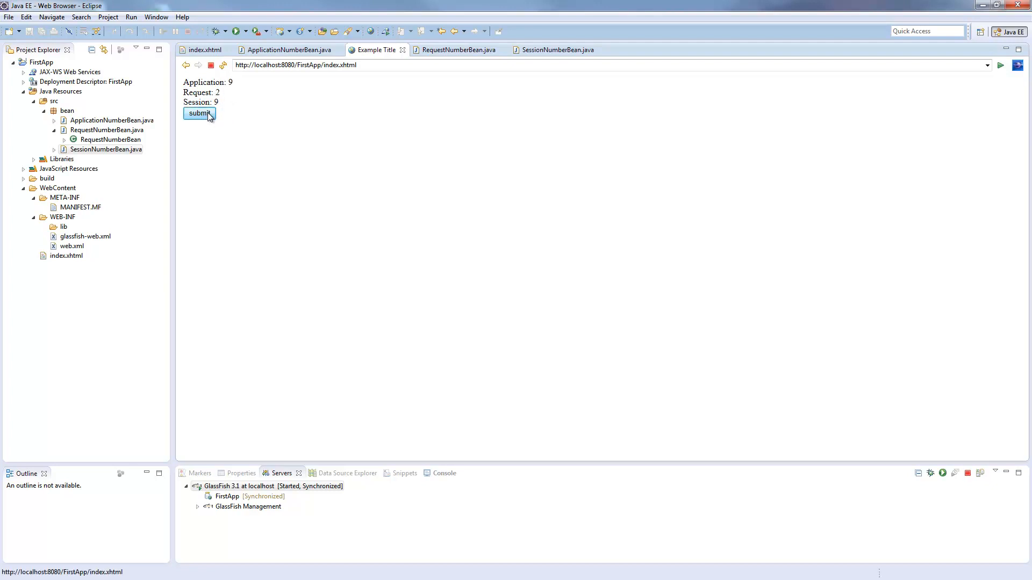
left_click(199, 113)
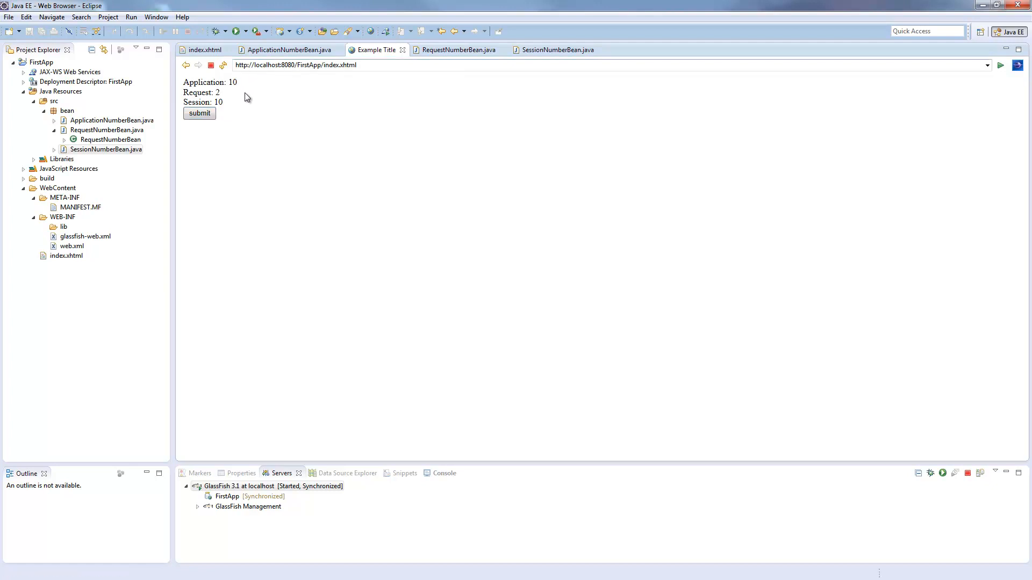
mouse_move(234, 106)
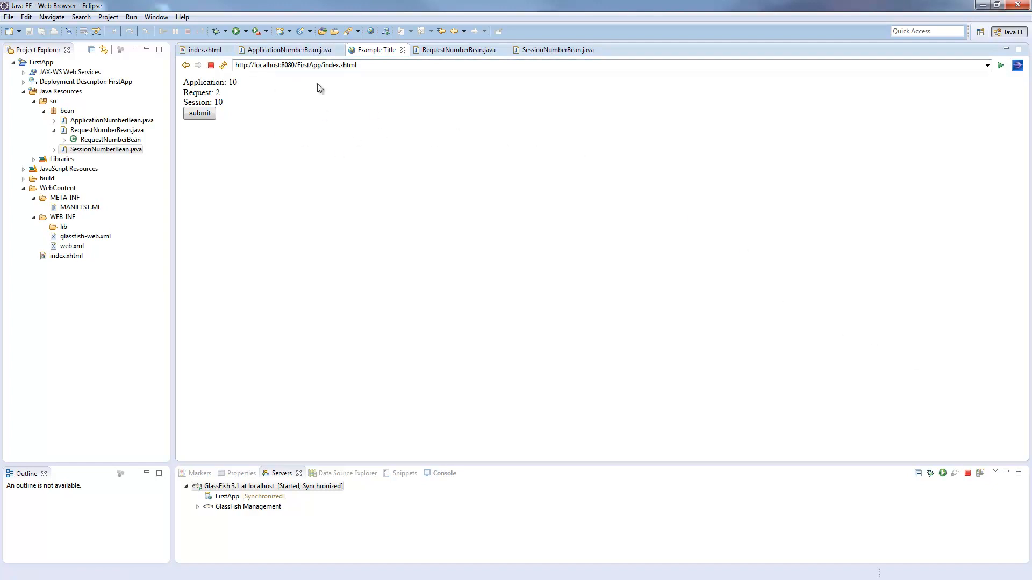
- Copy the page address and load localhost:8080/FirstApp/index.xhtml in Google Chrome
right_click(296, 64)
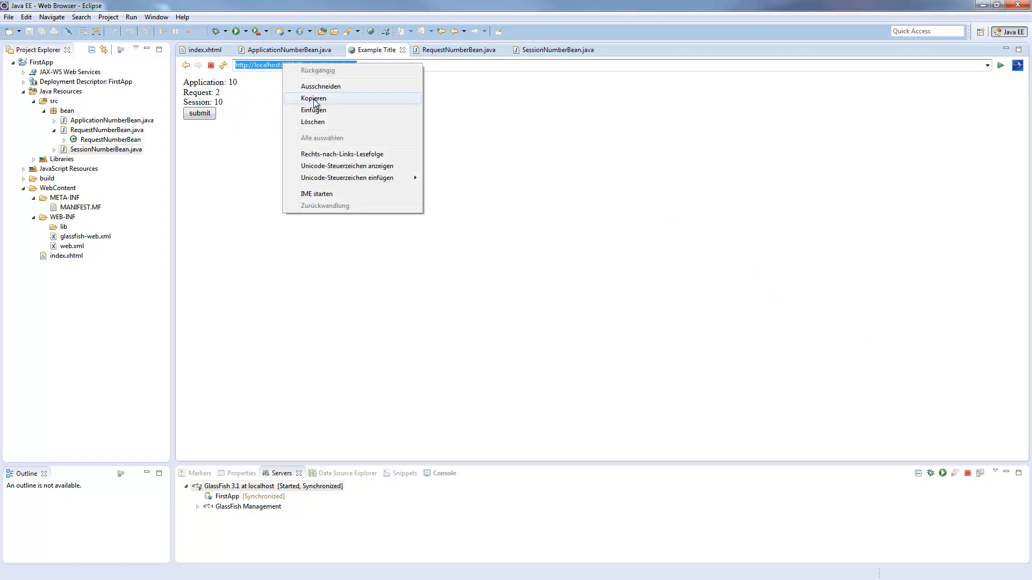
left_click(314, 98)
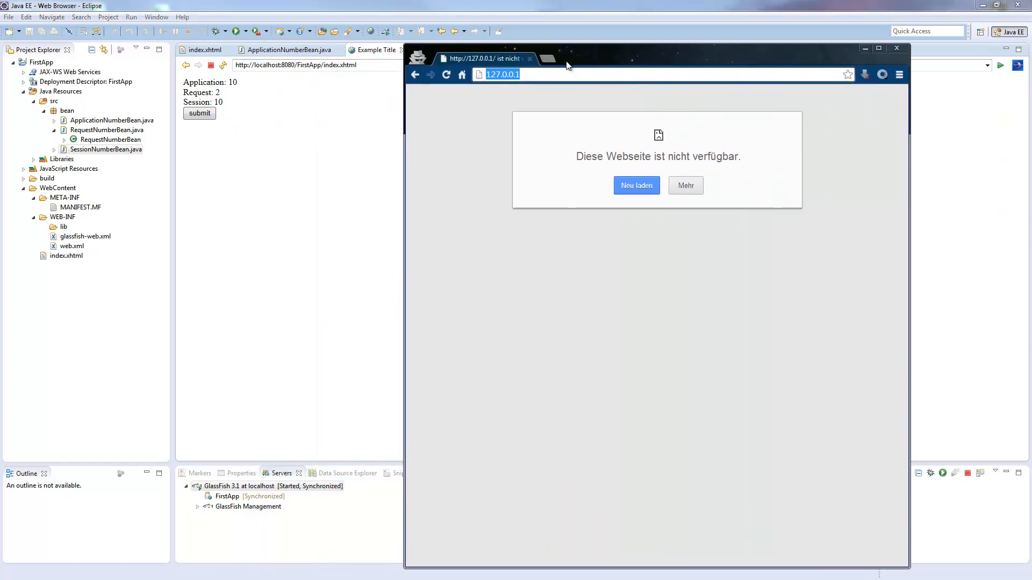
type("localhost:8080/FirstApp/index.xhtml")
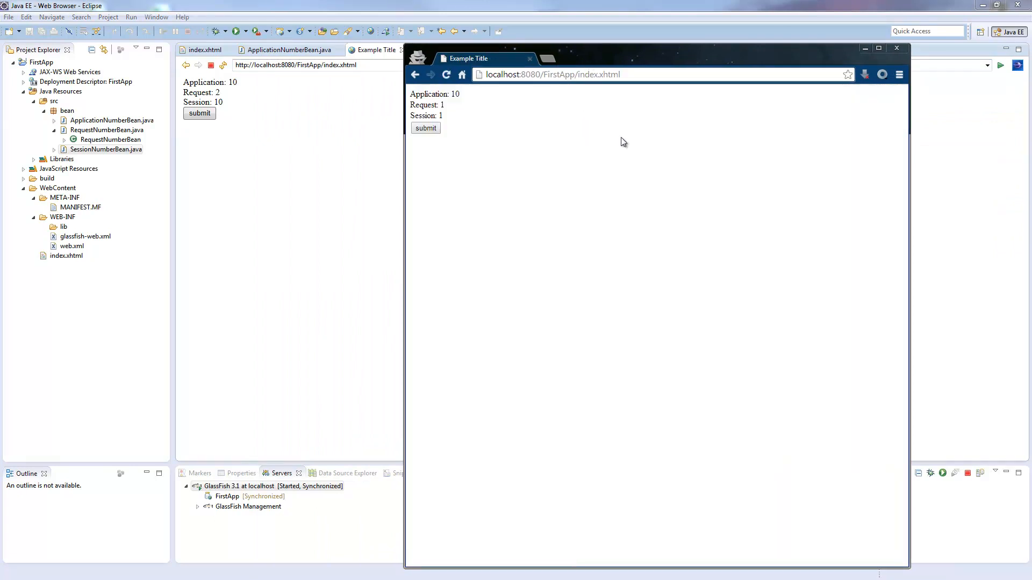
double_click(435, 94)
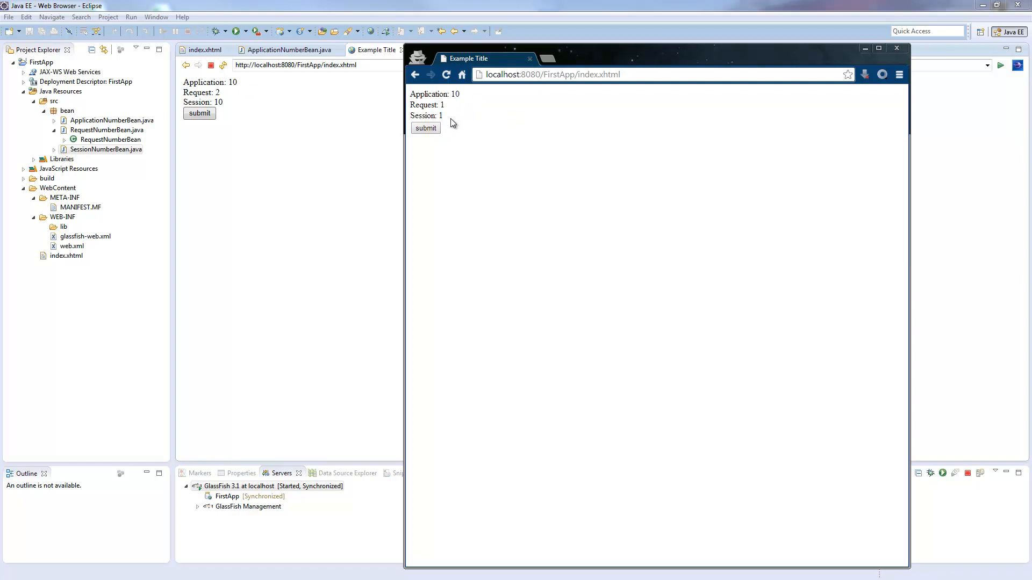
- Submit the form several times in Chrome, raising Application to 23 and Session to 14
left_click(425, 128)
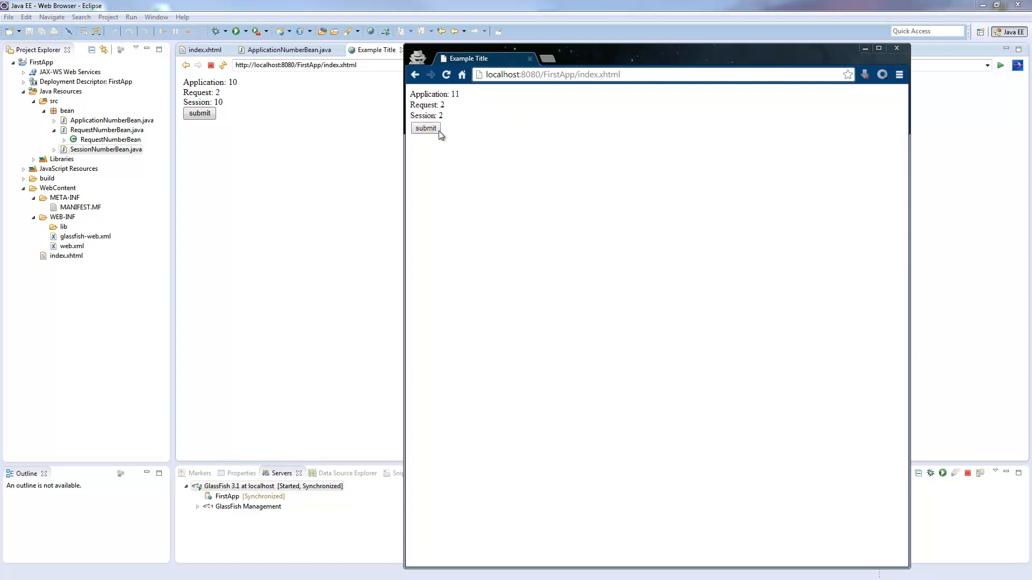
mouse_move(447, 119)
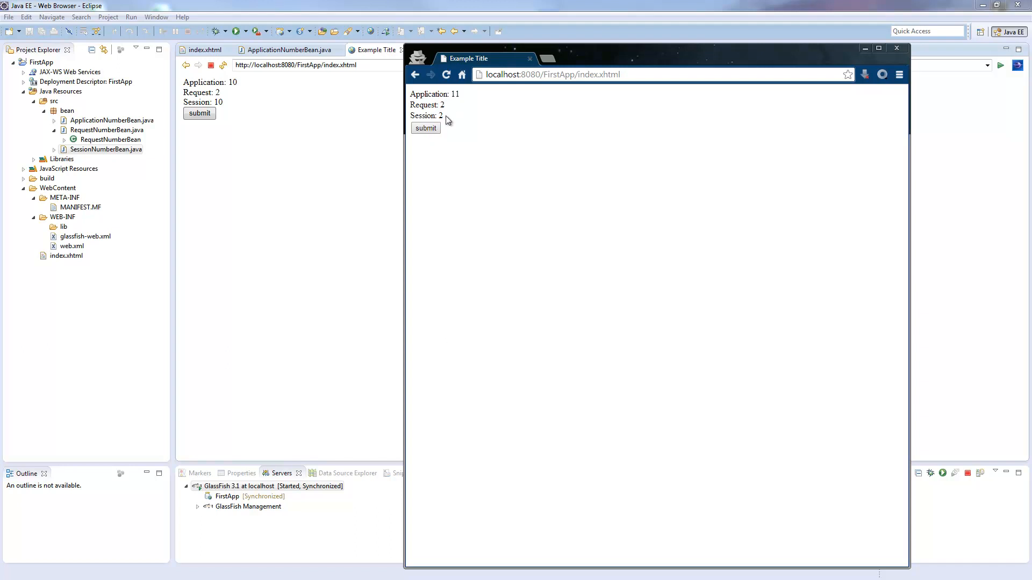
double_click(440, 116)
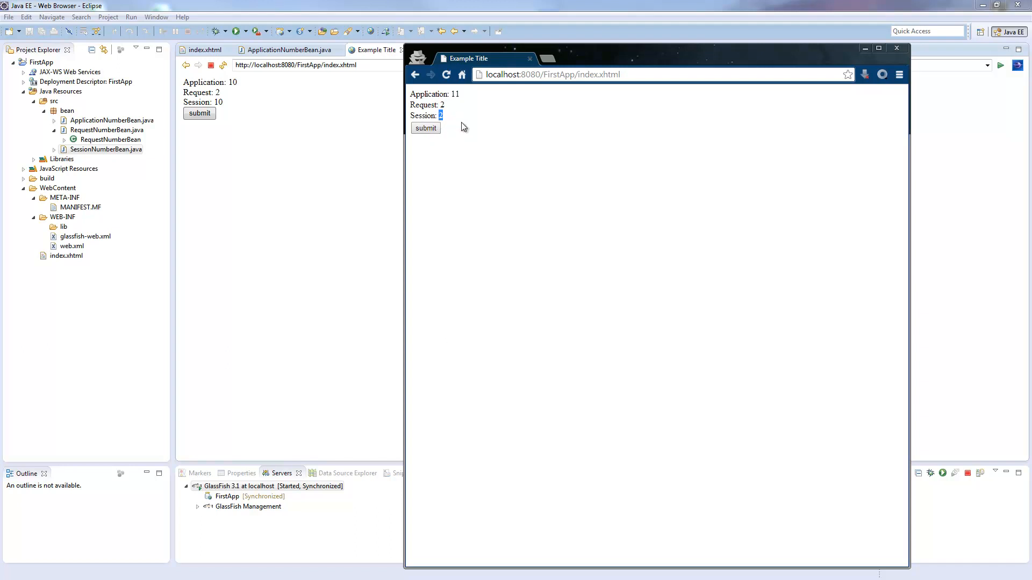
left_click(425, 128)
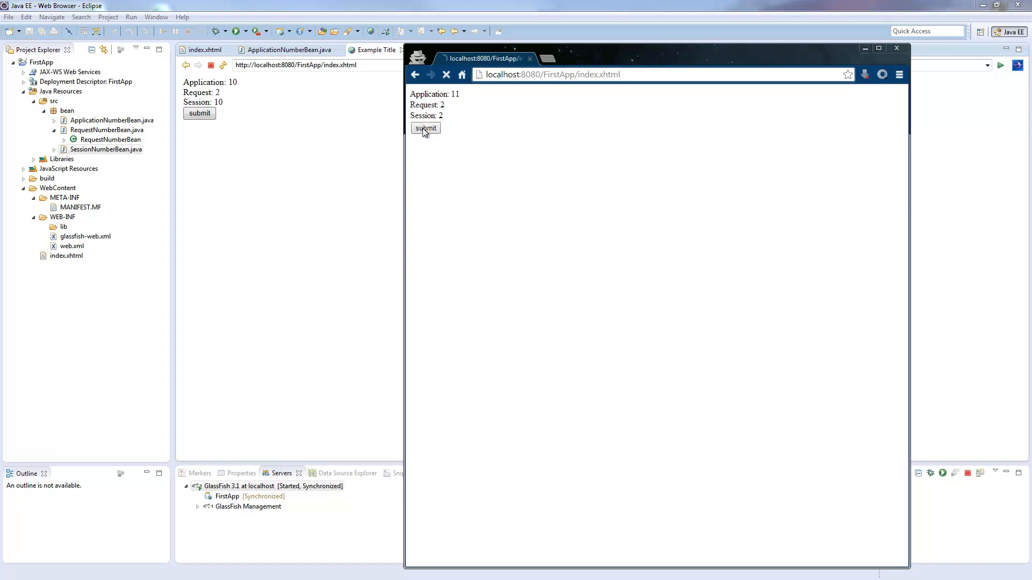
left_click(425, 128)
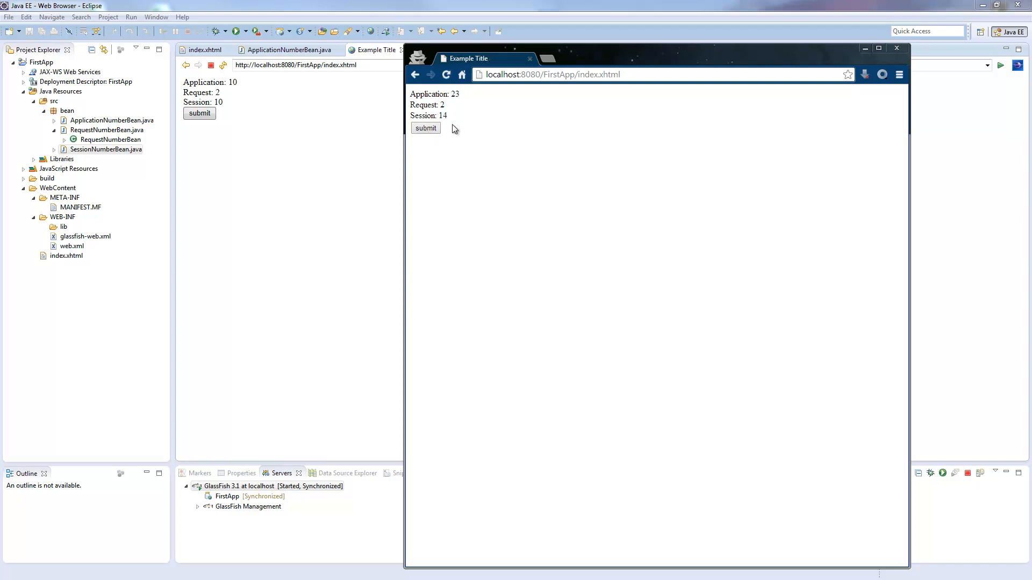
double_click(442, 116)
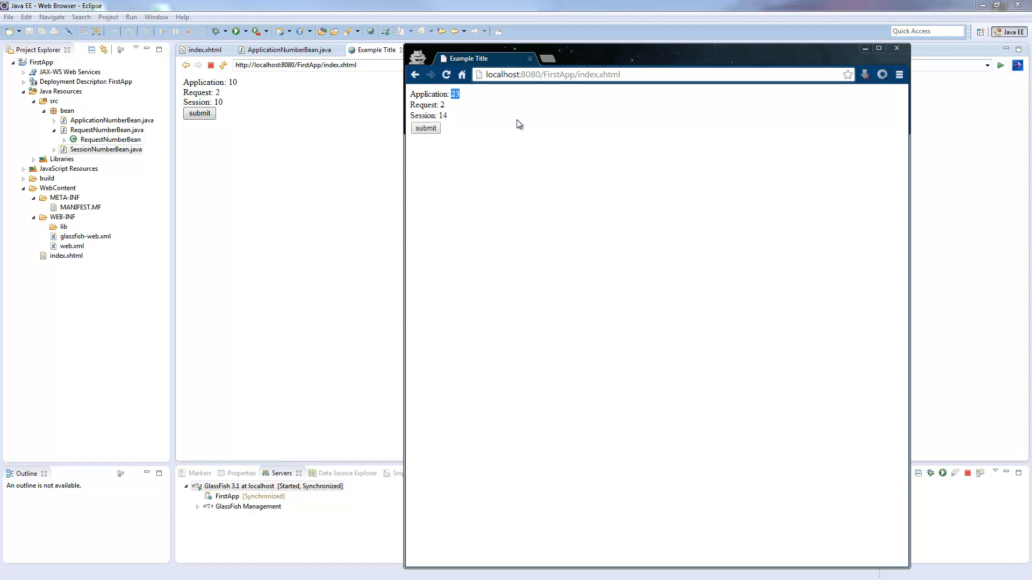
mouse_move(483, 151)
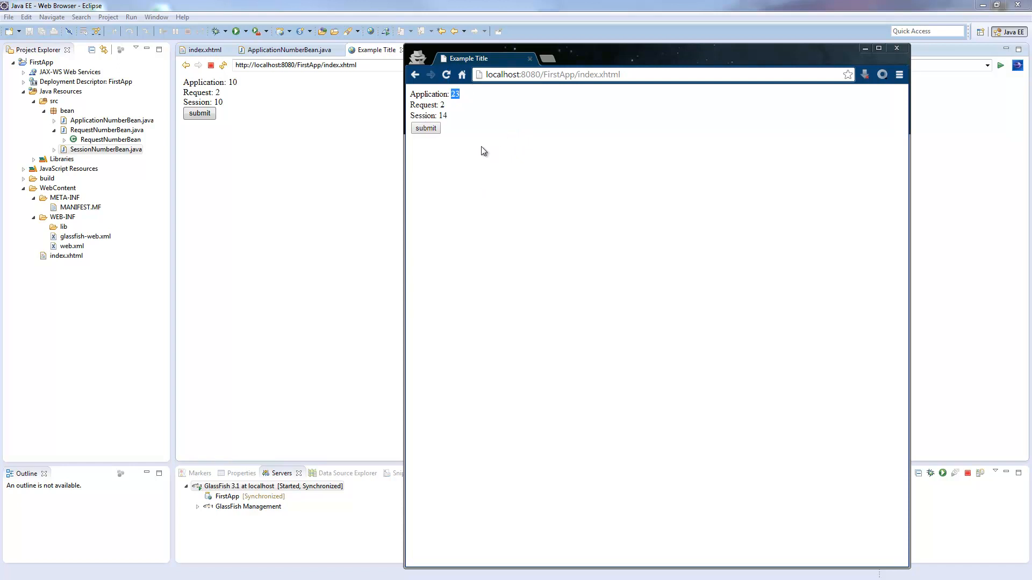
mouse_move(331, 129)
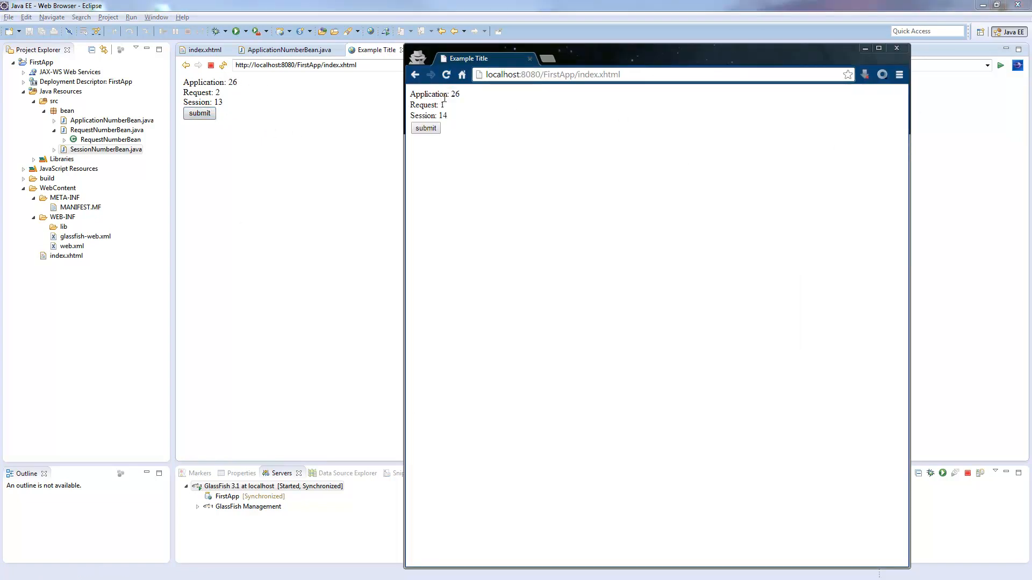
- Highlight Chrome's Session count, then submit twice more to reach Application 33, Session 21
double_click(442, 116)
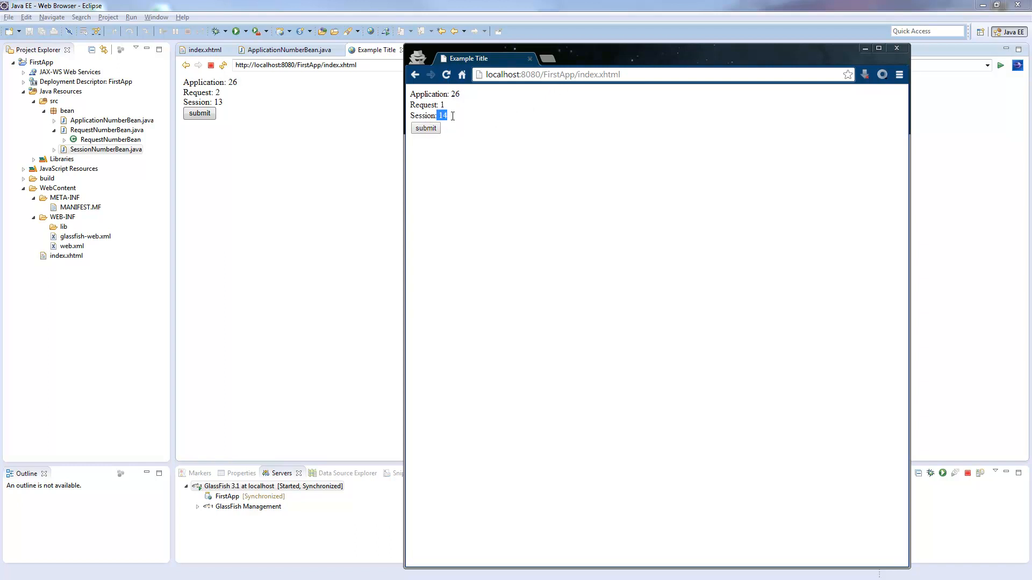
left_click(425, 128)
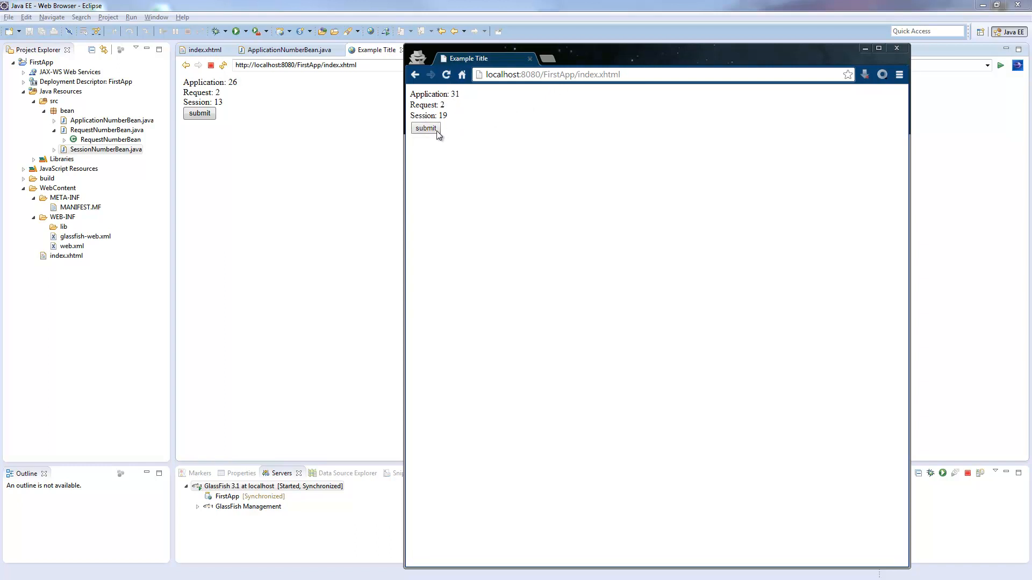
left_click(425, 128)
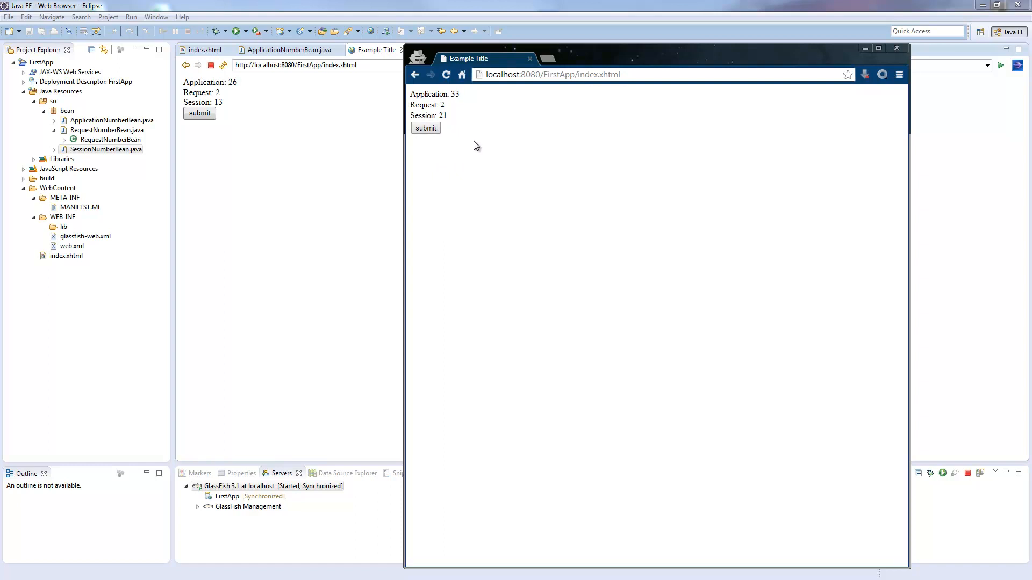
mouse_move(464, 147)
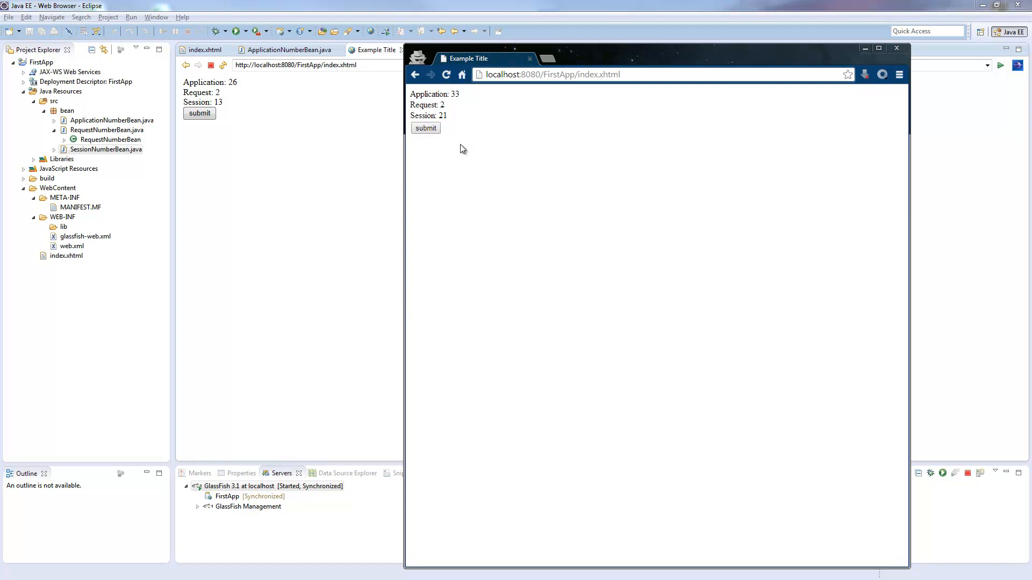
mouse_move(452, 157)
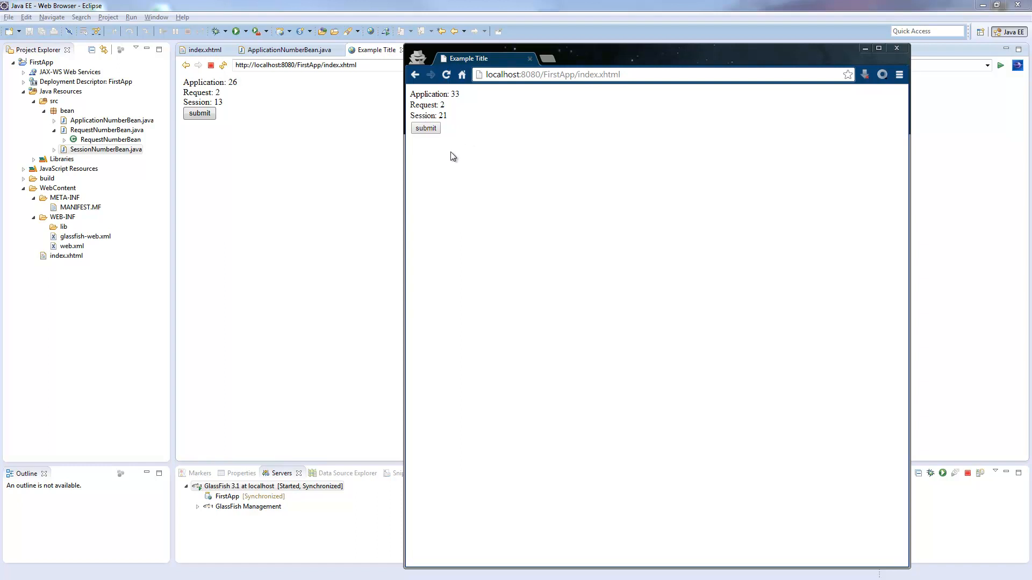
mouse_move(590, 276)
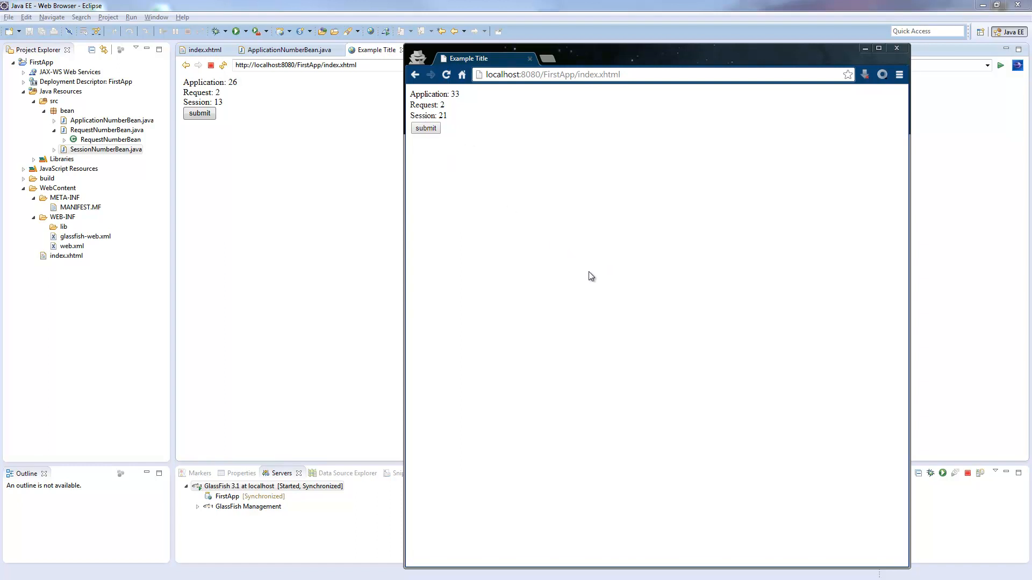